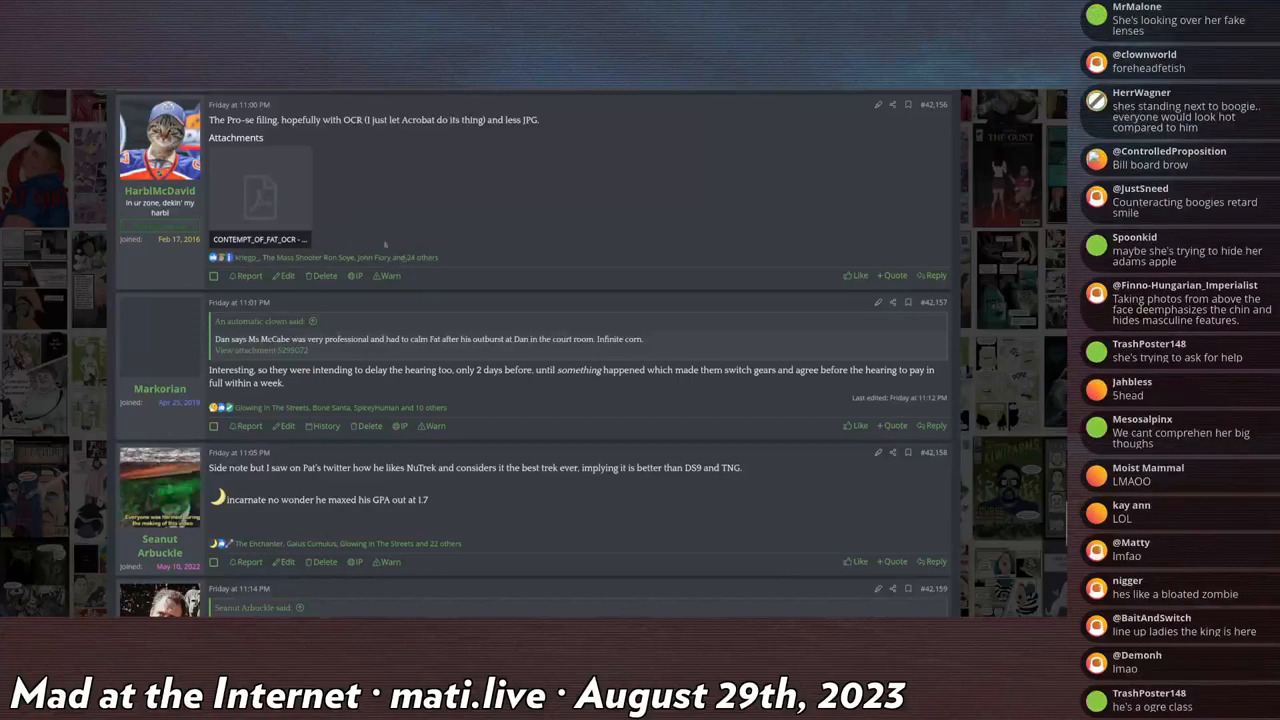
# - Scroll the thread to the wcca.wicourts.gov post showing the judgment marked fully satisfied
pyautogui.scroll(-3)
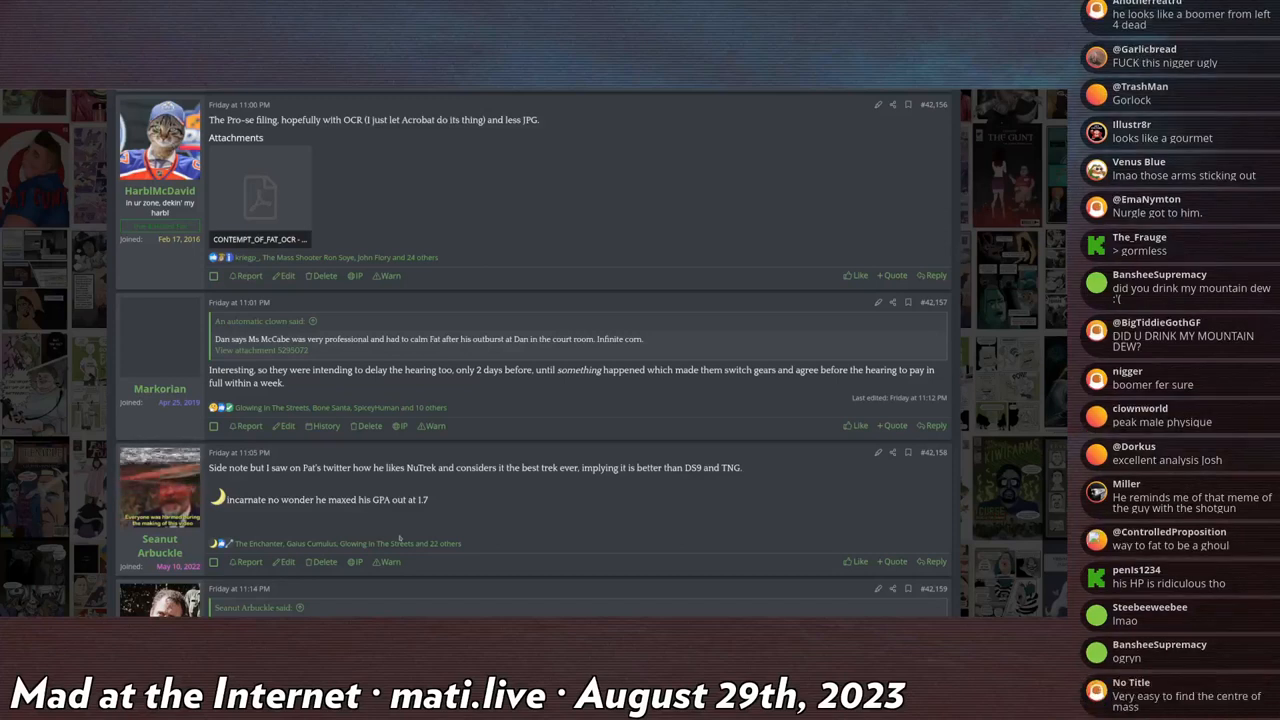
pyautogui.scroll(-3)
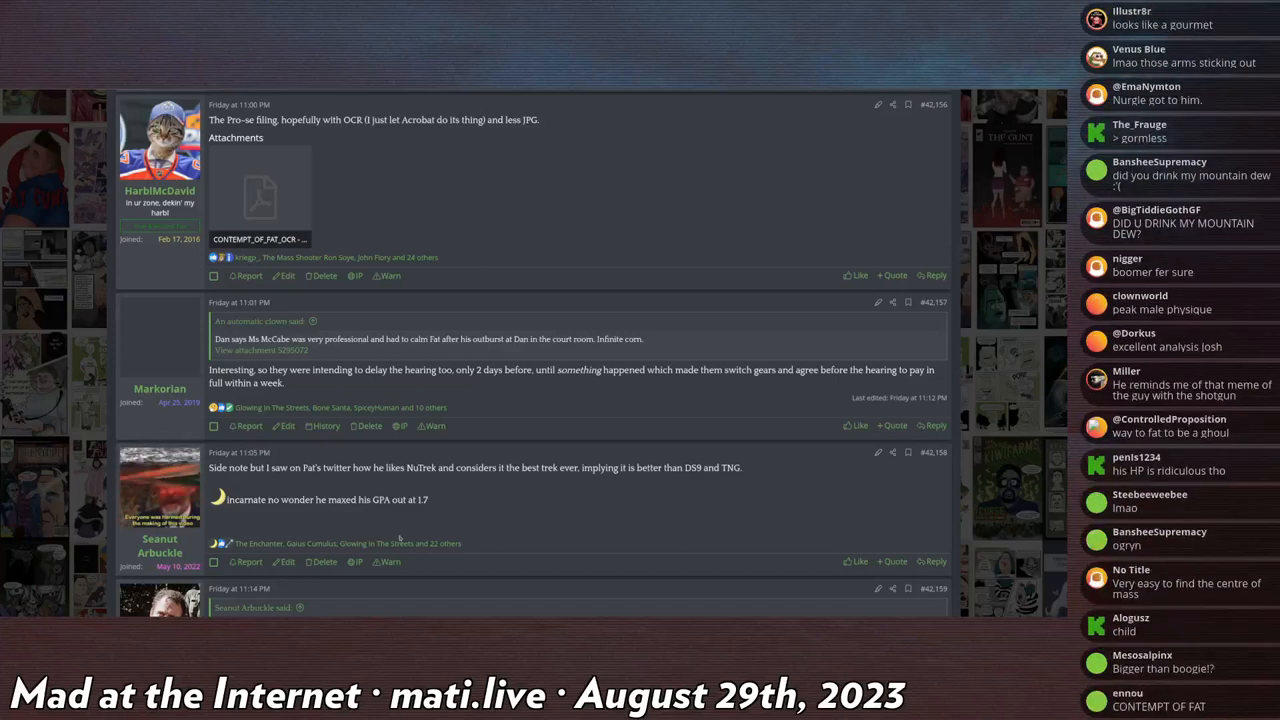
pyautogui.scroll(-3)
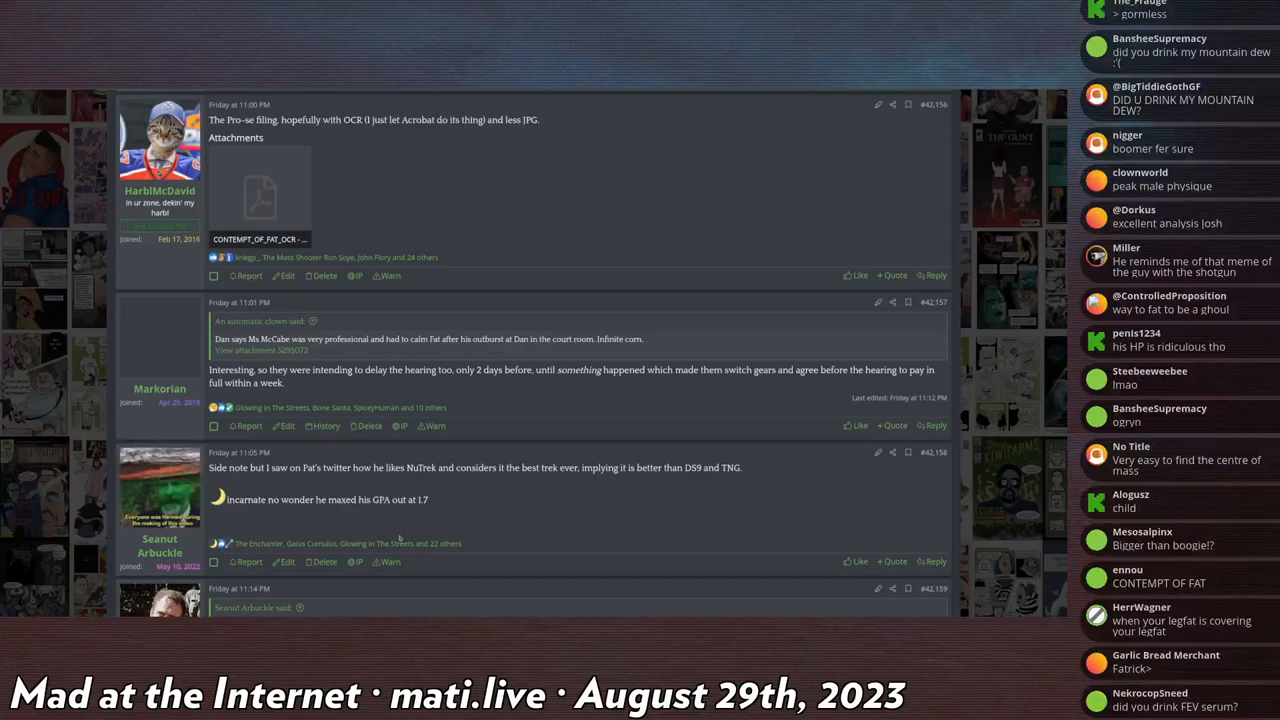
pyautogui.scroll(-3)
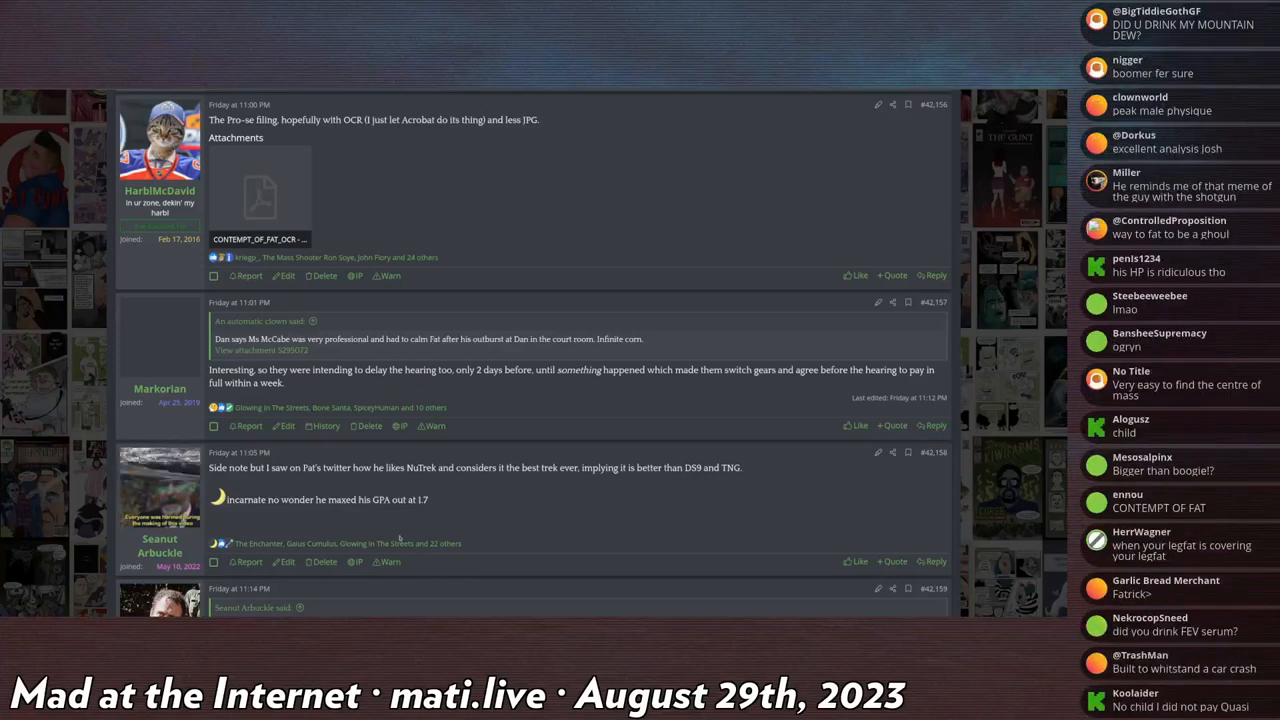
pyautogui.scroll(-3)
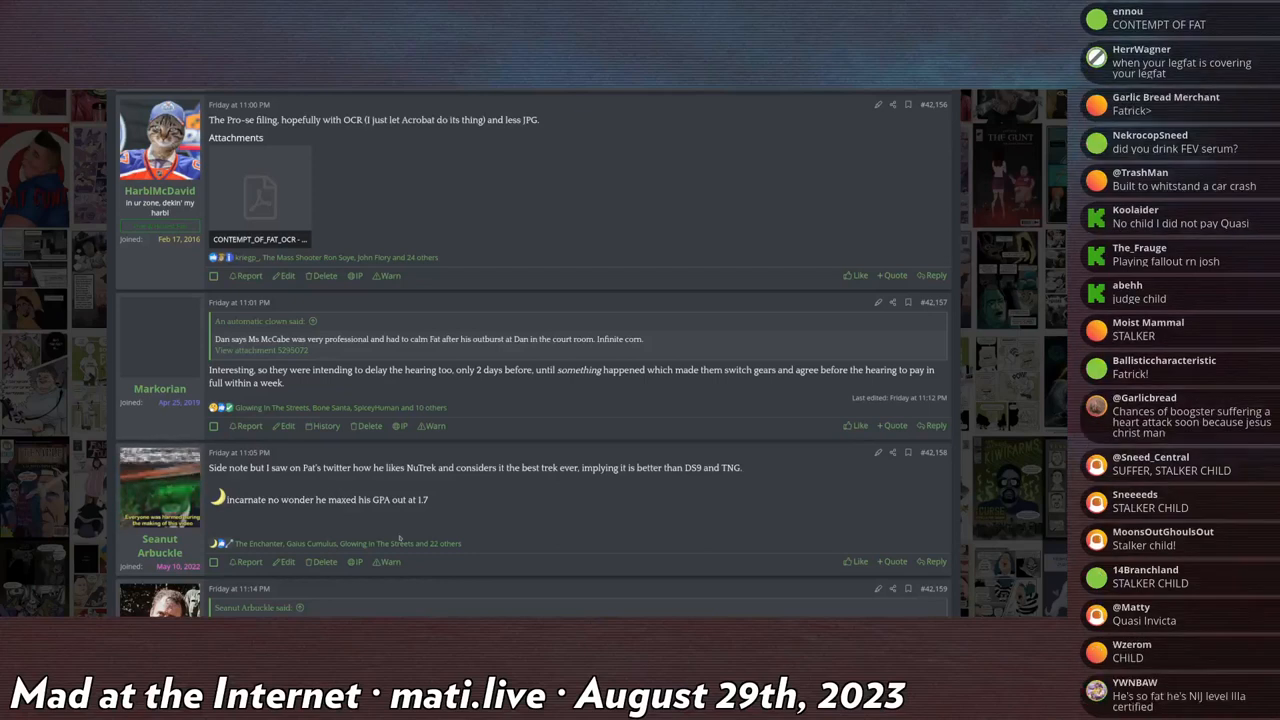
pyautogui.scroll(-3)
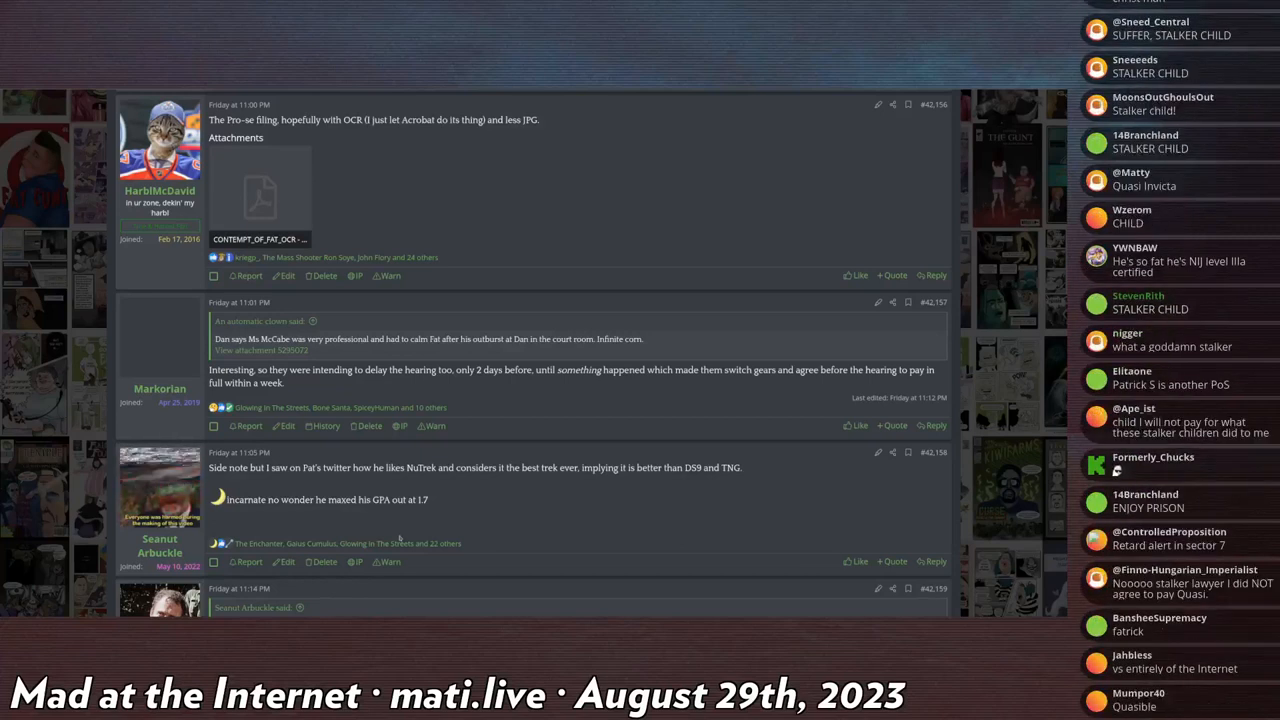
pyautogui.scroll(-3)
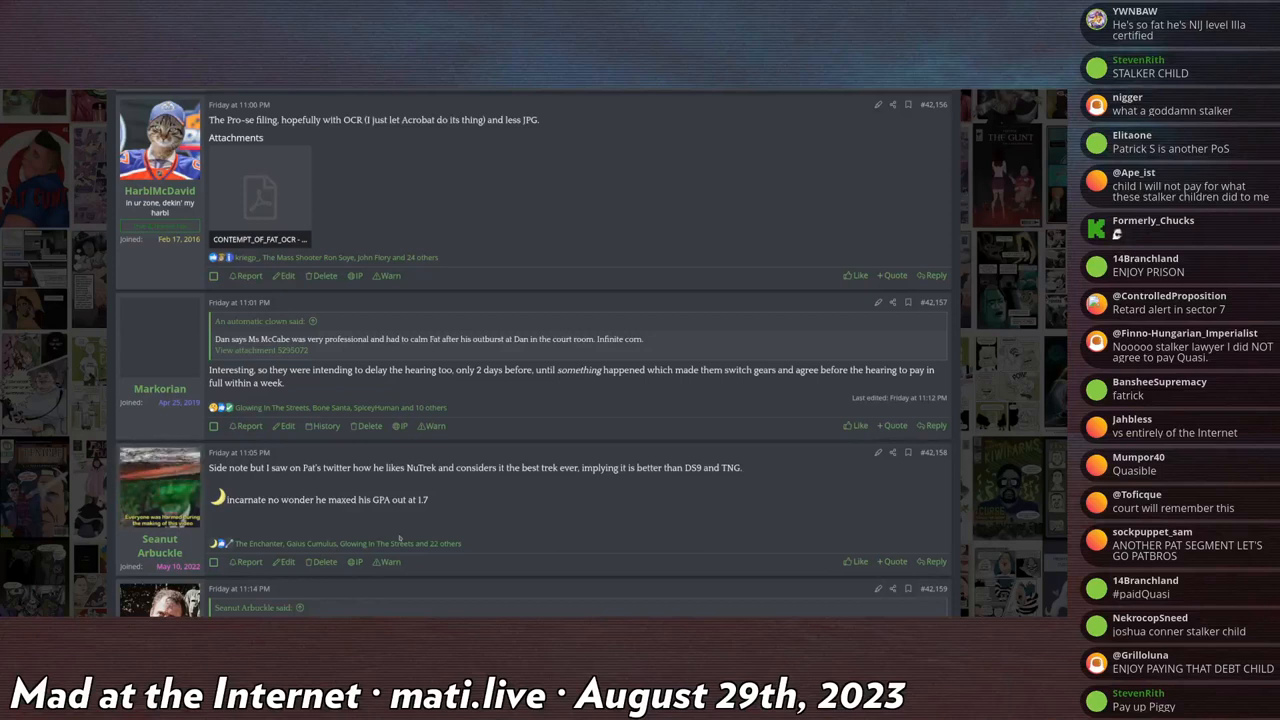
pyautogui.scroll(-3)
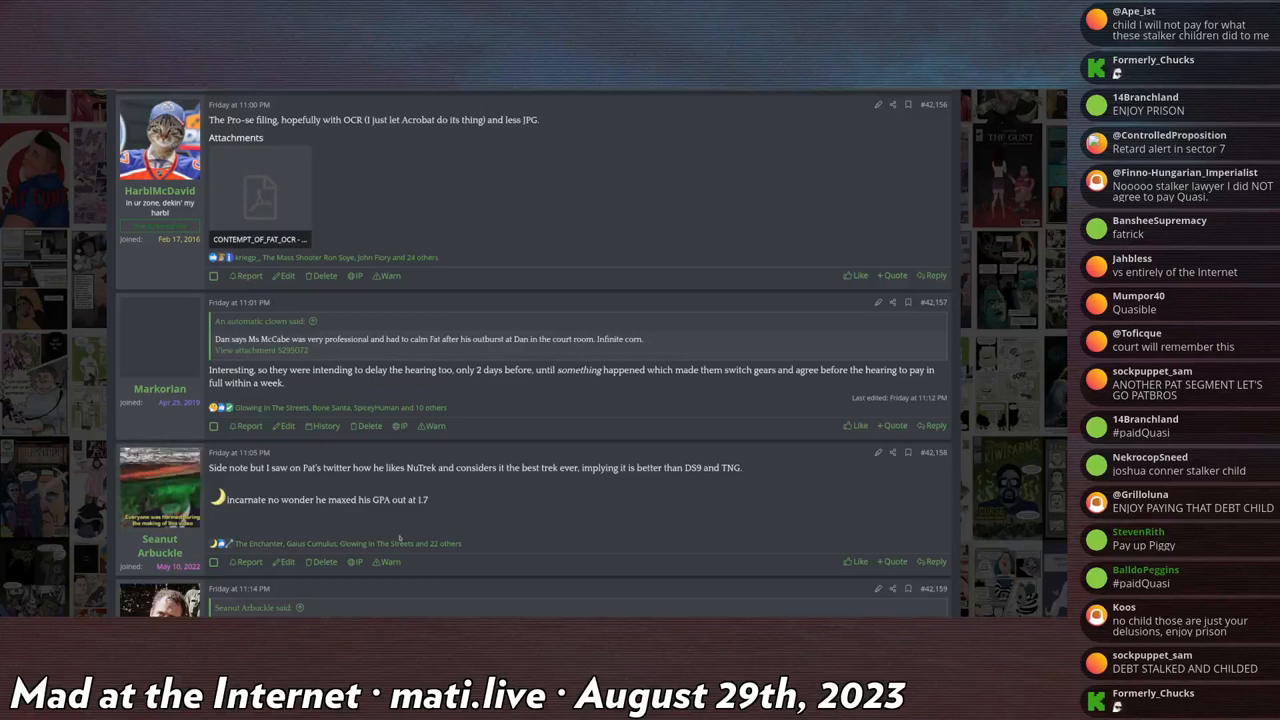
pyautogui.scroll(-3)
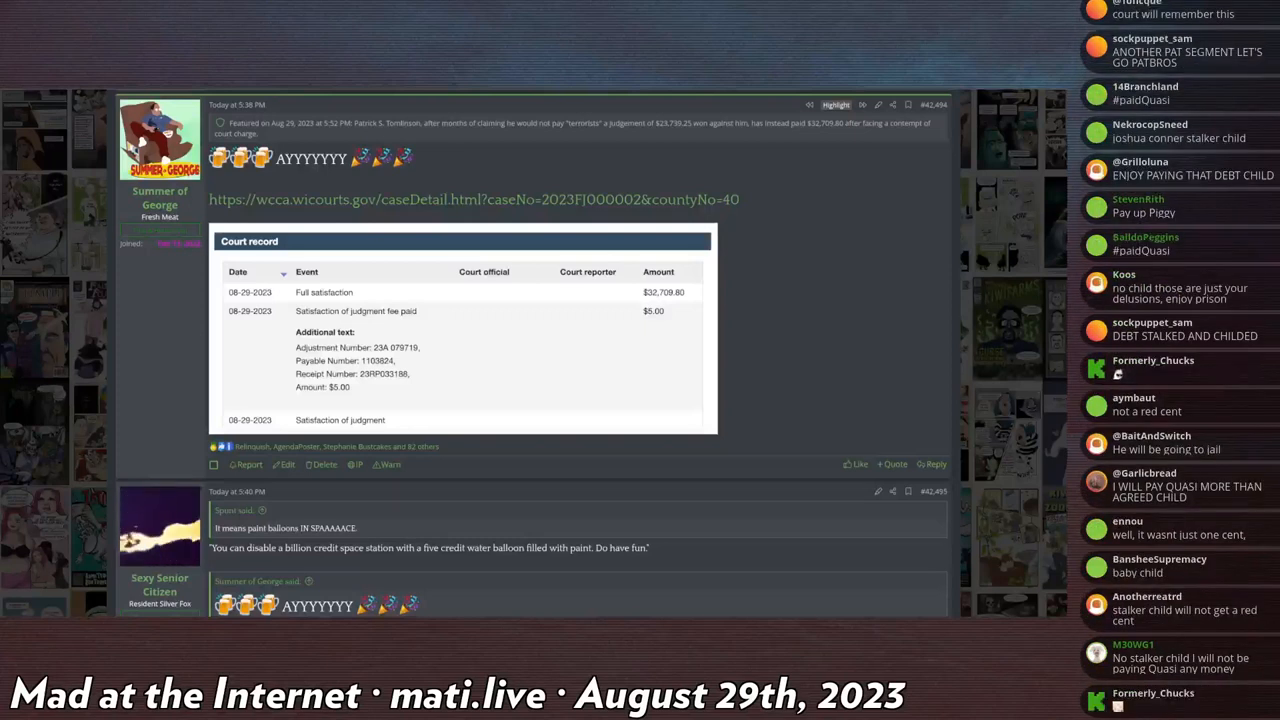
pyautogui.scroll(-3)
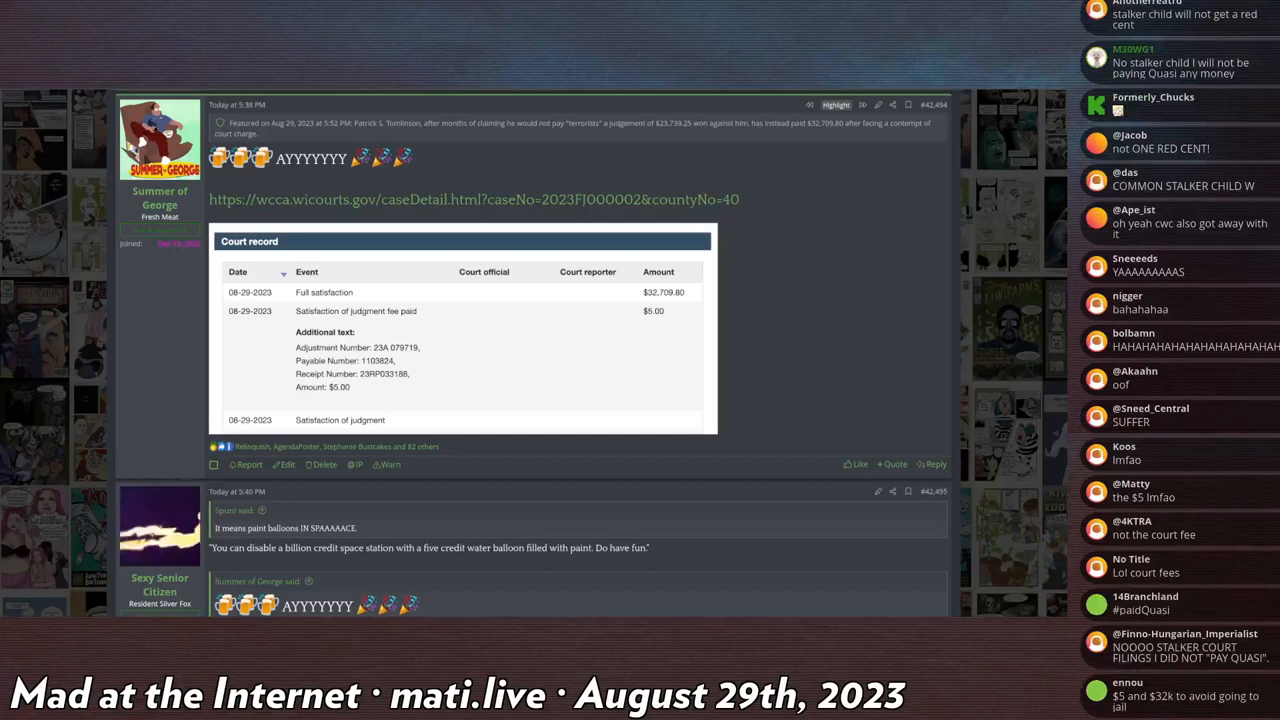
pyautogui.scroll(-3)
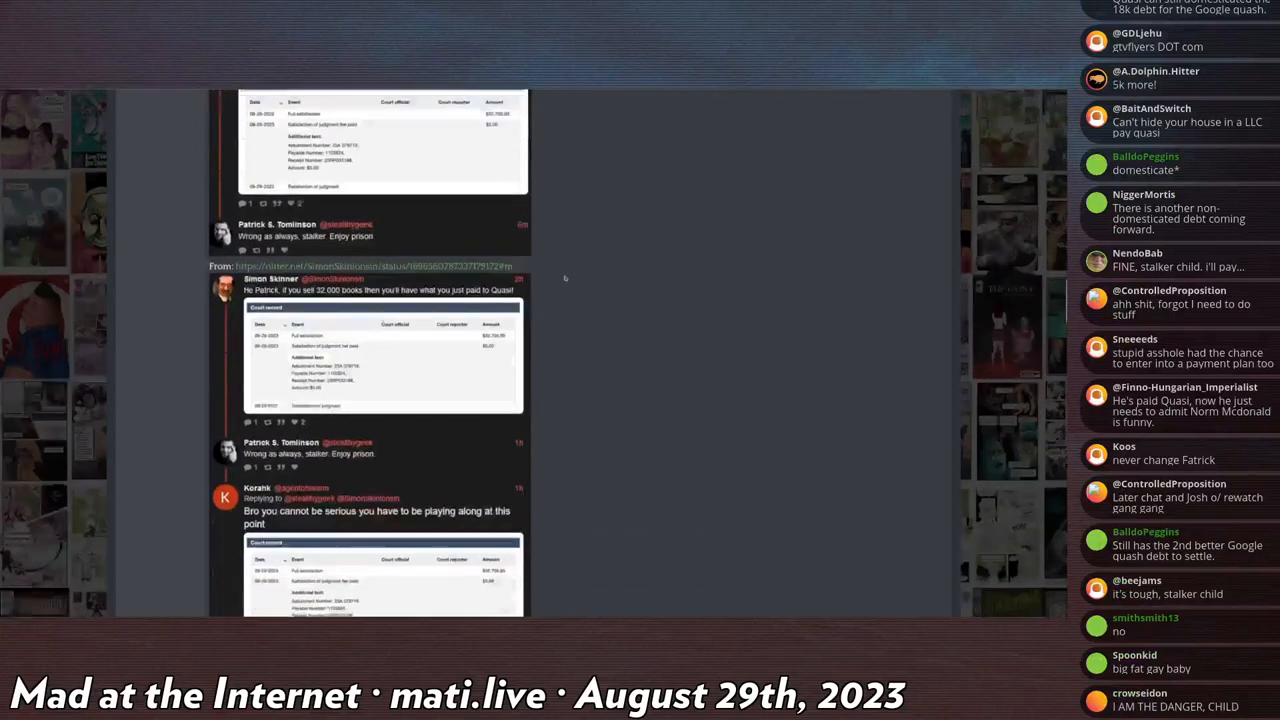
# - Bring the quoted 'Quasi isn't being paid at all' tweet and court-record screenshots fully into view
pyautogui.scroll(-3)
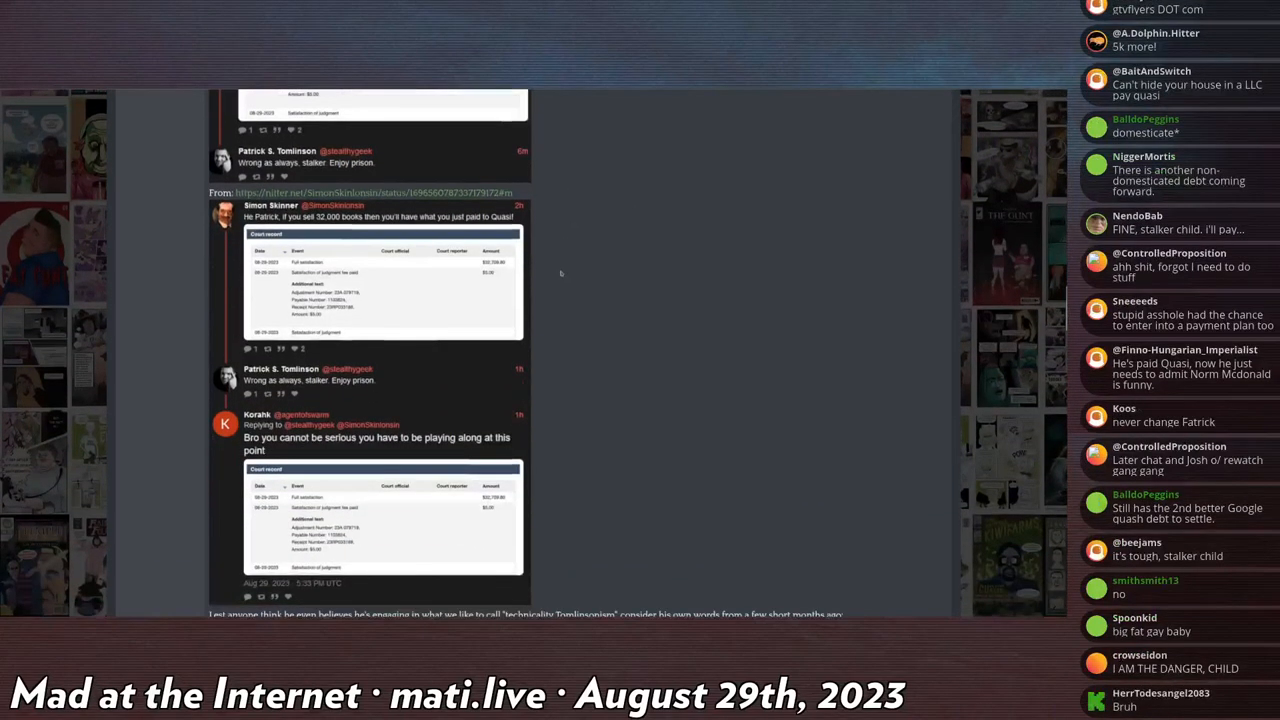
pyautogui.moveTo(544, 310)
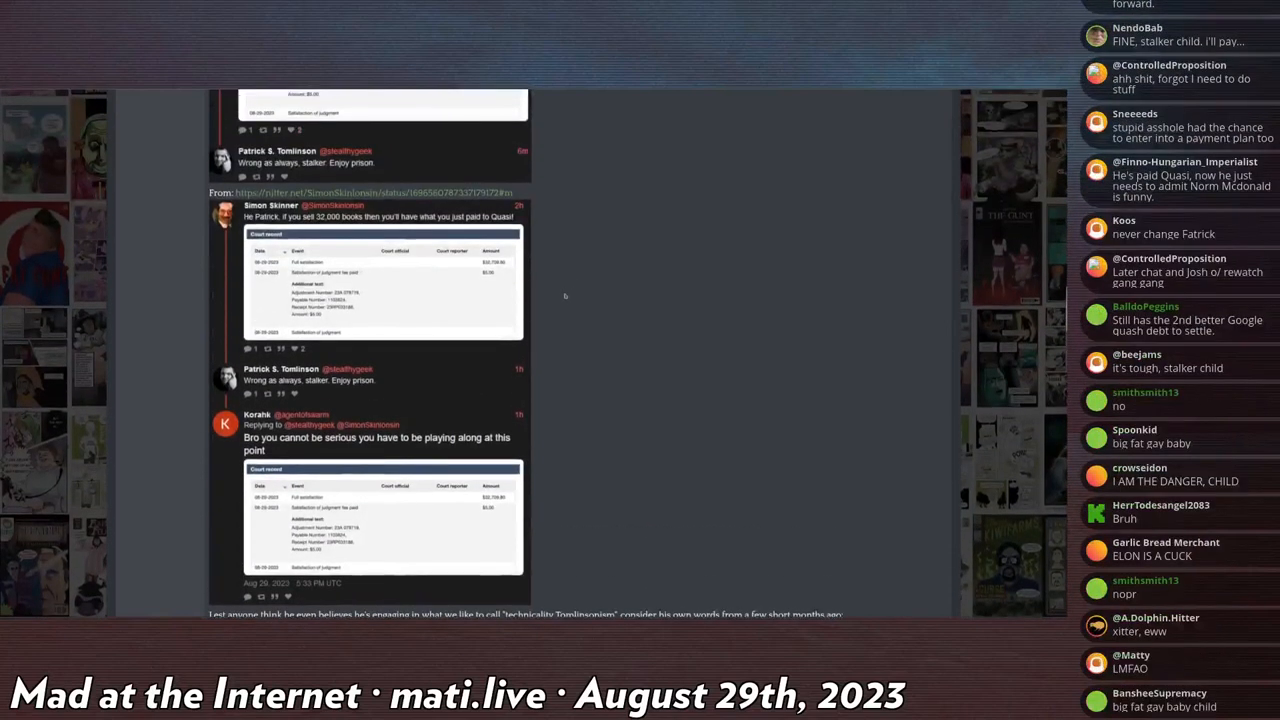
pyautogui.scroll(-3)
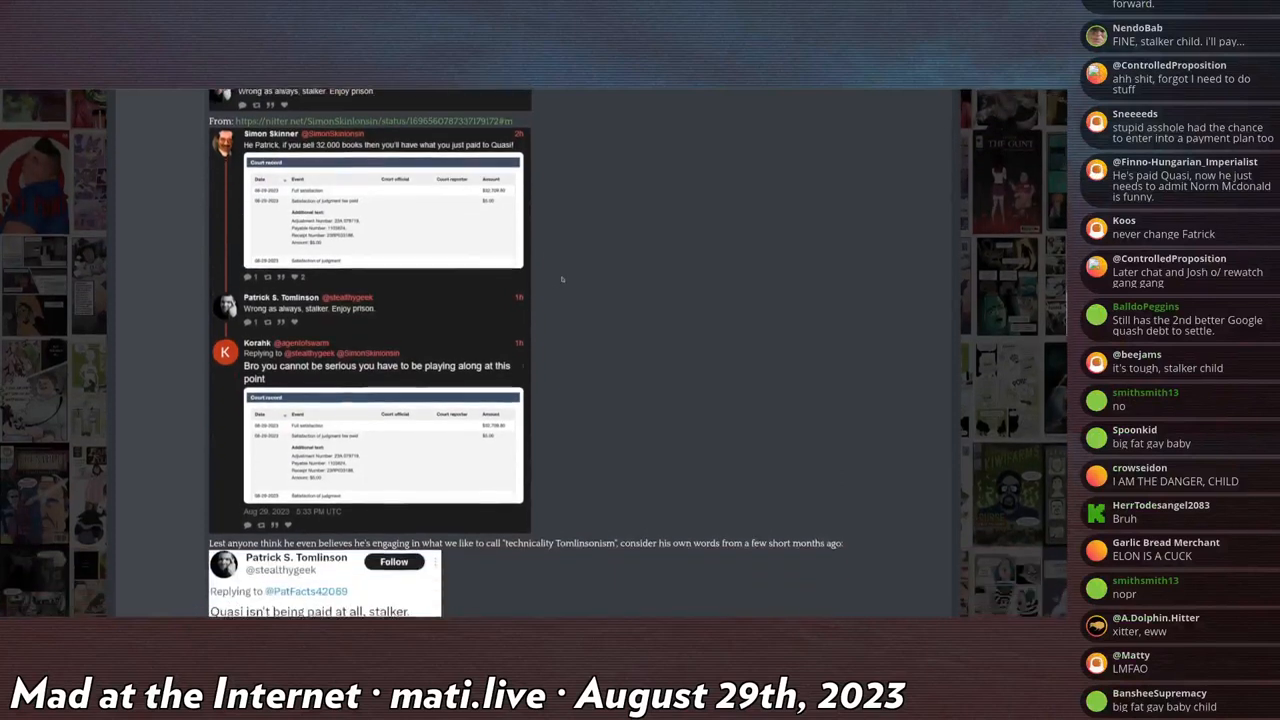
pyautogui.scroll(-3)
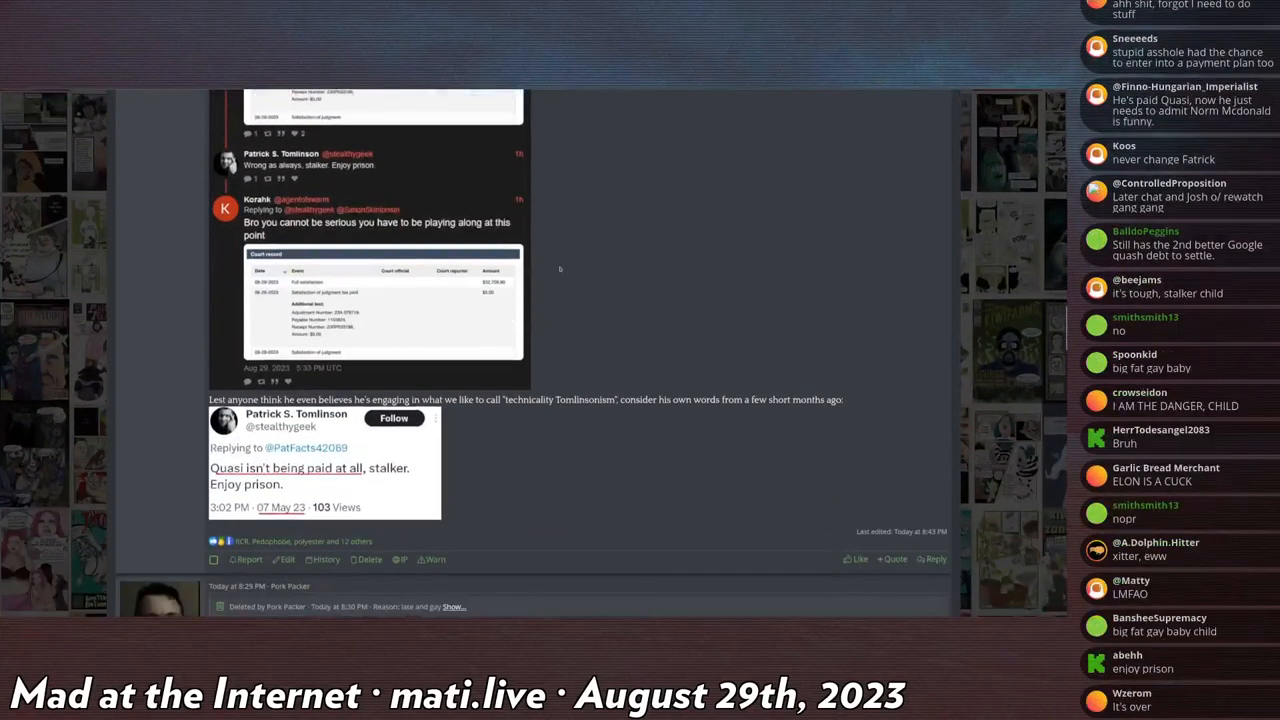
pyautogui.scroll(-3)
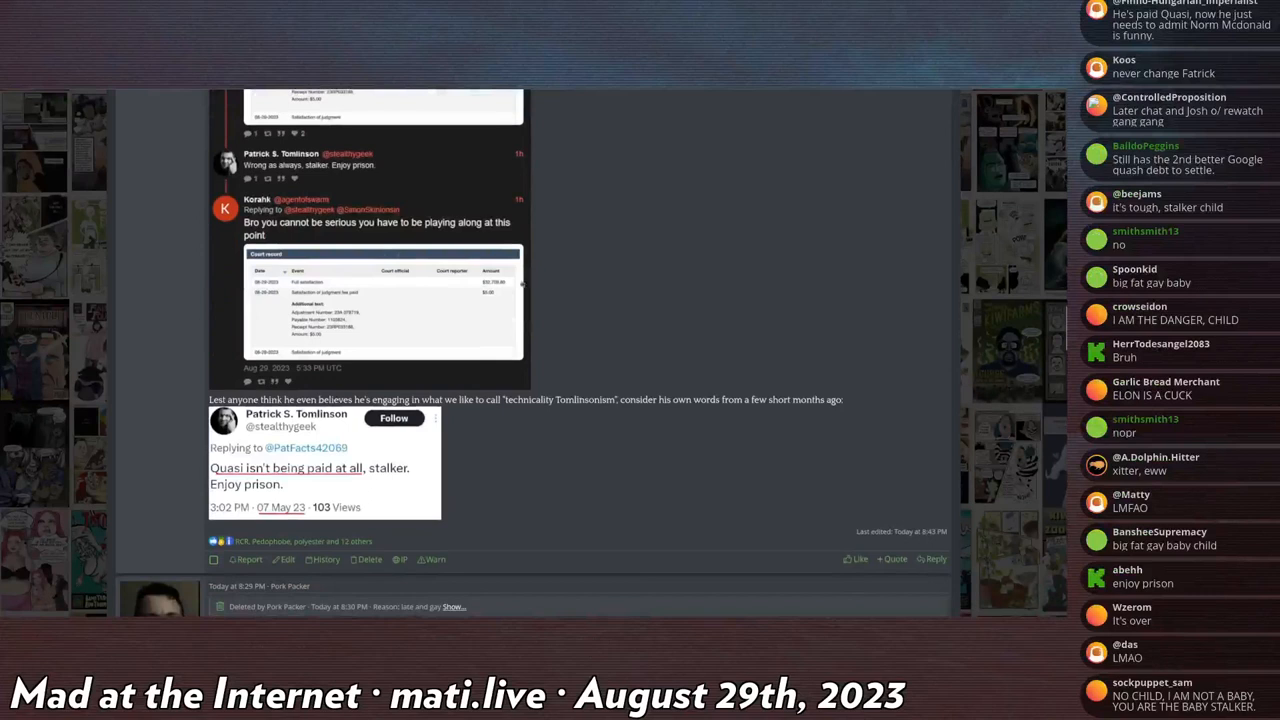
pyautogui.scroll(-3)
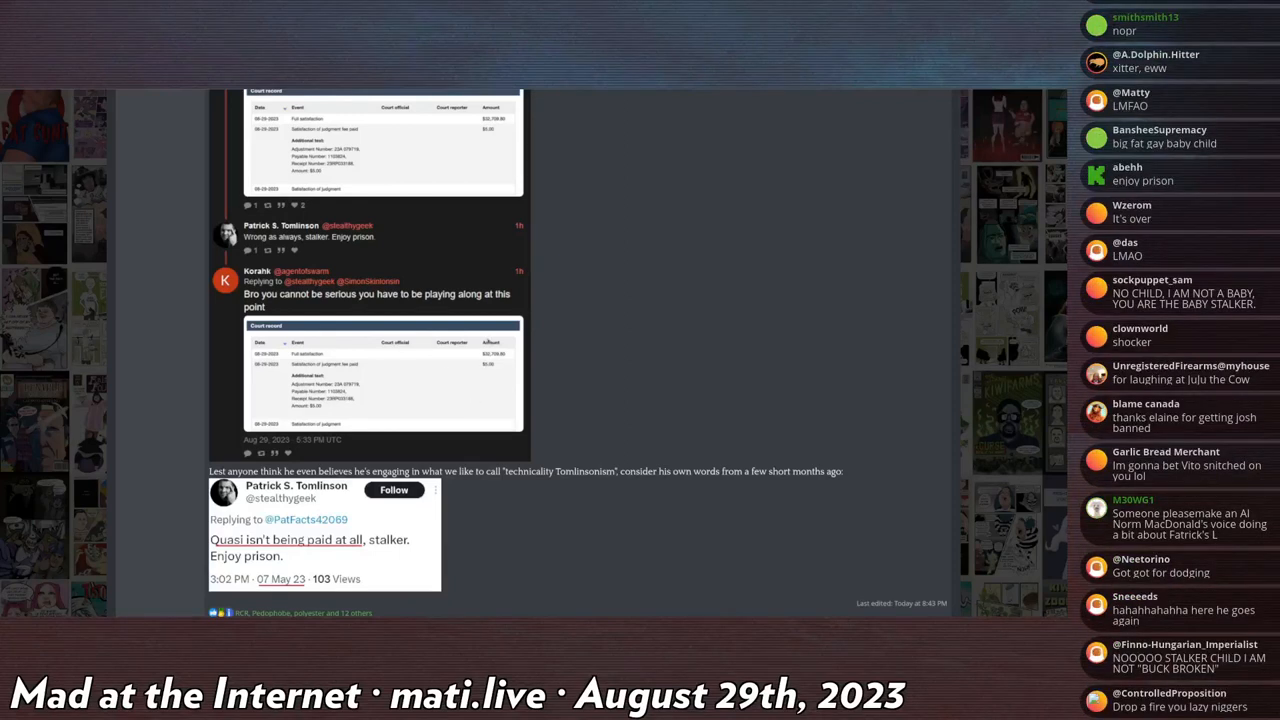
pyautogui.moveTo(480, 392)
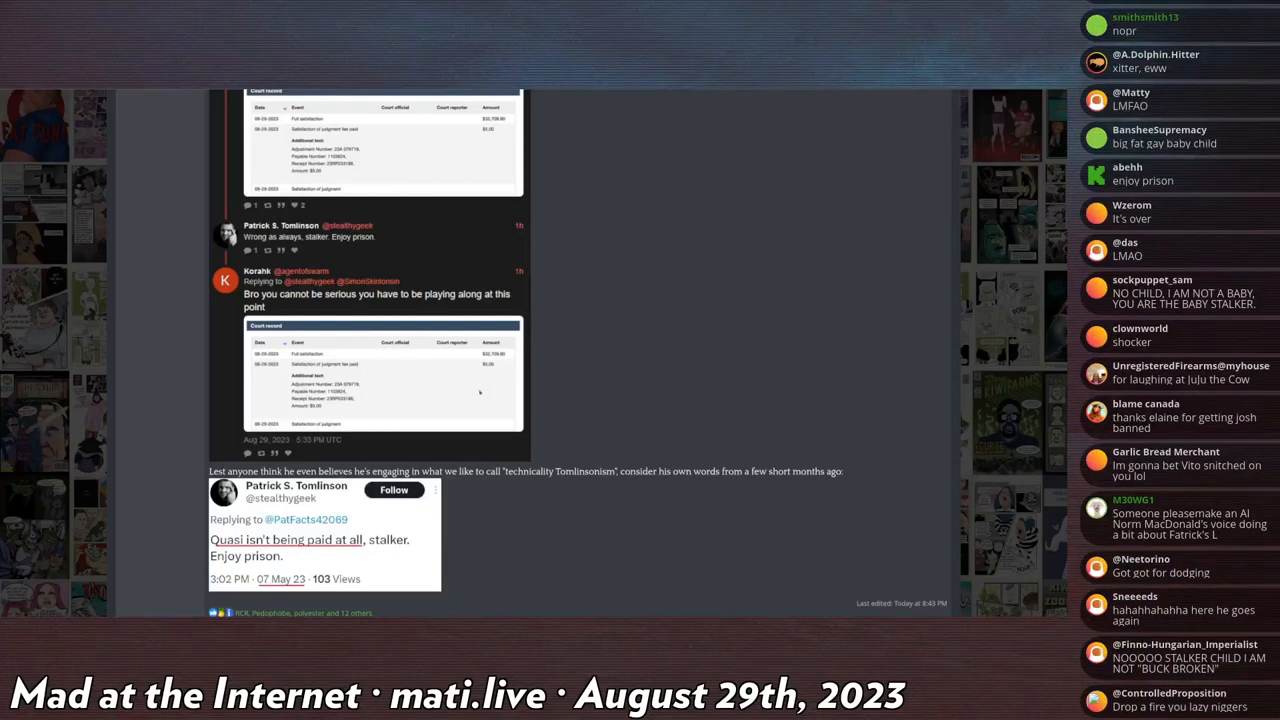
pyautogui.scroll(-3)
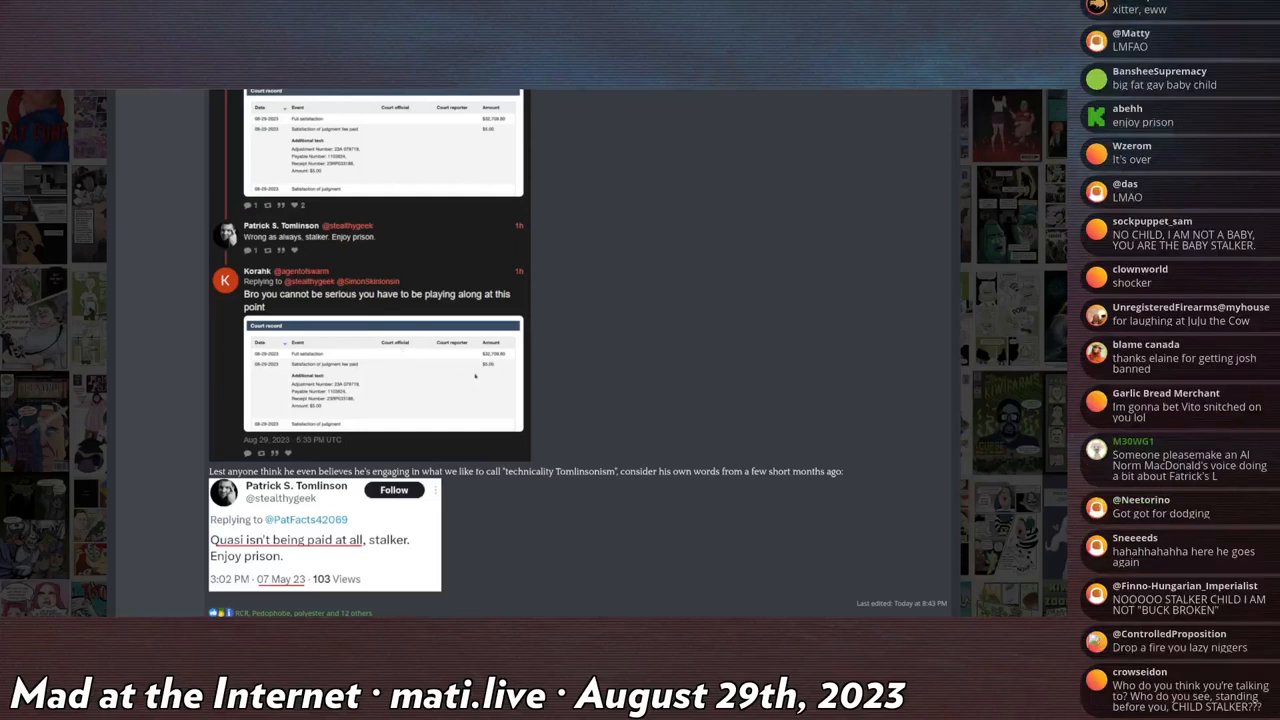
pyautogui.moveTo(504, 376)
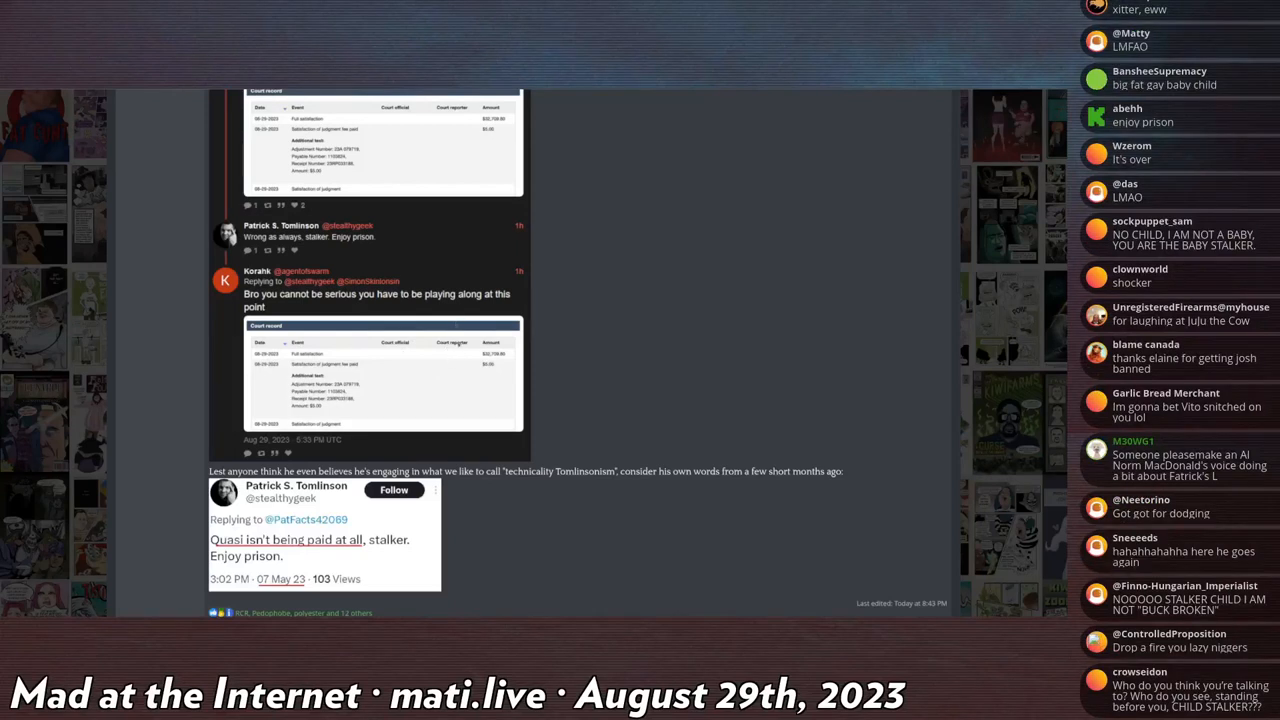
pyautogui.moveTo(894, 462)
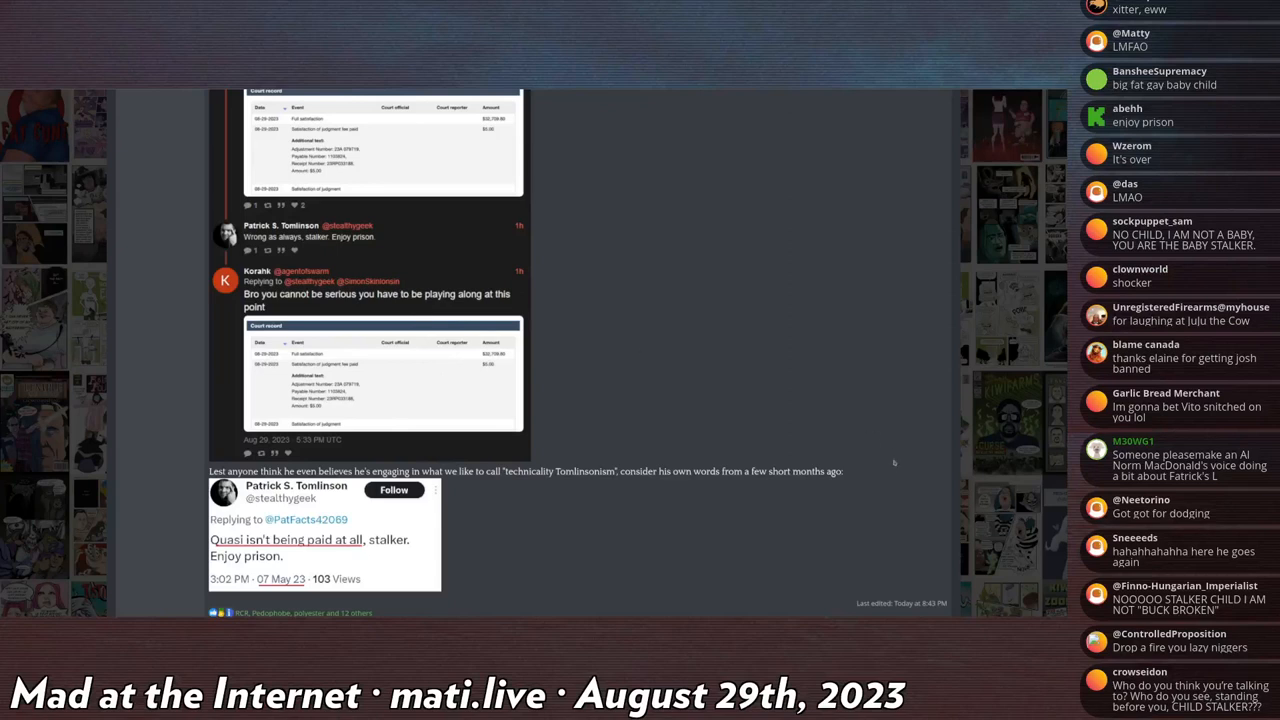
pyautogui.moveTo(880, 482)
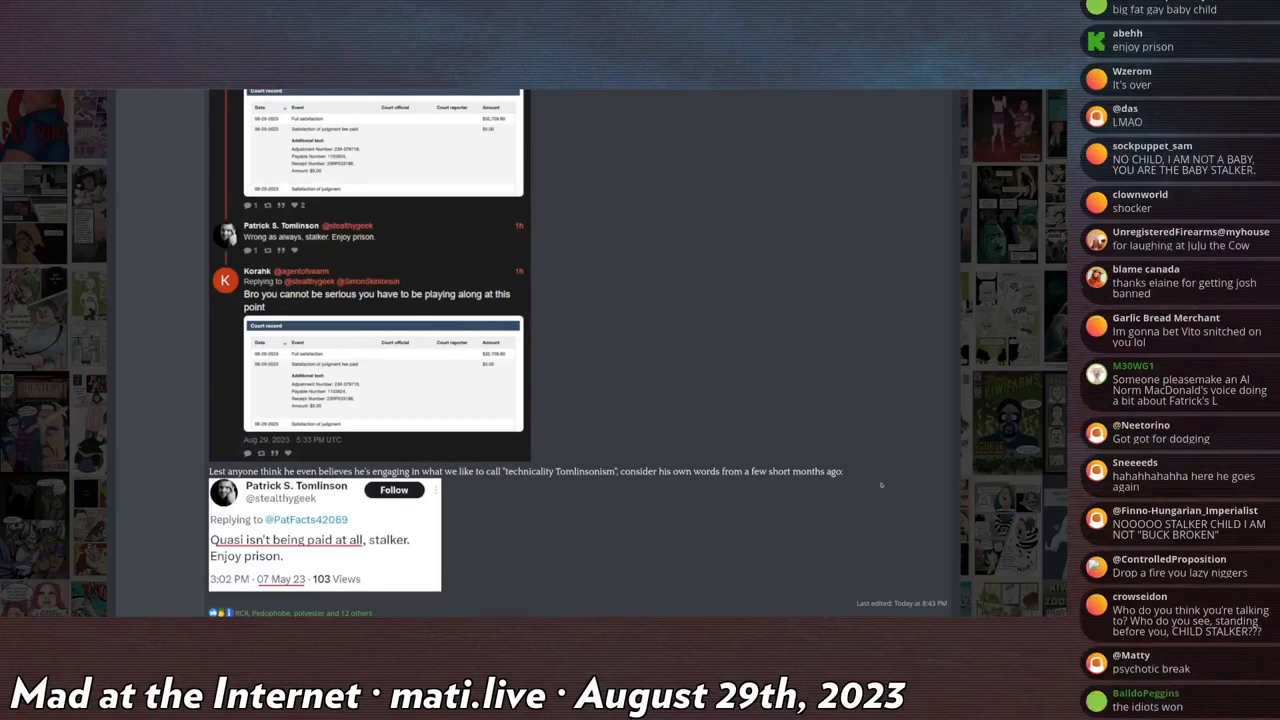
pyautogui.scroll(-3)
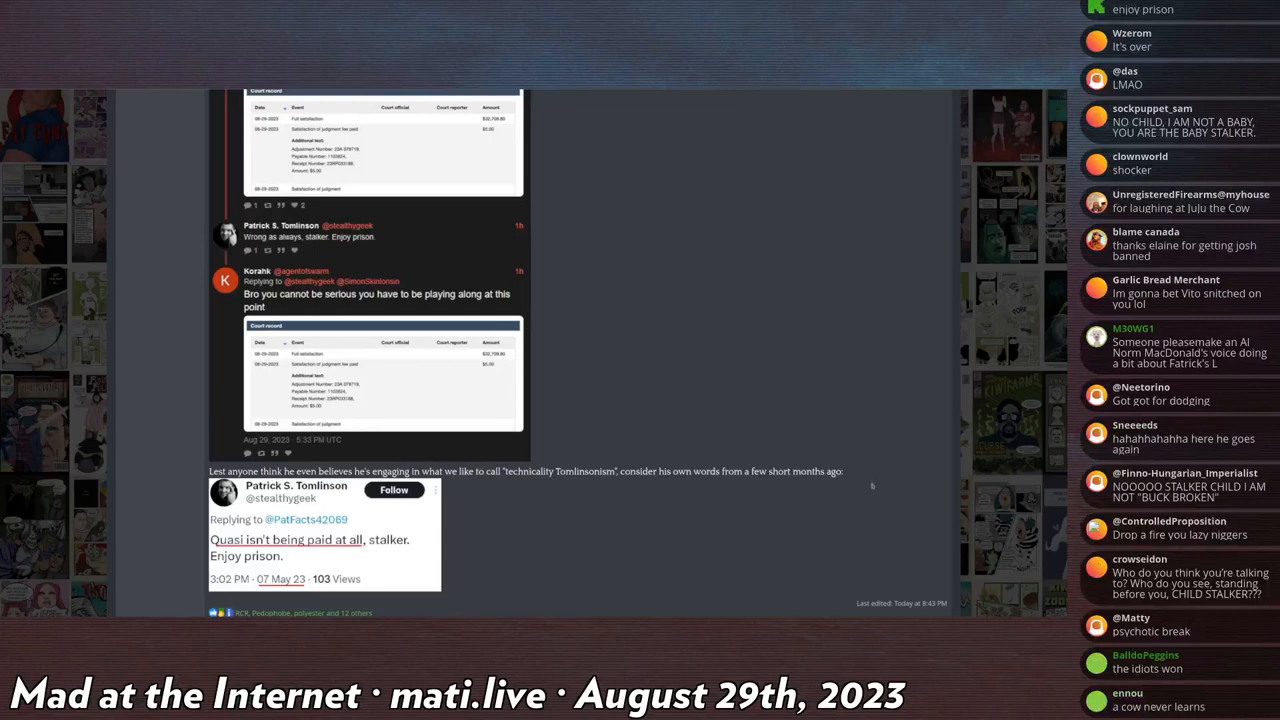
pyautogui.scroll(-3)
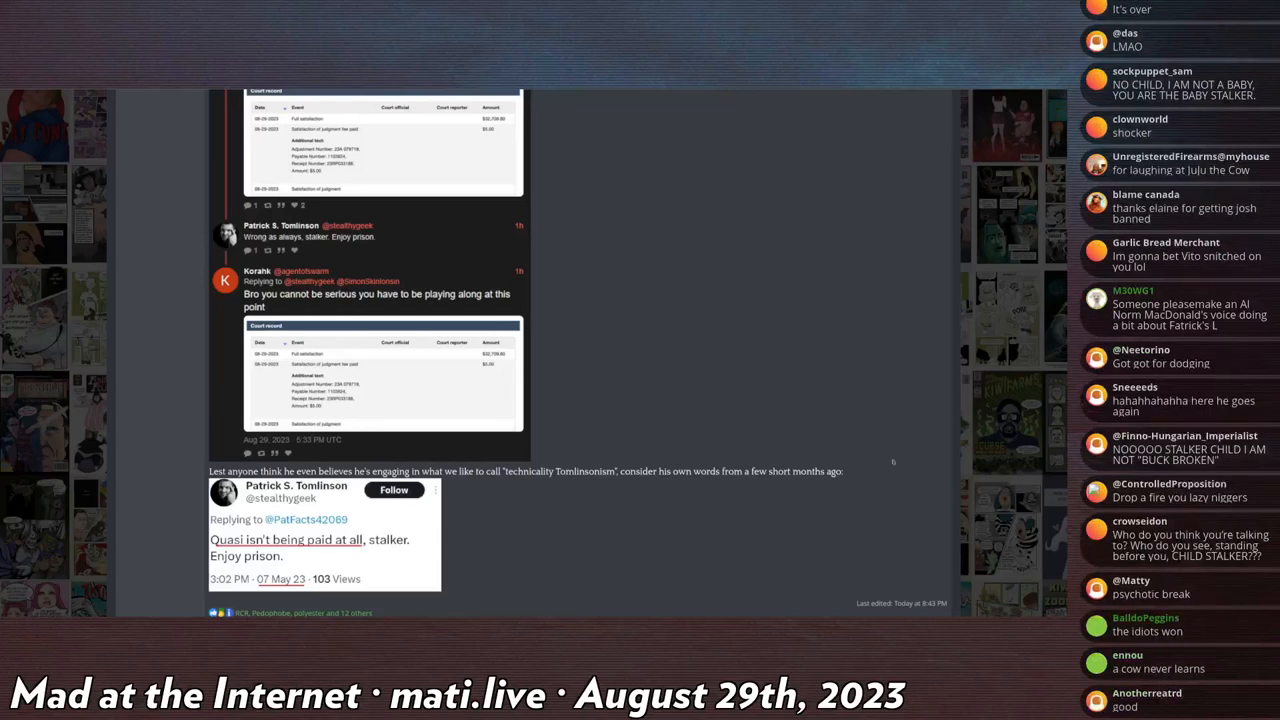
pyautogui.scroll(-3)
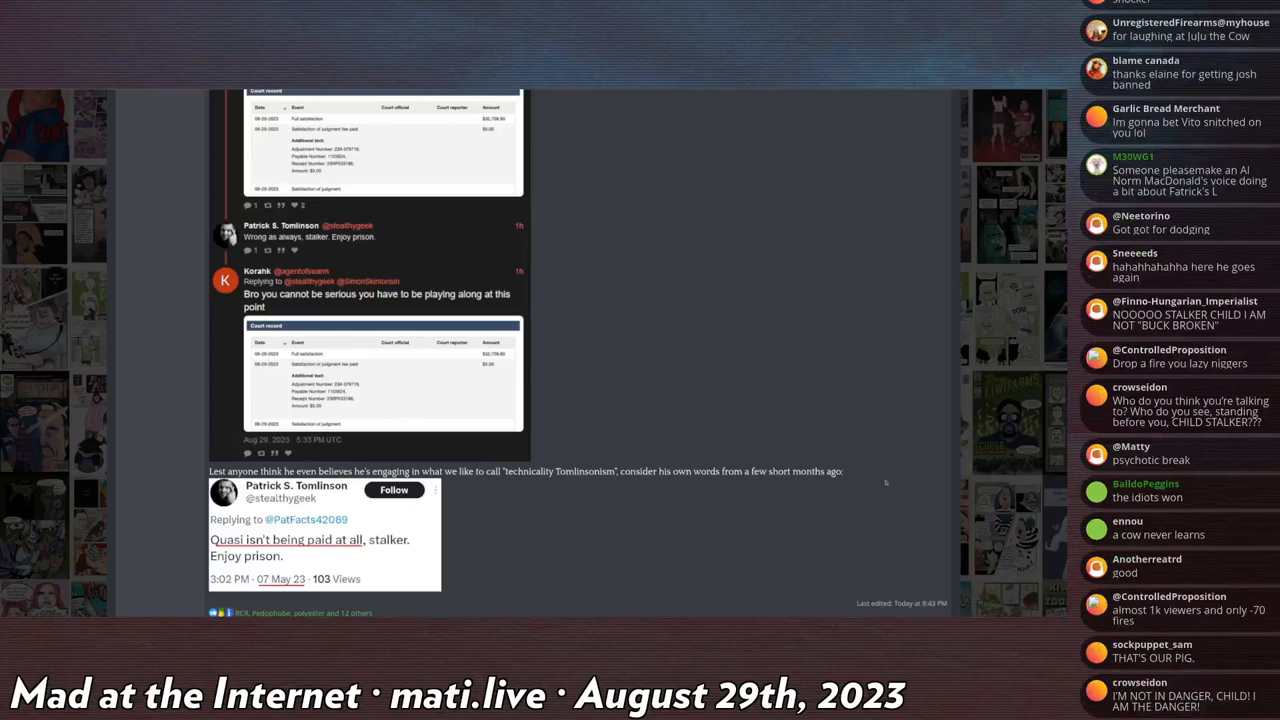
pyautogui.moveTo(896, 464)
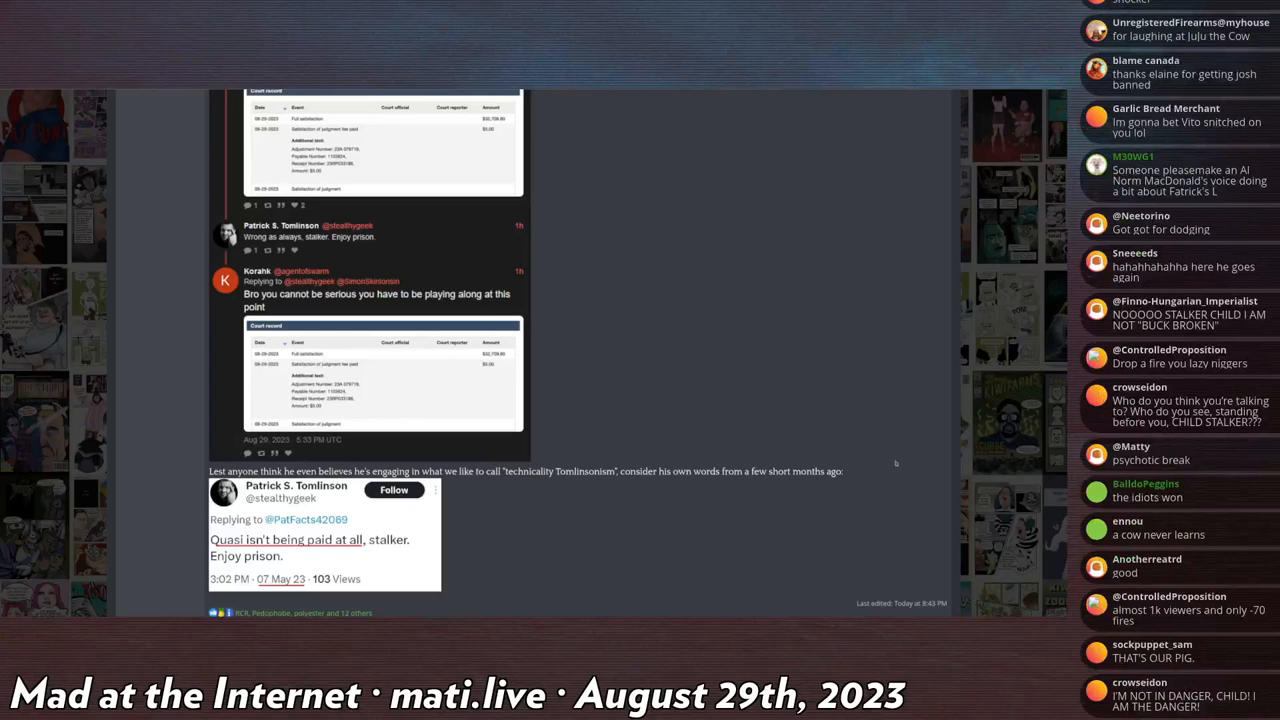
pyautogui.scroll(-3)
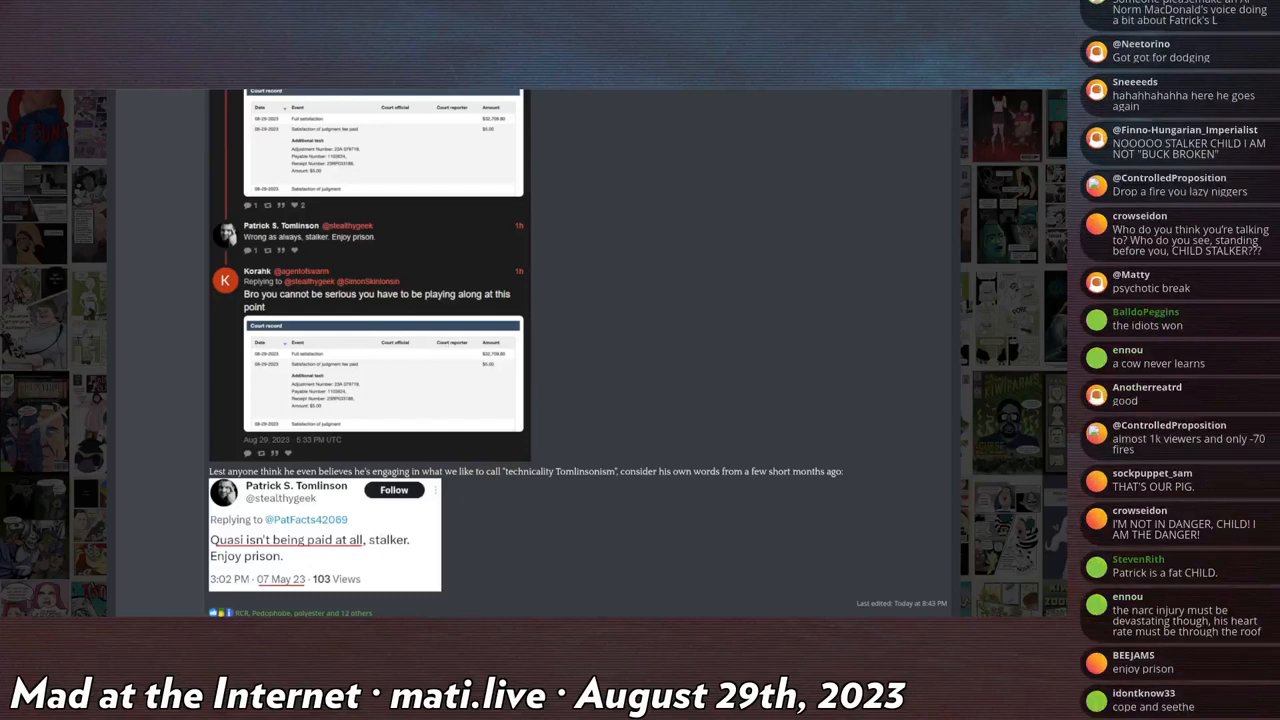
pyautogui.scroll(-3)
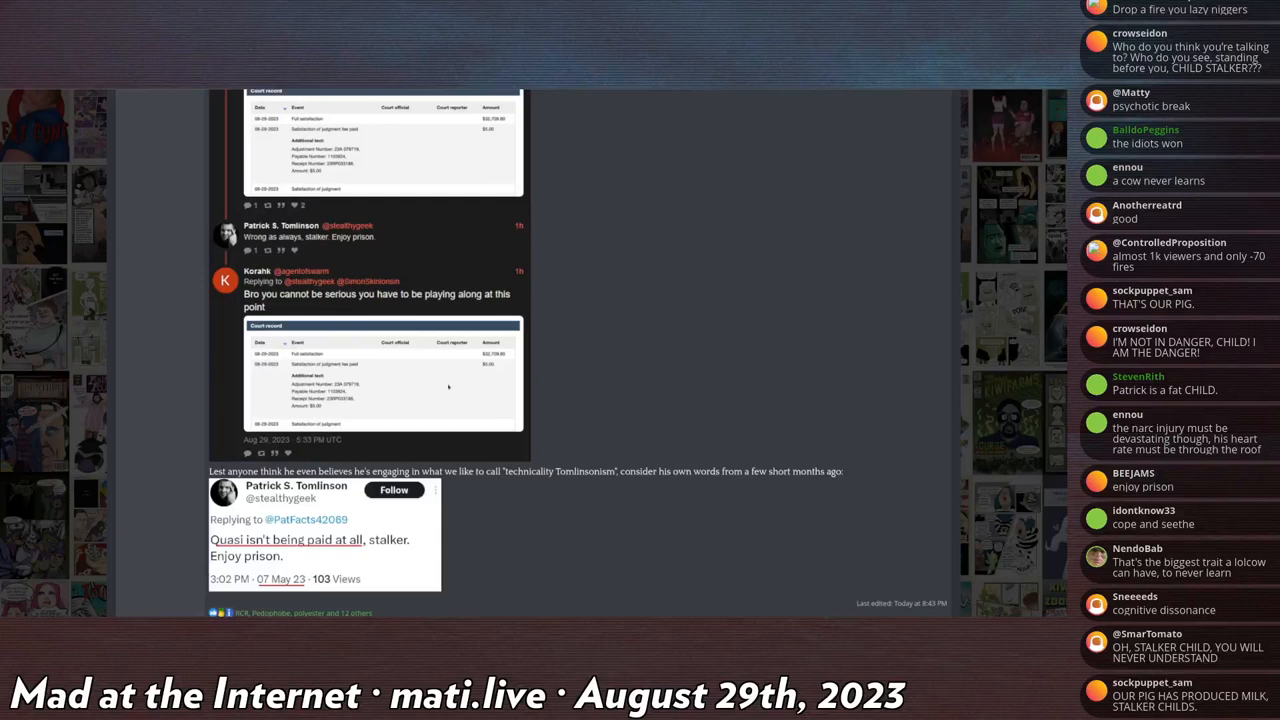
pyautogui.scroll(3)
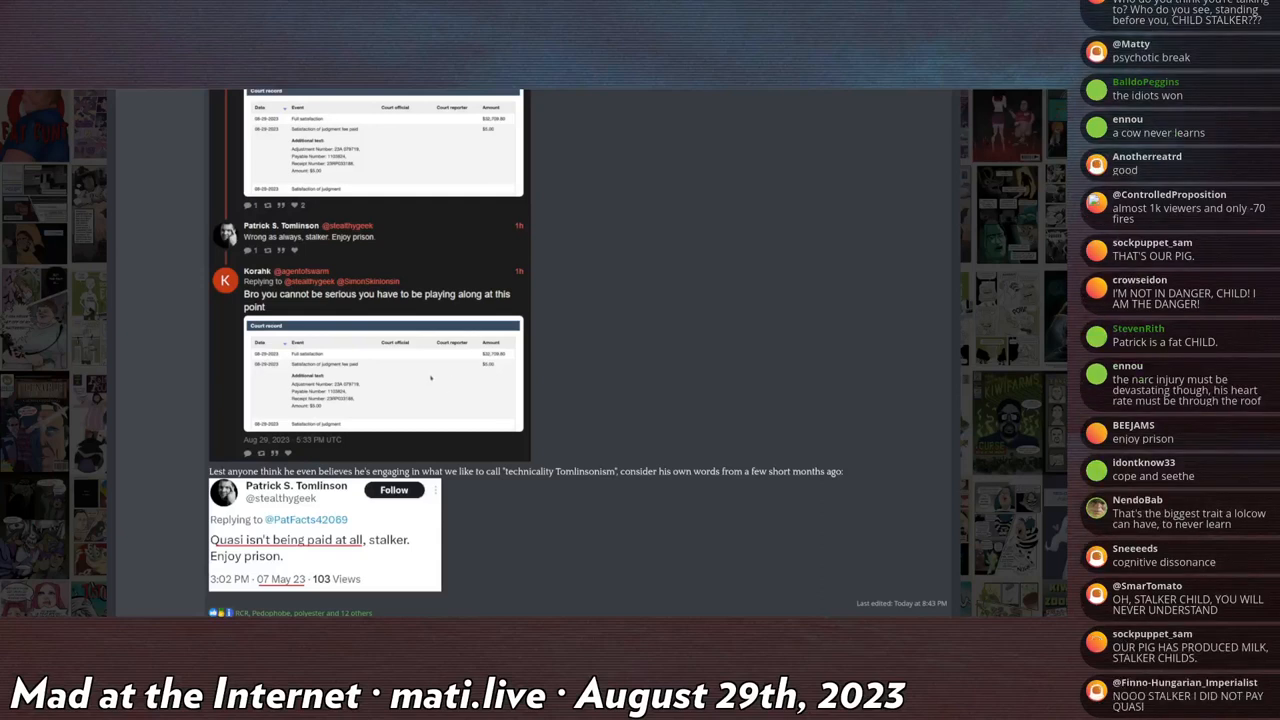
pyautogui.scroll(-3)
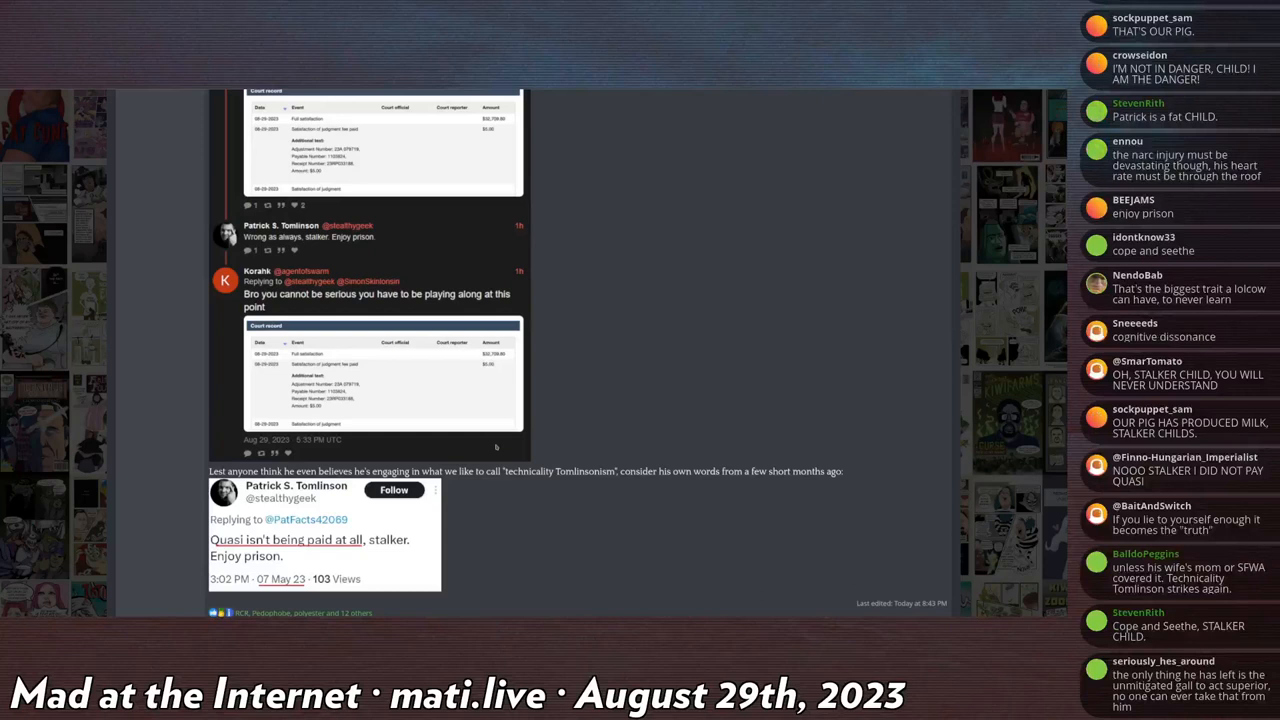
pyautogui.scroll(-3)
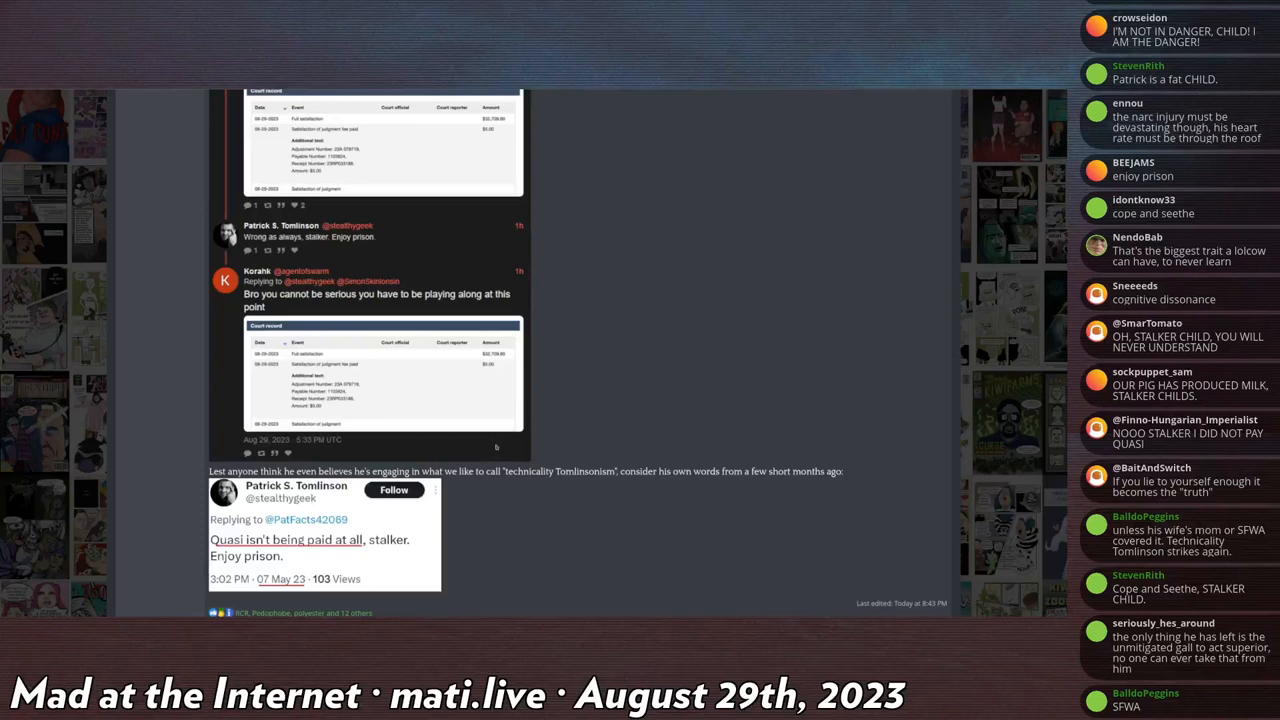
pyautogui.scroll(-3)
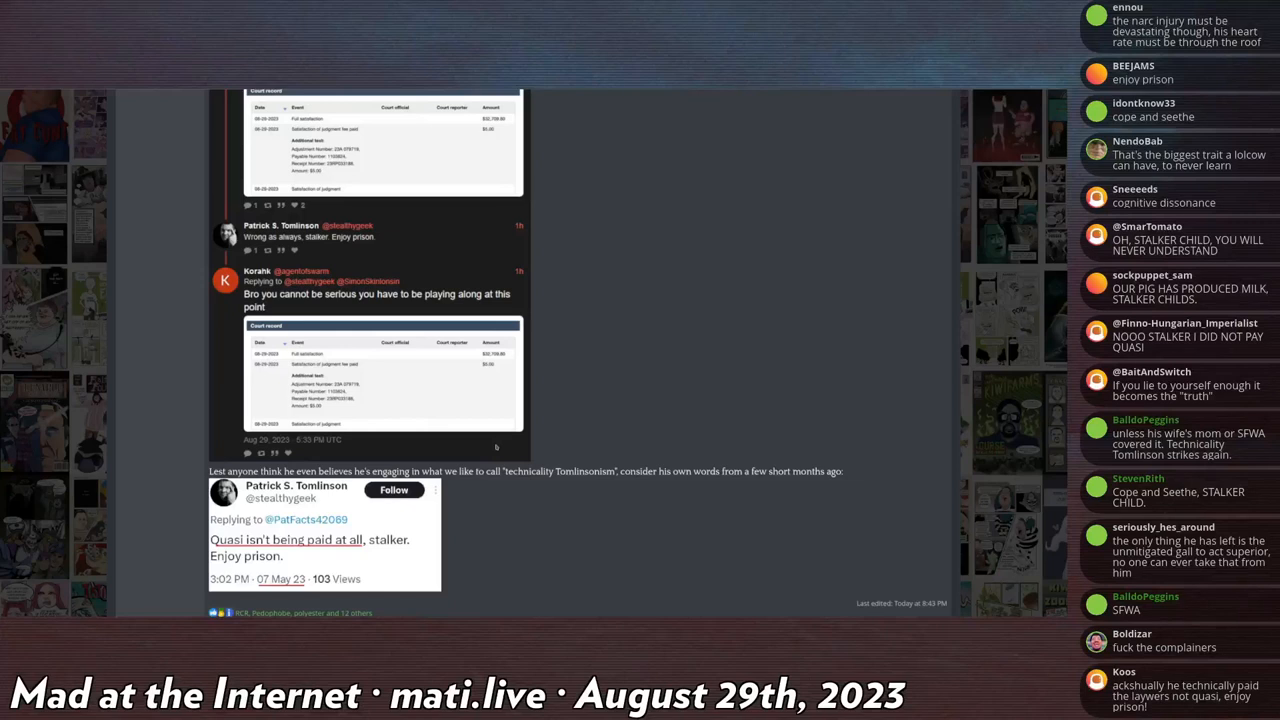
pyautogui.scroll(-3)
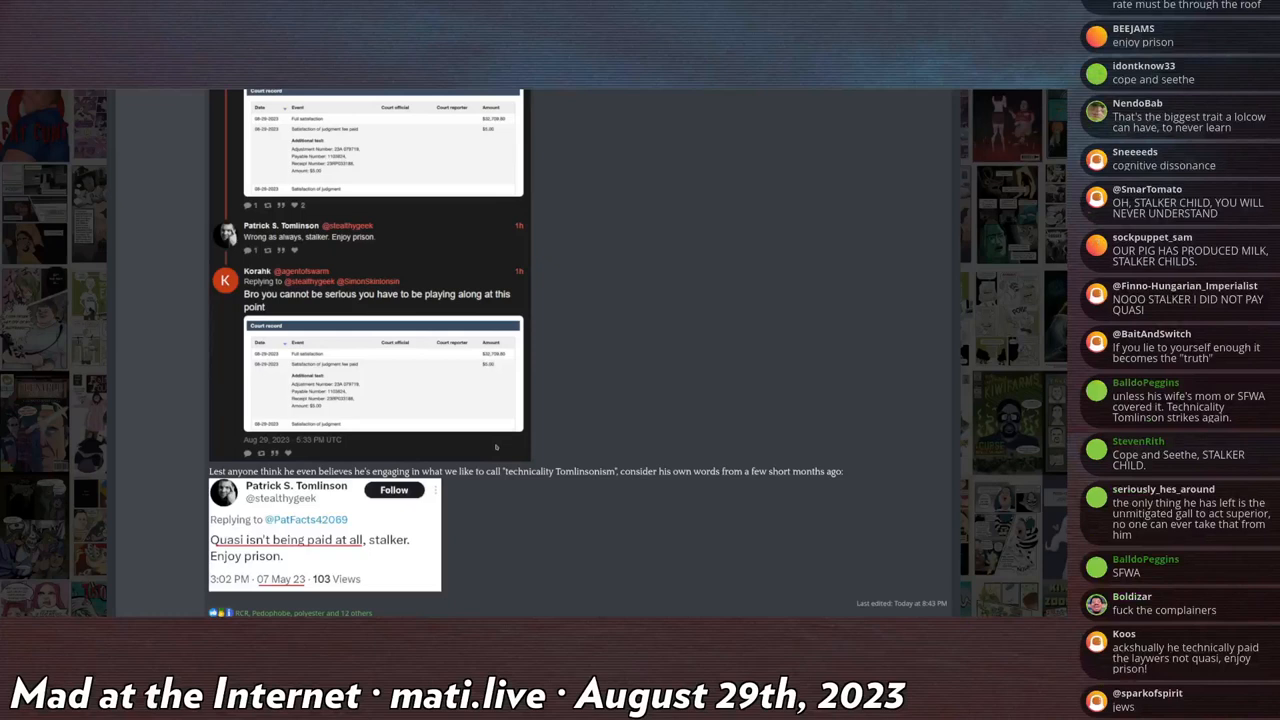
pyautogui.scroll(-3)
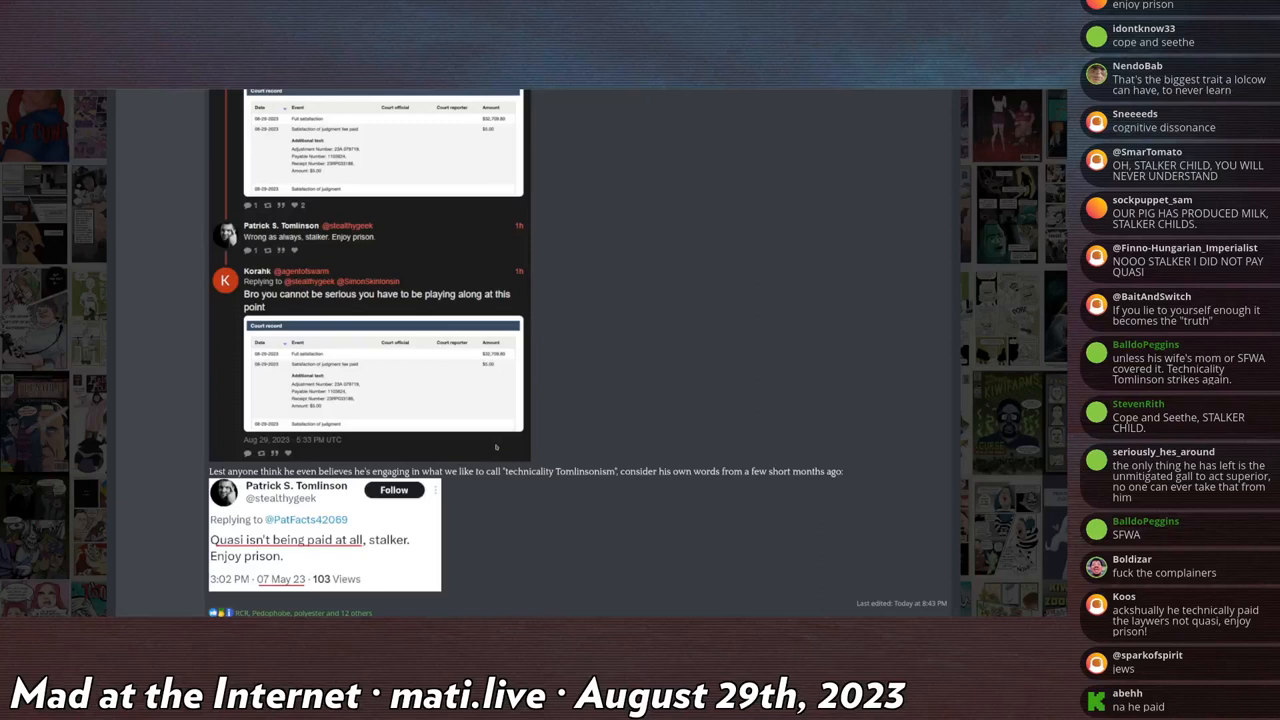
pyautogui.scroll(-3)
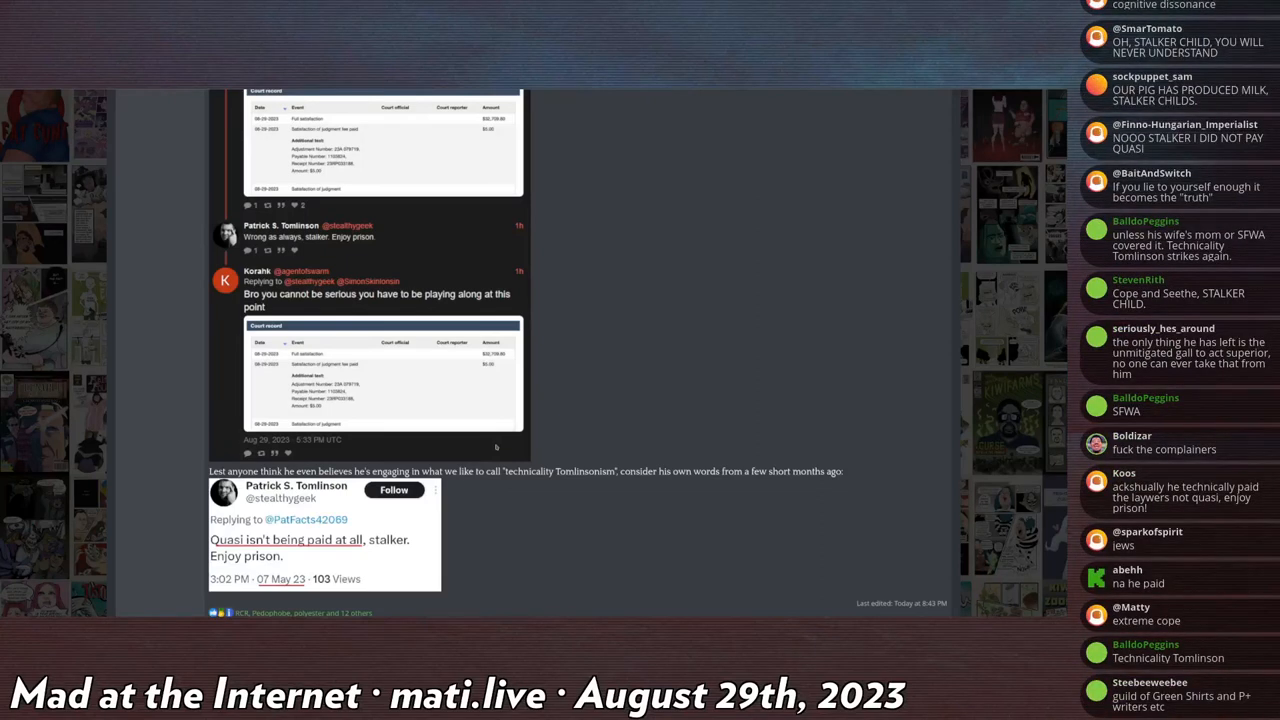
pyautogui.scroll(-3)
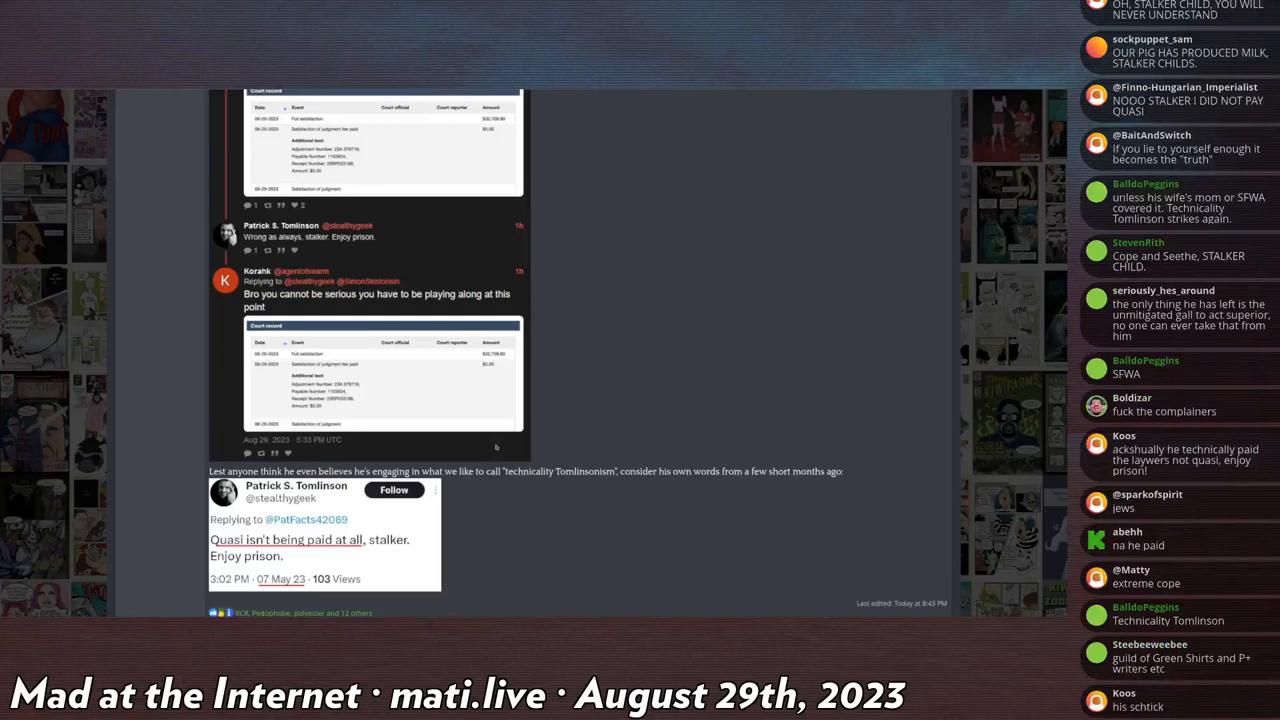
pyautogui.scroll(-3)
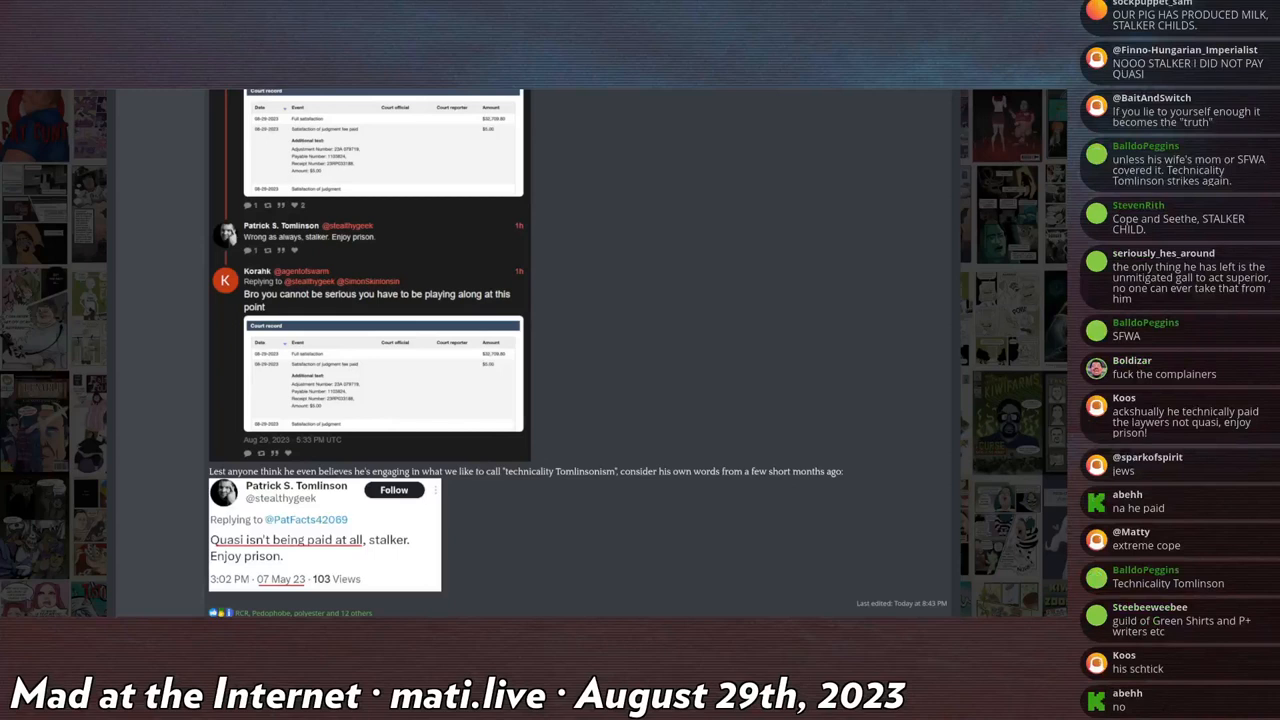
pyautogui.scroll(-3)
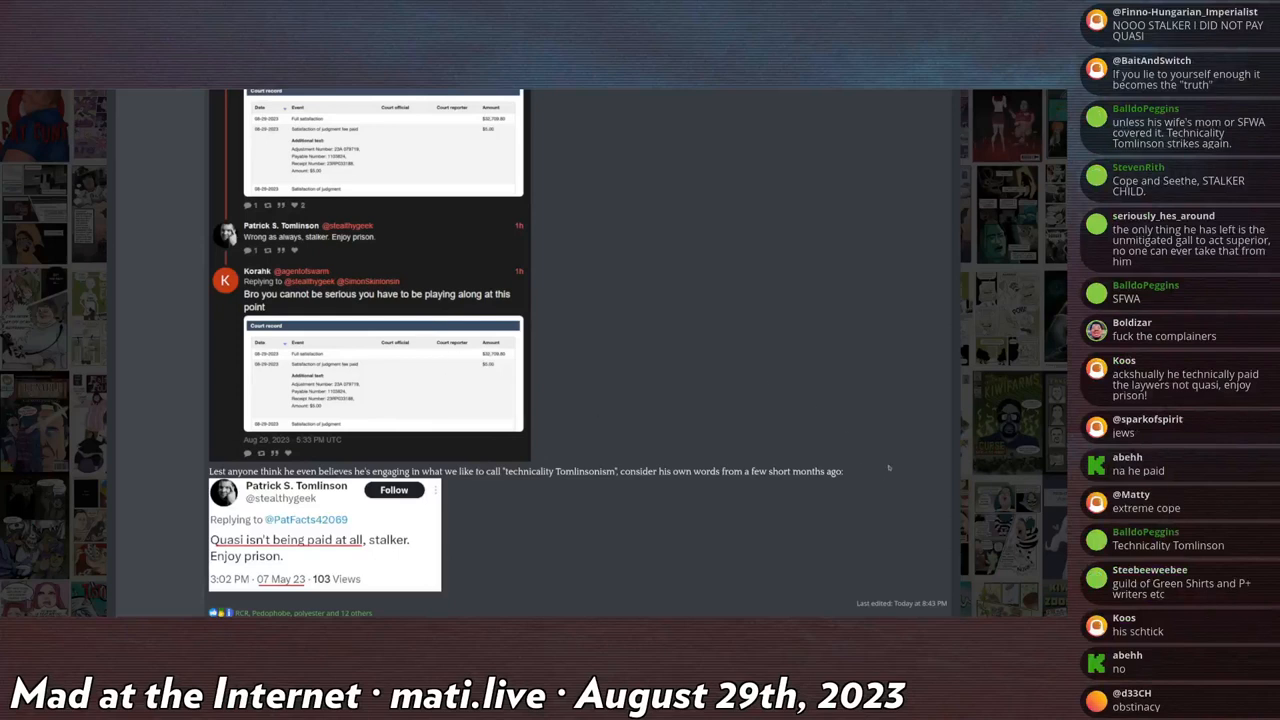
pyautogui.moveTo(420, 414)
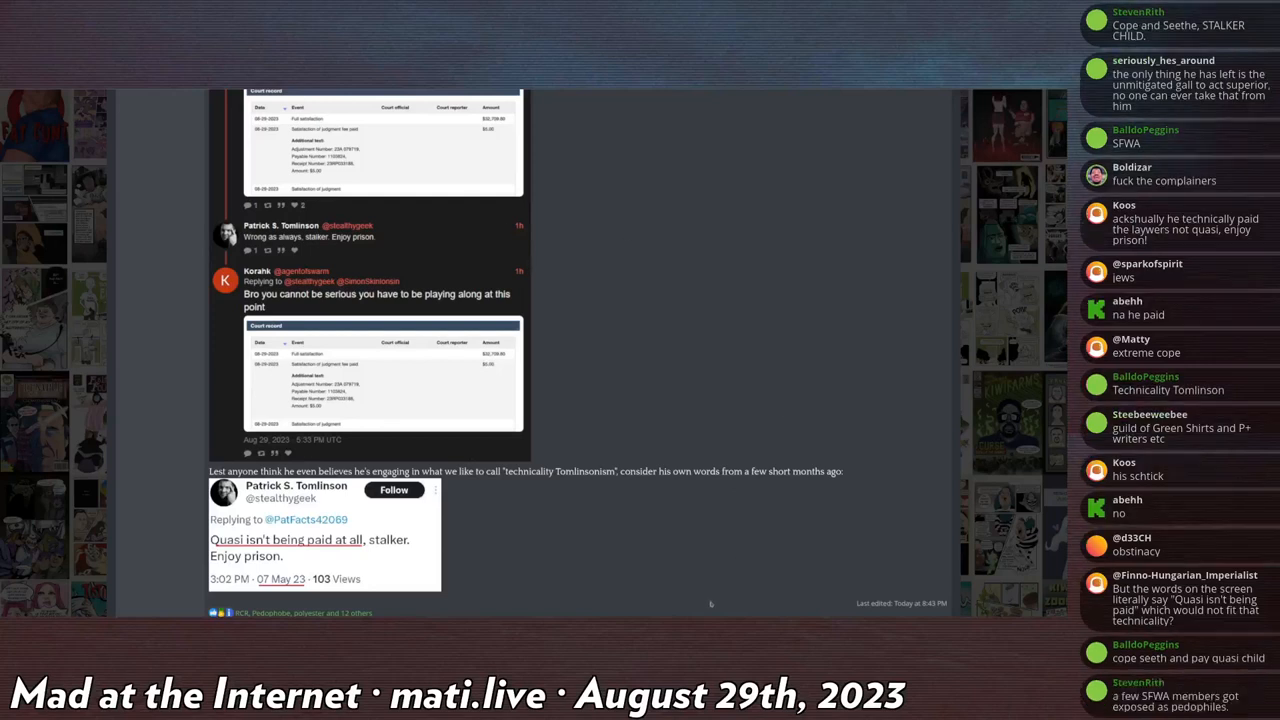
pyautogui.moveTo(436, 336)
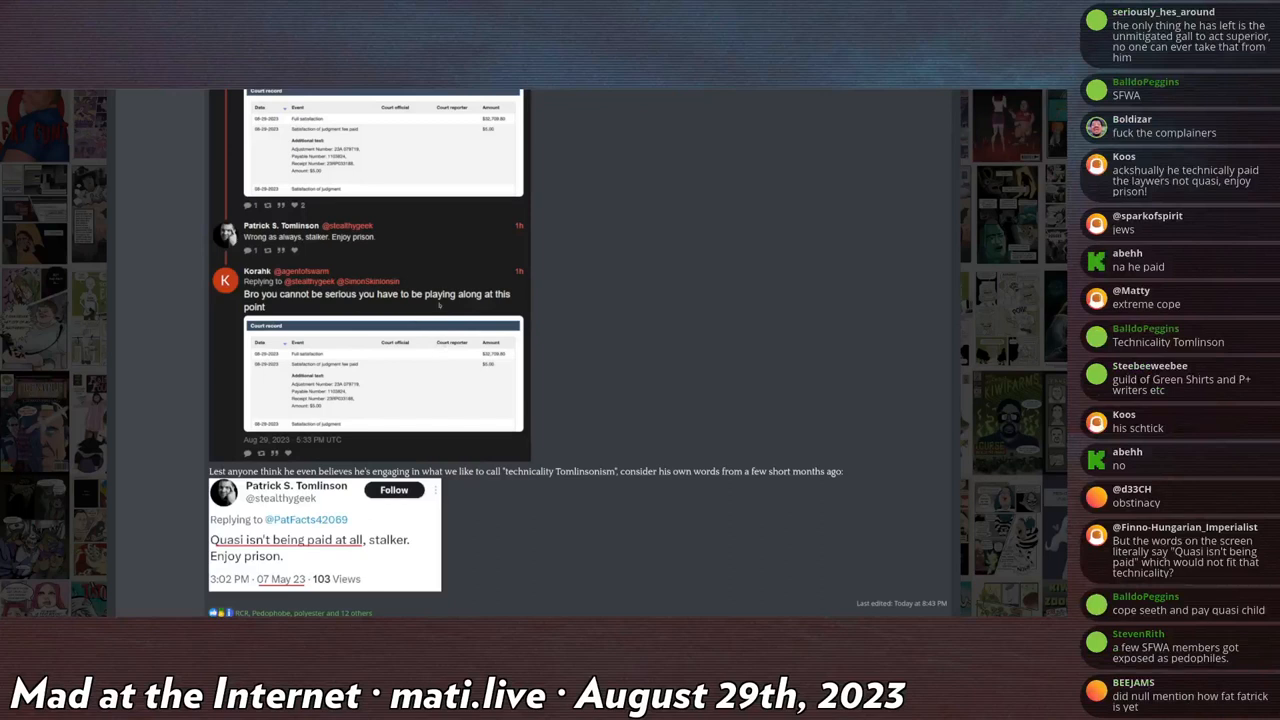
pyautogui.moveTo(408, 370)
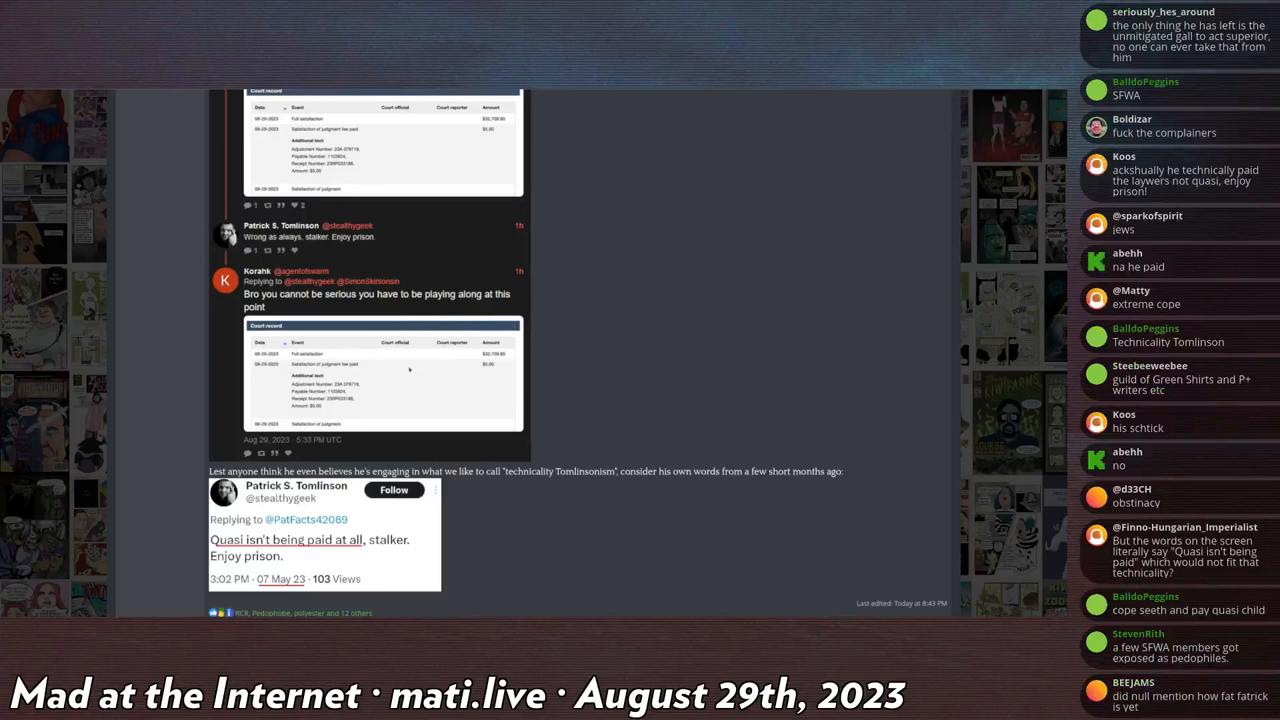
pyautogui.scroll(-3)
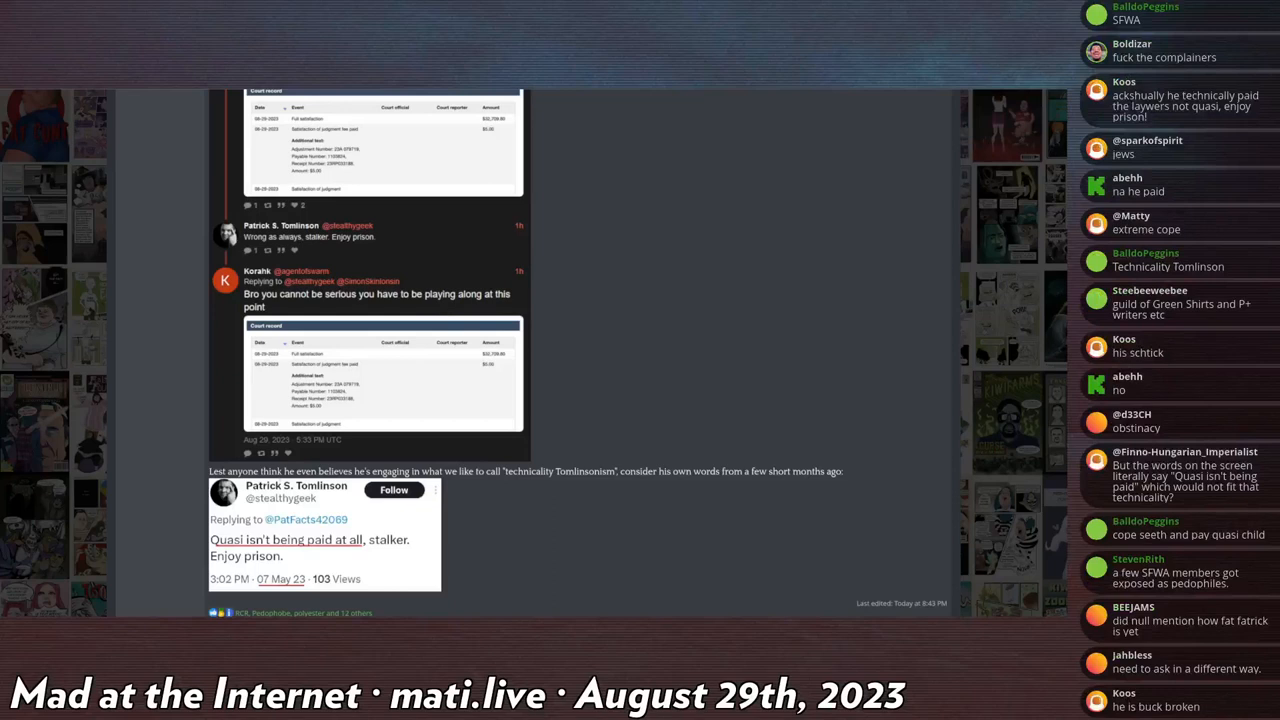
pyautogui.scroll(3)
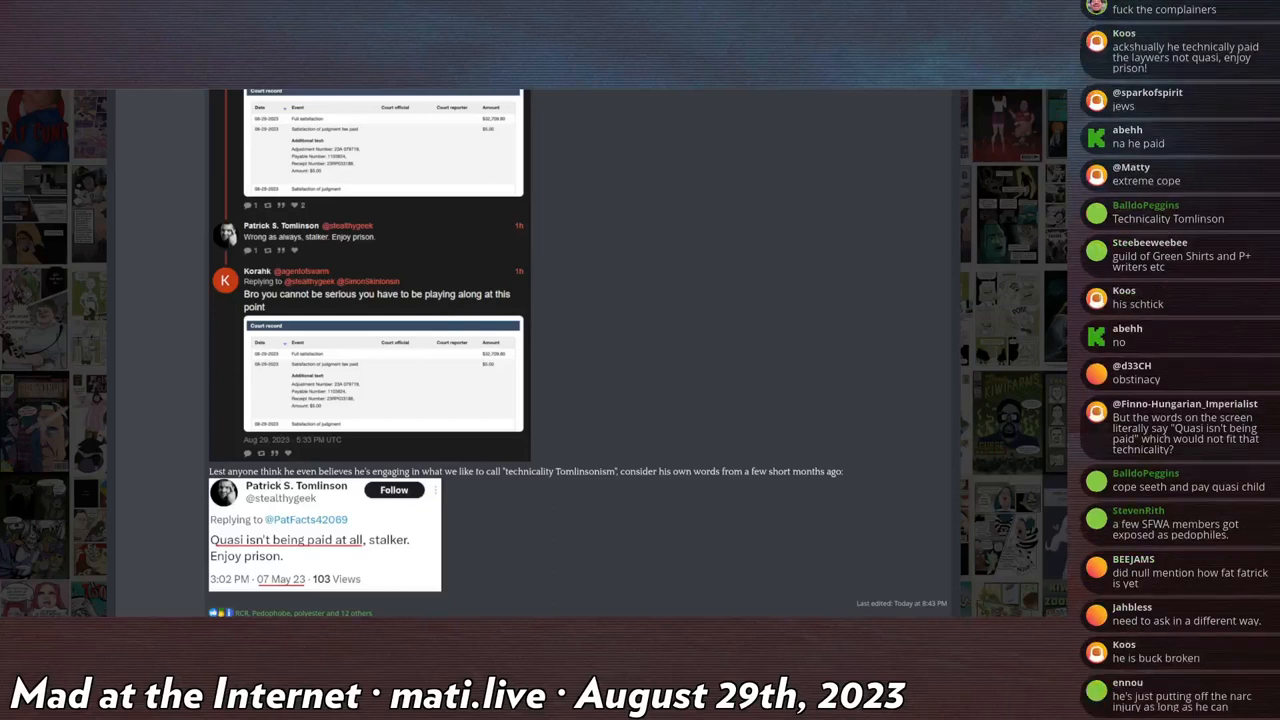
pyautogui.scroll(-3)
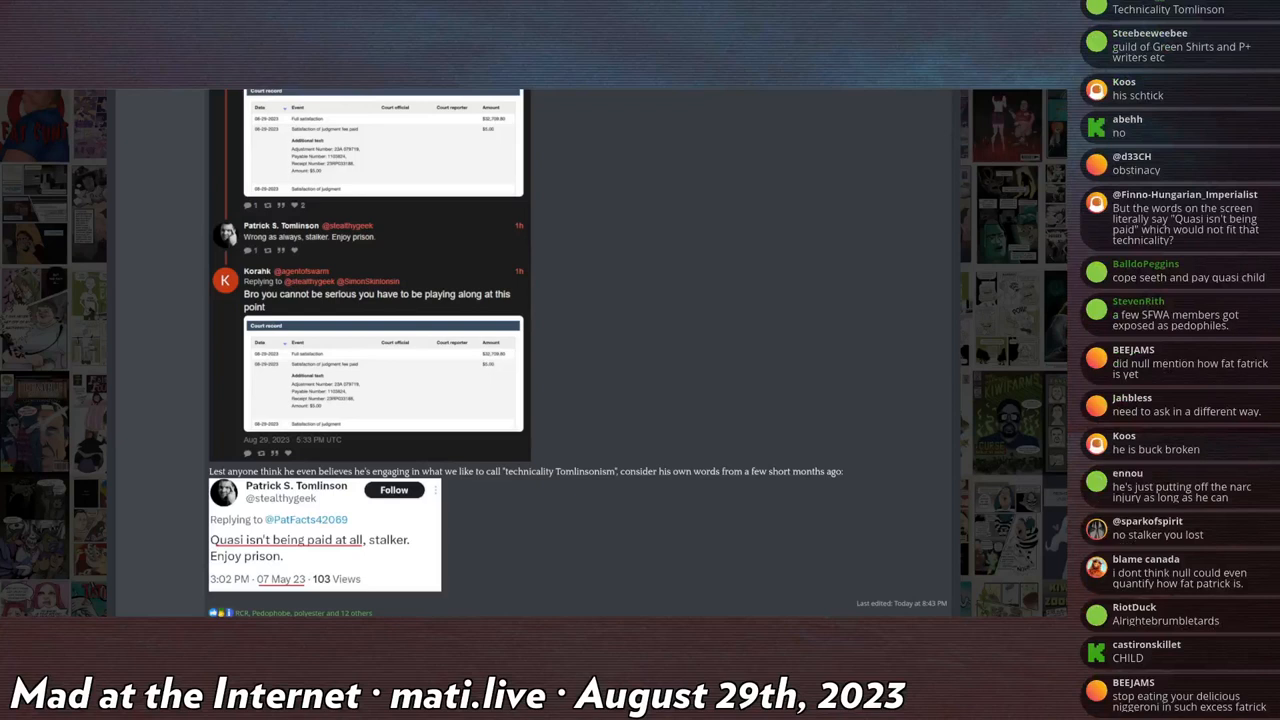
pyautogui.scroll(-3)
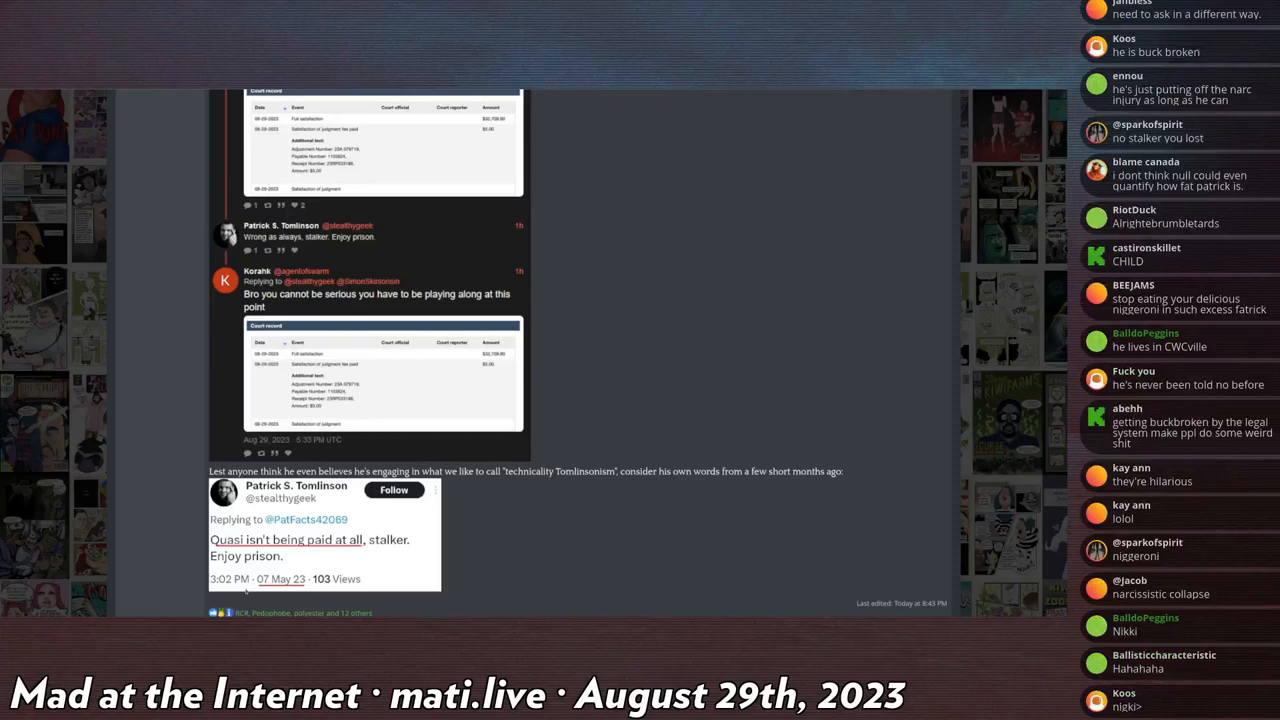
pyautogui.scroll(-3)
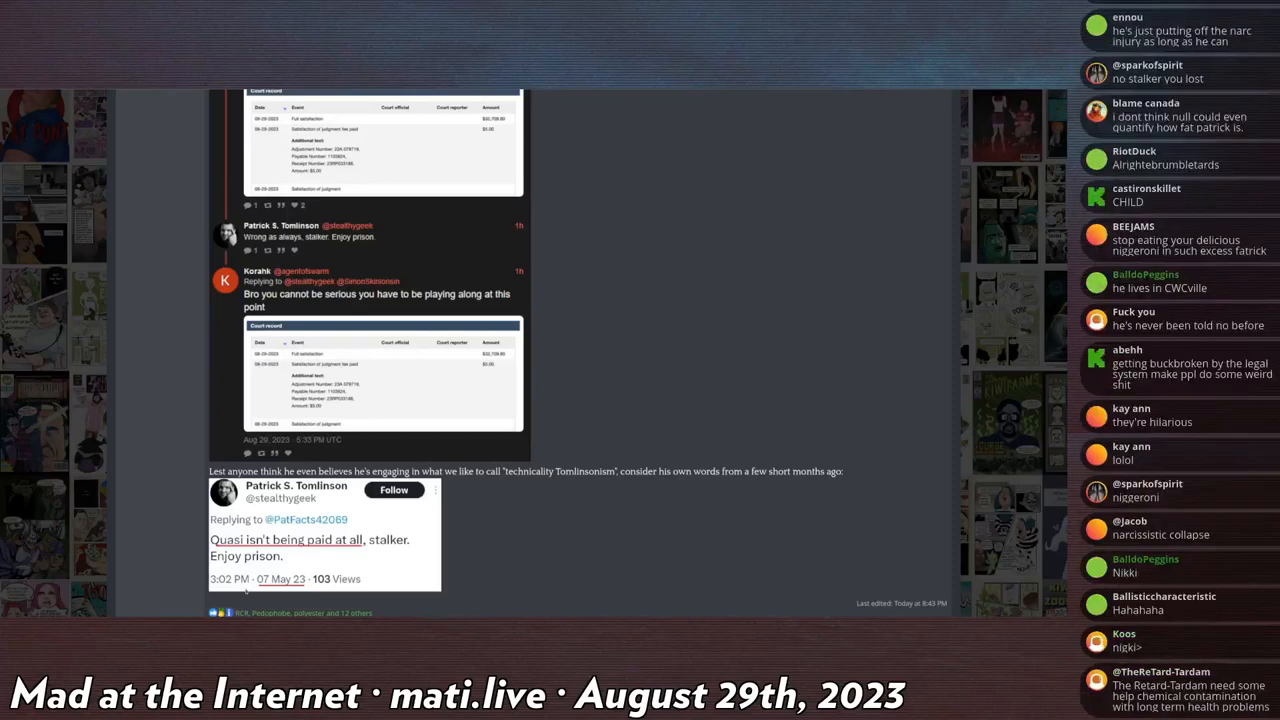
pyautogui.scroll(-3)
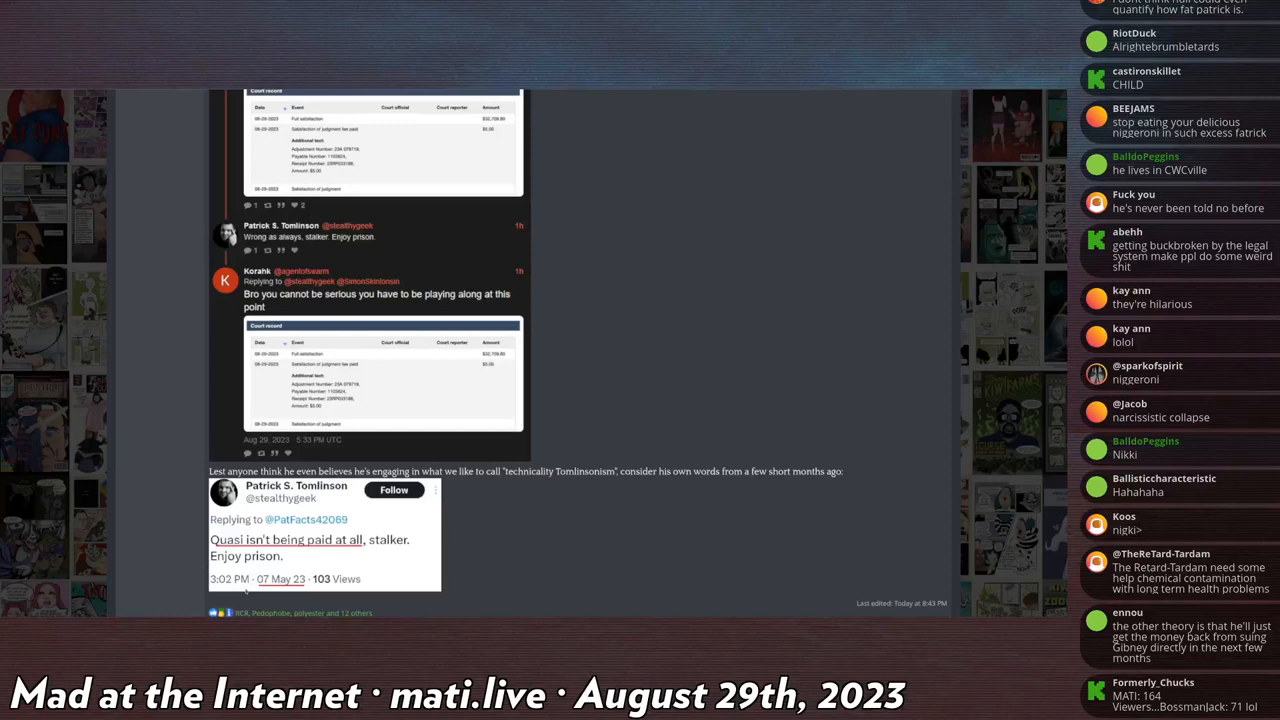
pyautogui.scroll(-3)
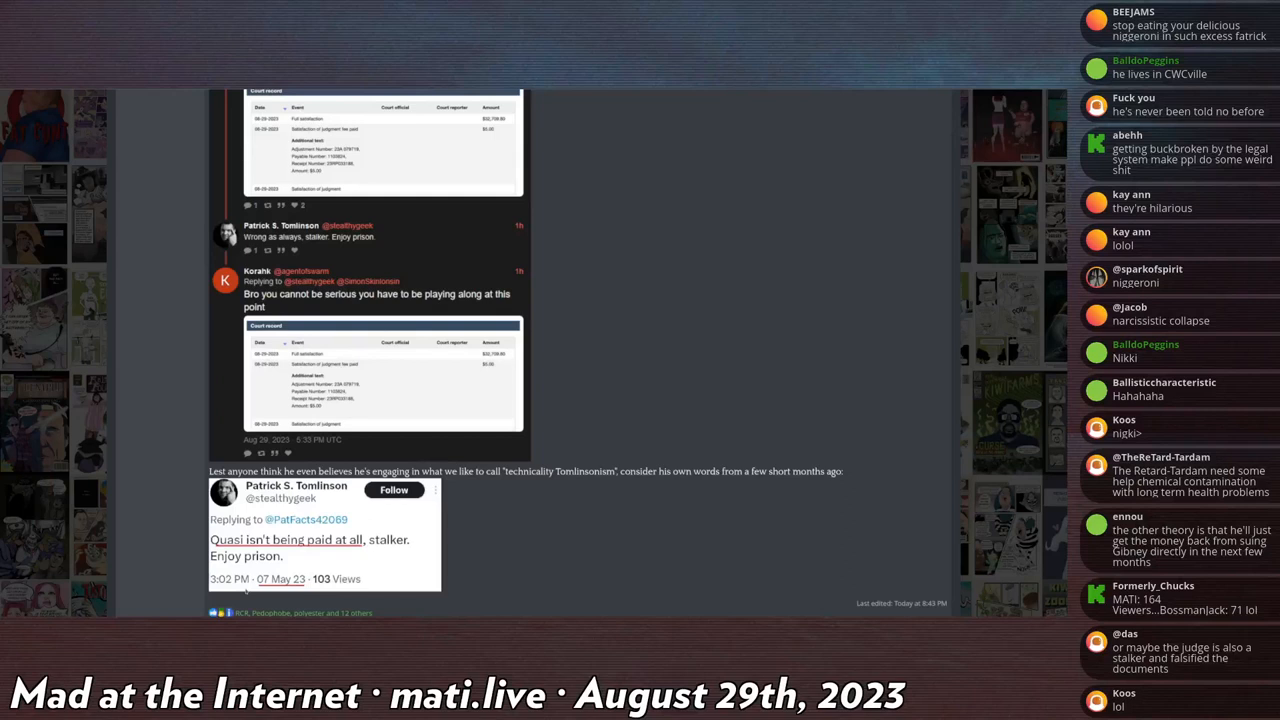
pyautogui.scroll(-3)
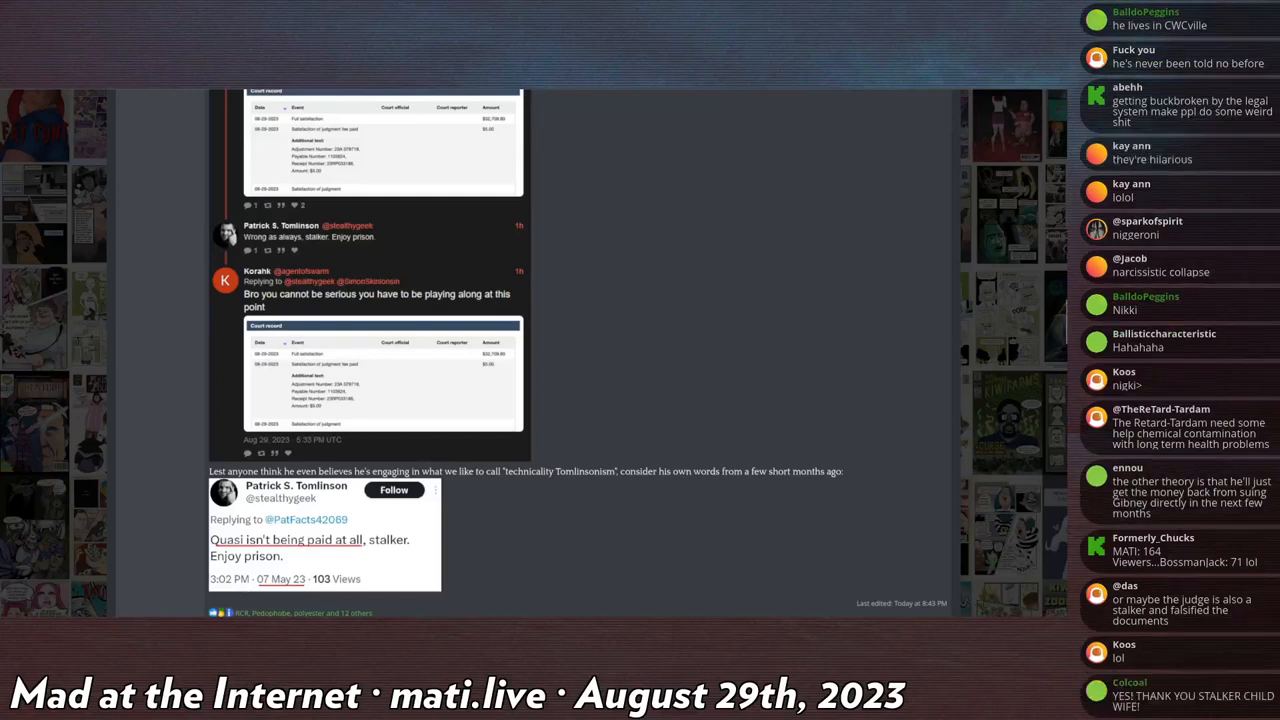
pyautogui.scroll(-3)
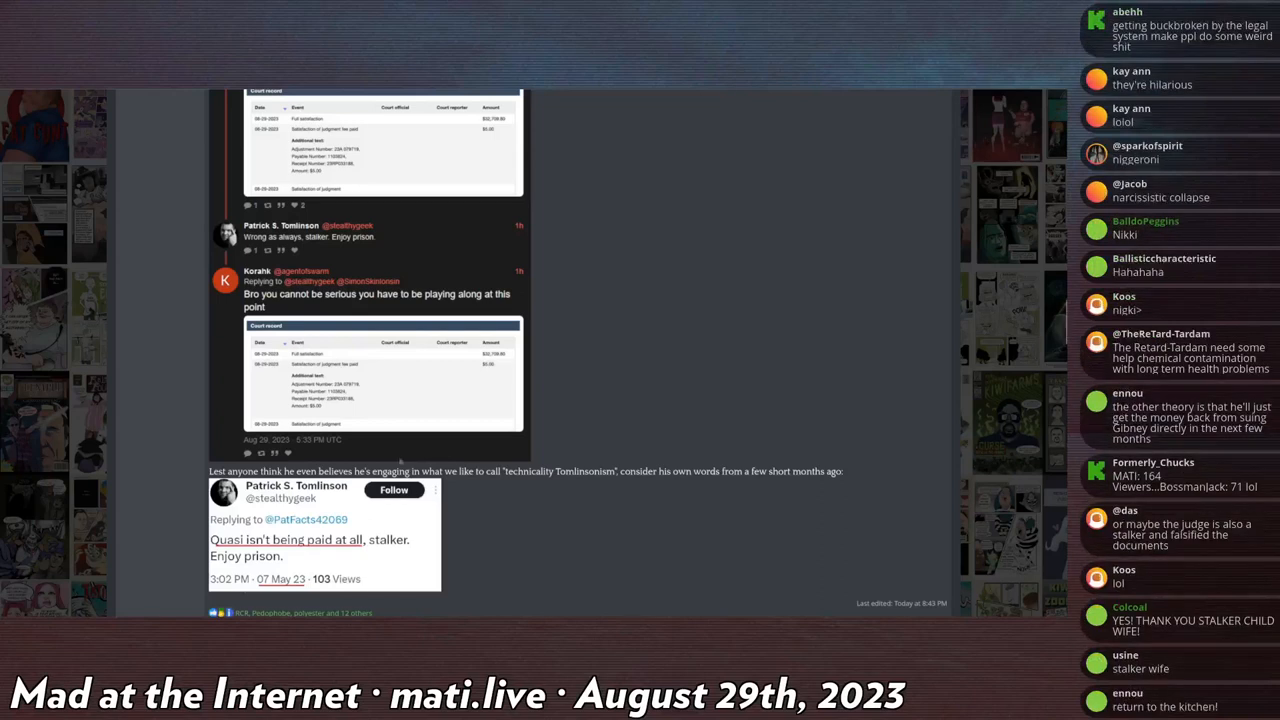
pyautogui.scroll(-3)
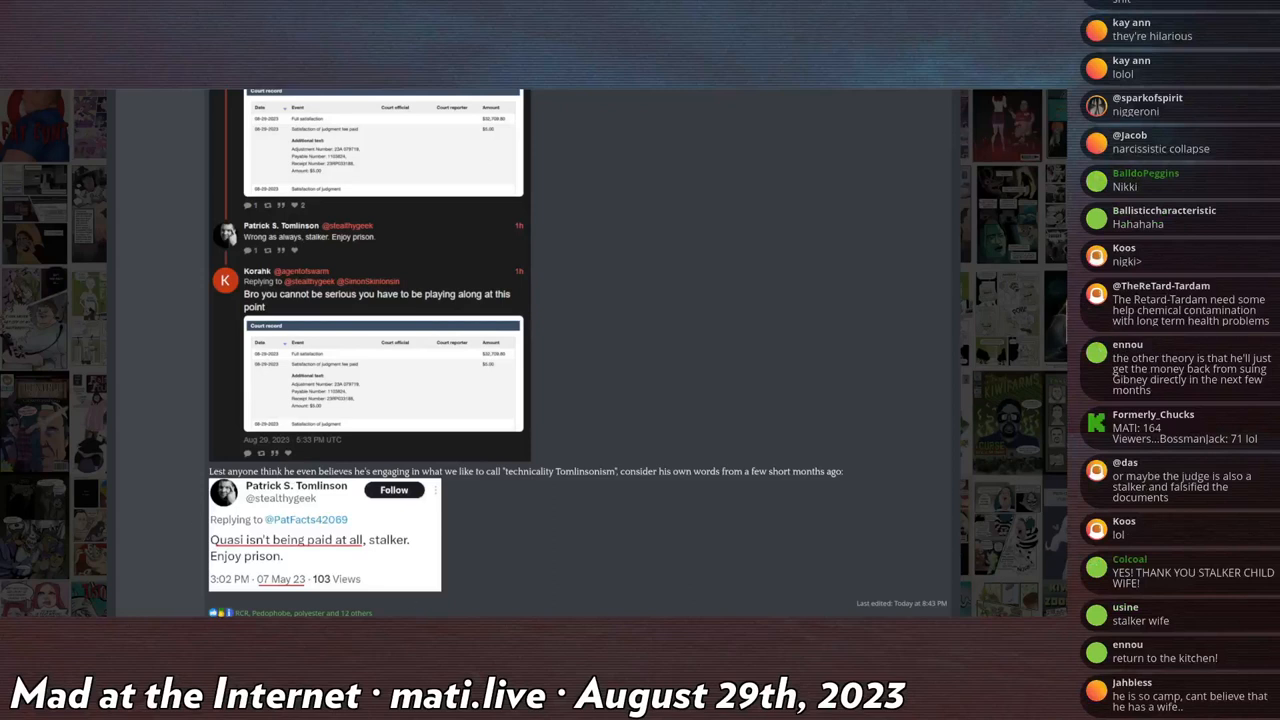
pyautogui.scroll(-3)
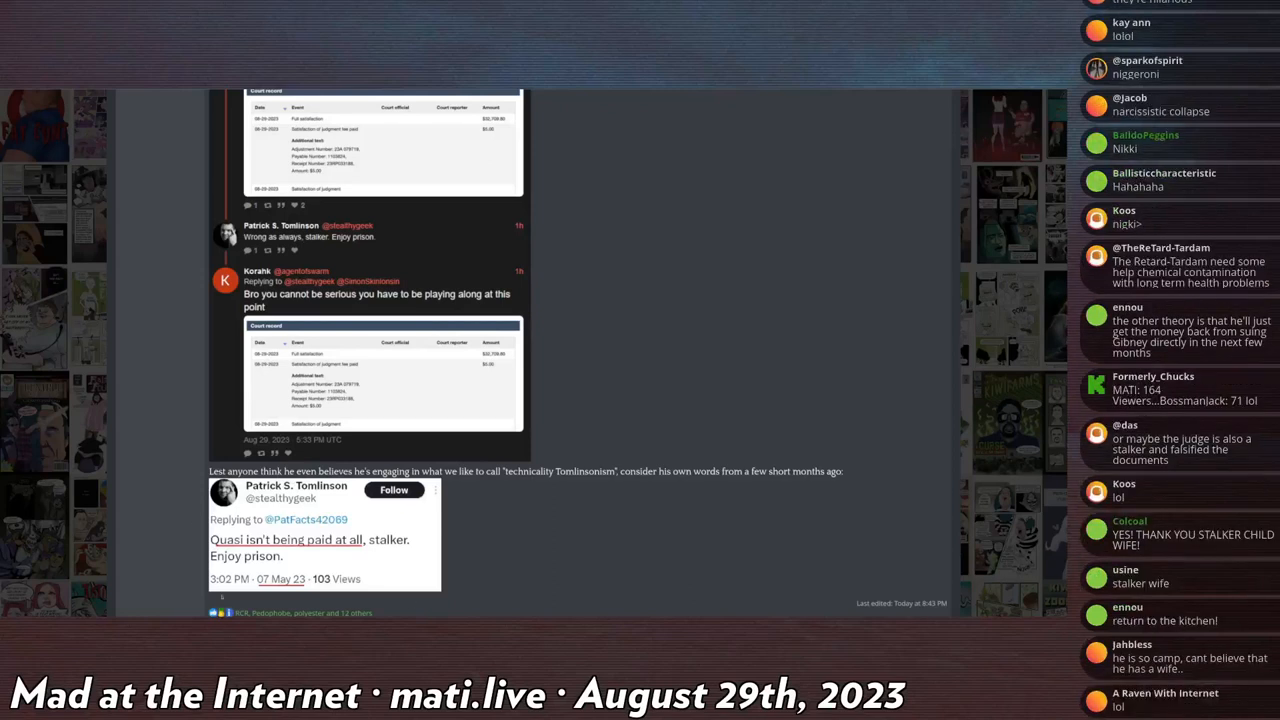
pyautogui.scroll(-3)
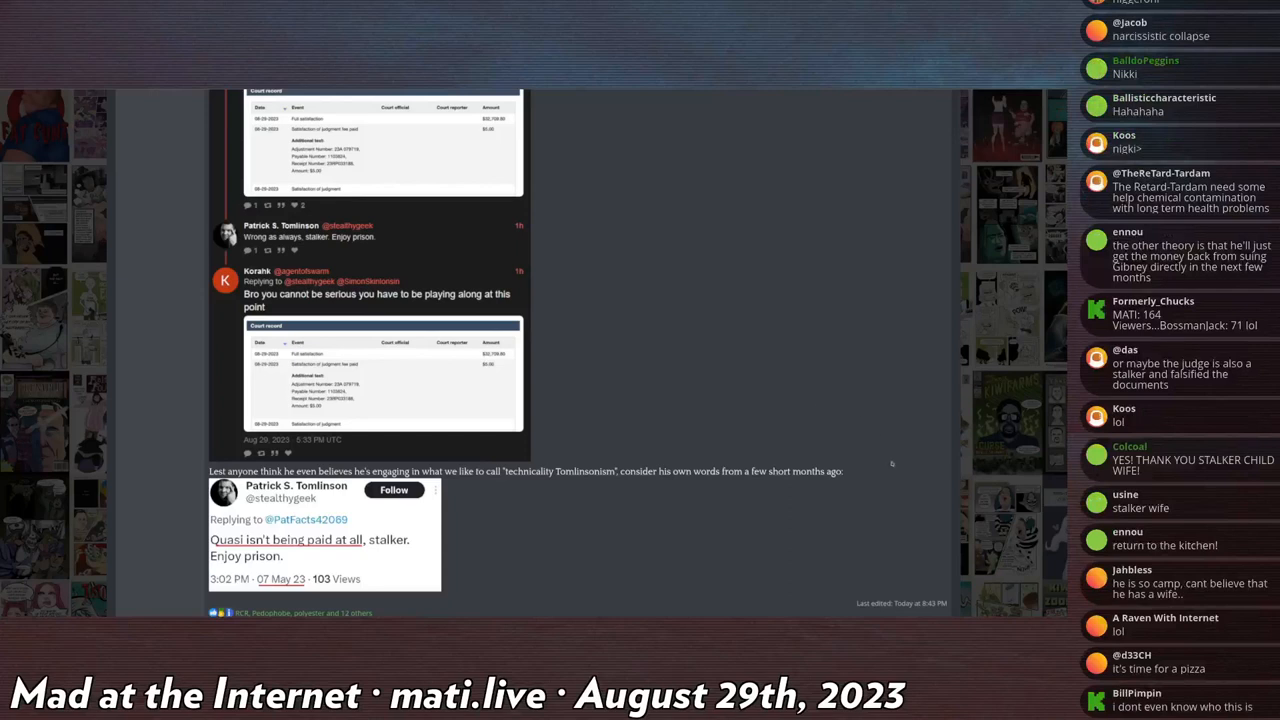
pyautogui.moveTo(468, 352)
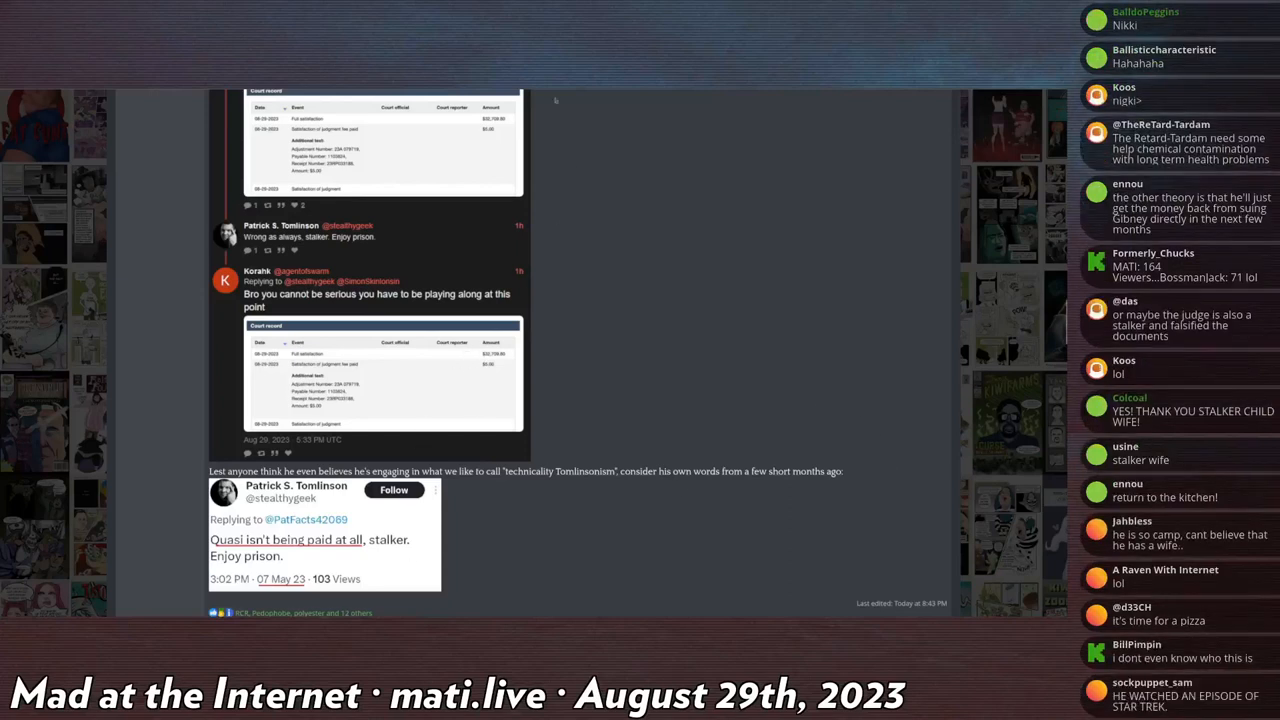
pyautogui.scroll(-3)
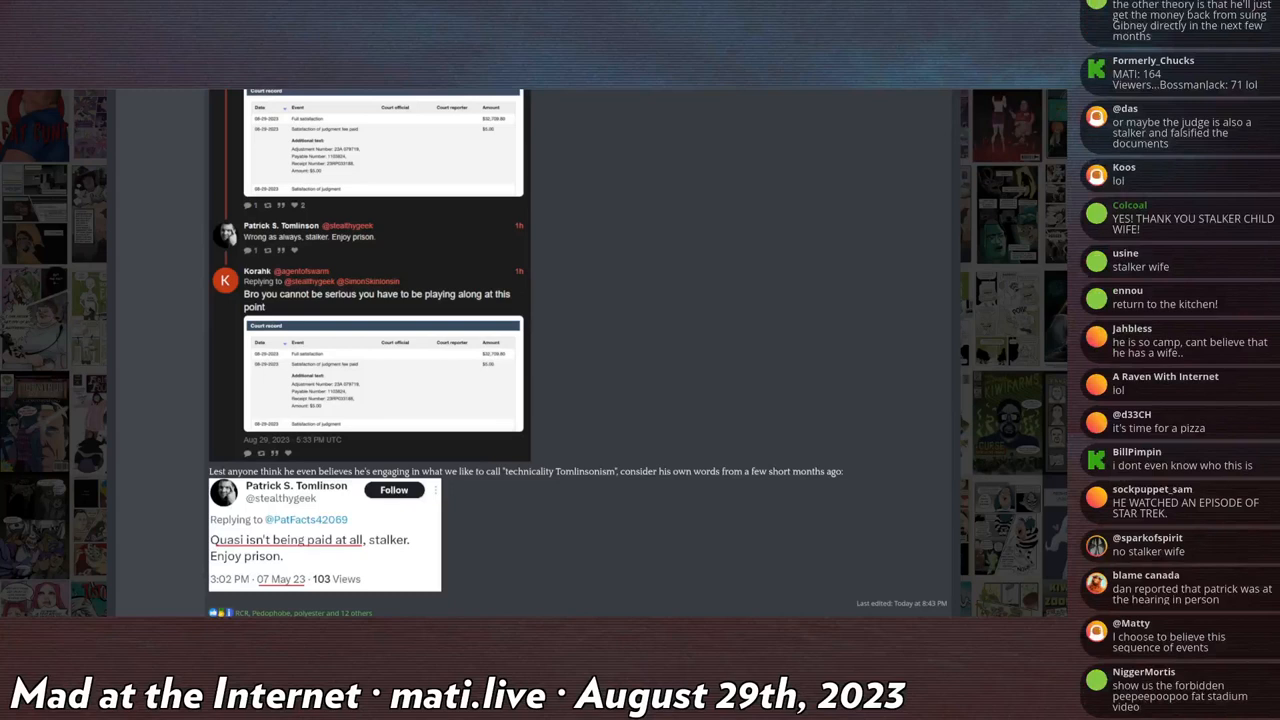
pyautogui.scroll(-3)
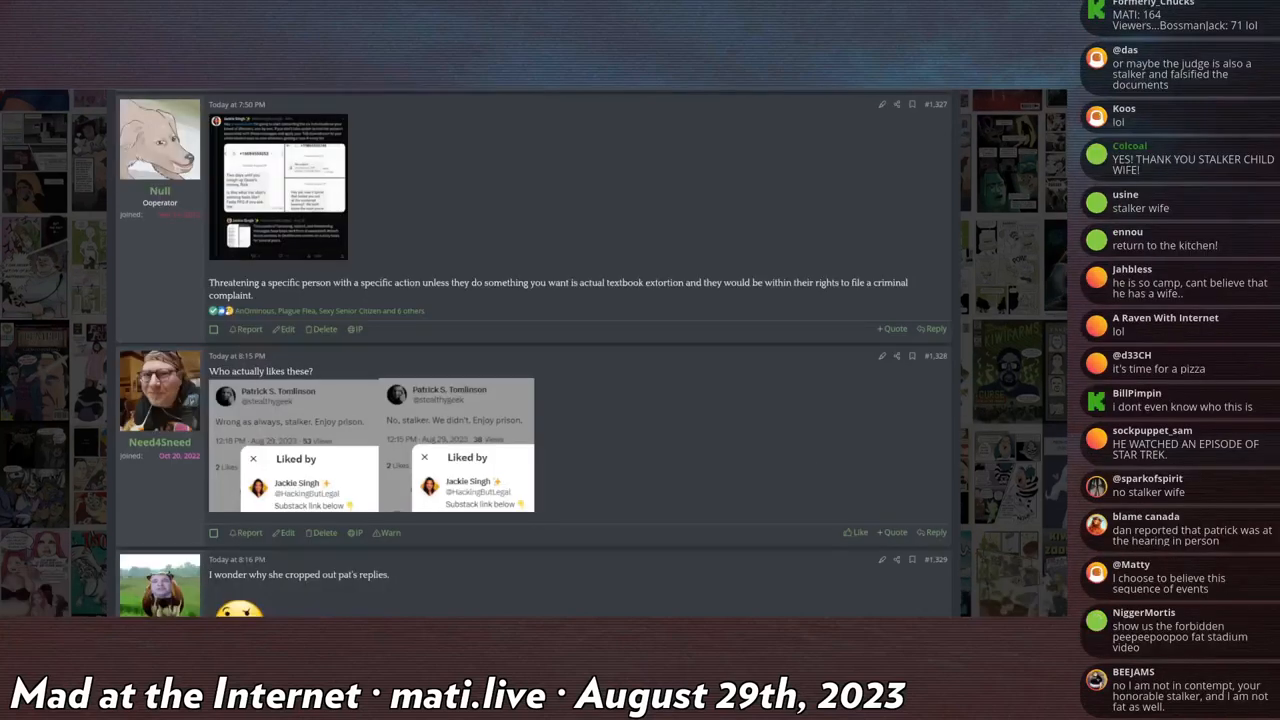
pyautogui.click(284, 184)
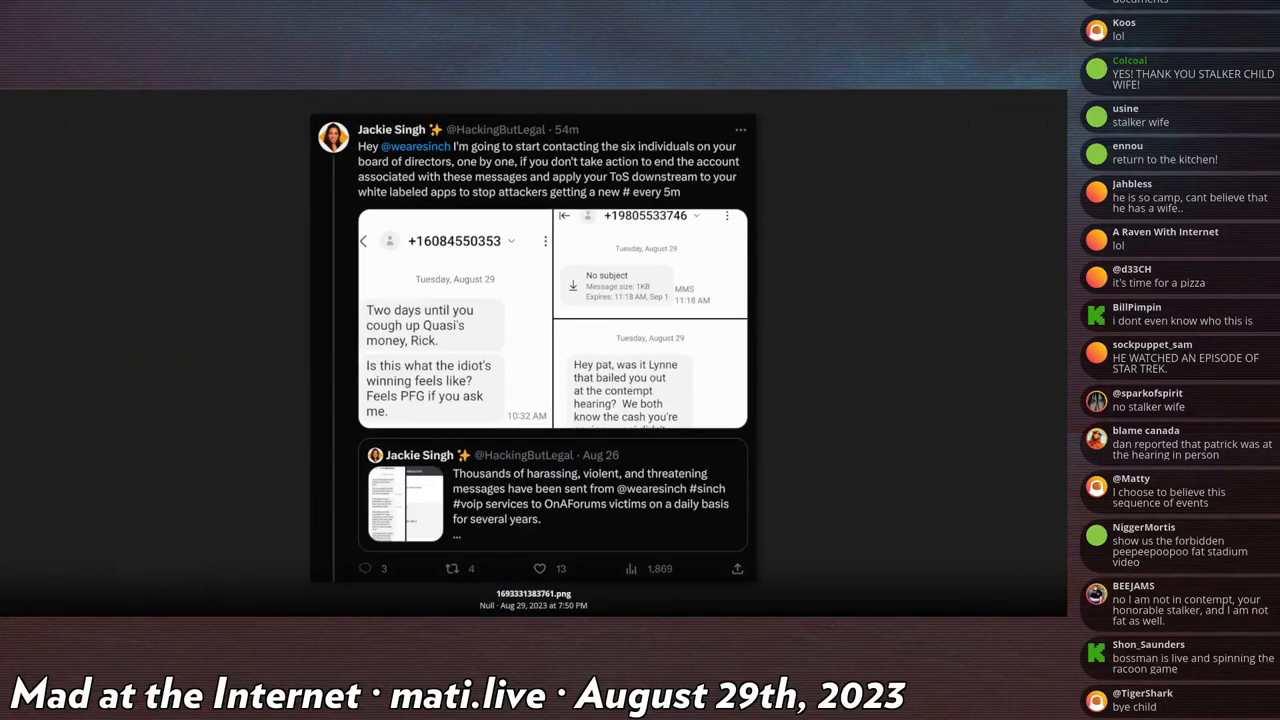
pyautogui.scroll(3)
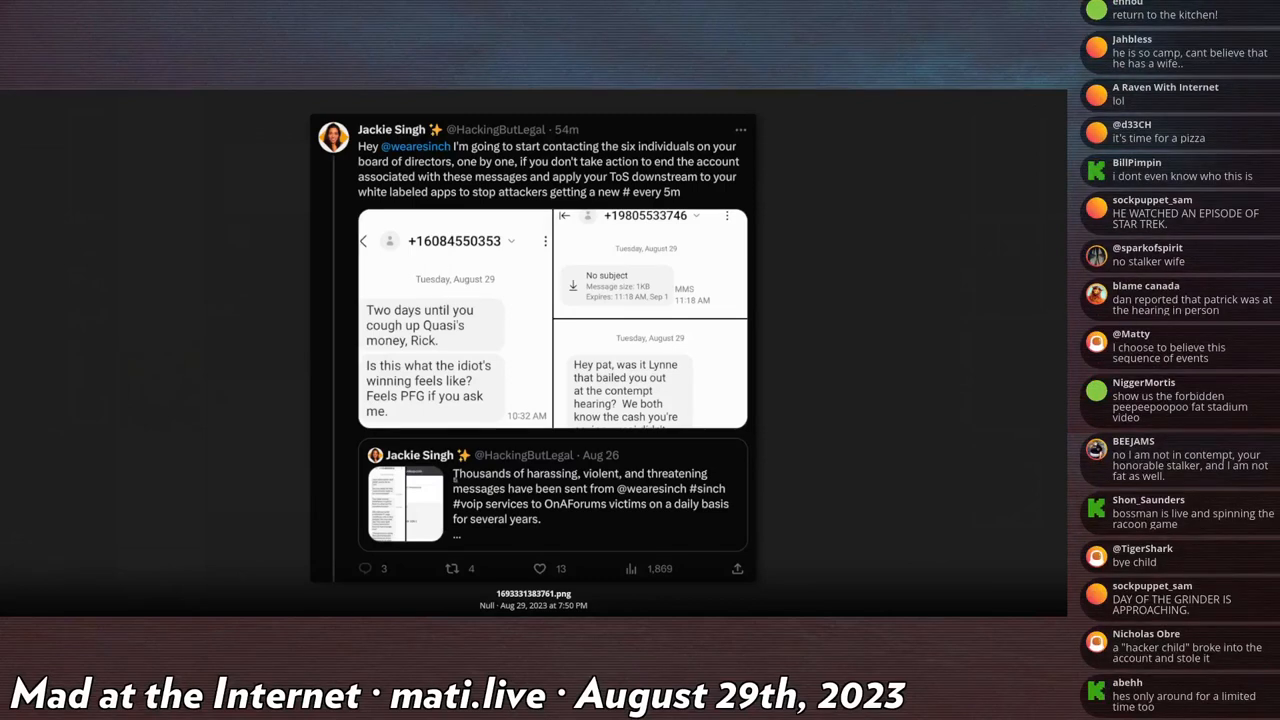
pyautogui.scroll(-3)
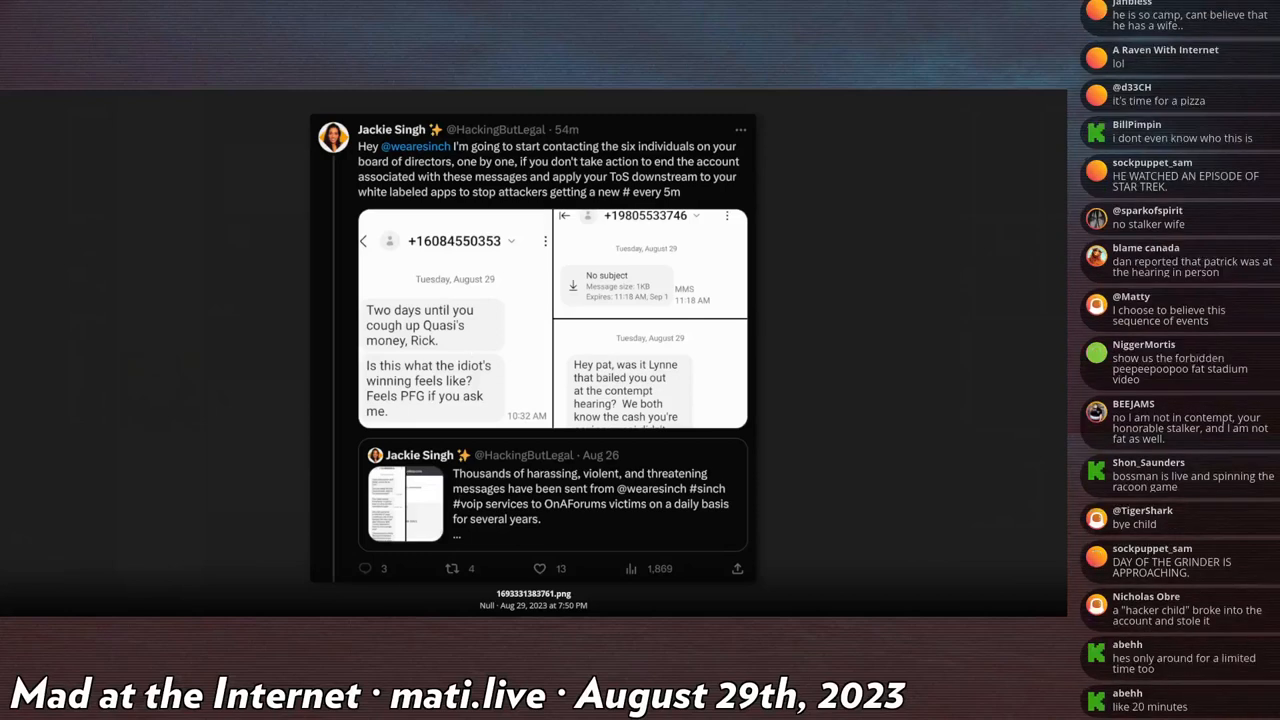
pyautogui.scroll(-3)
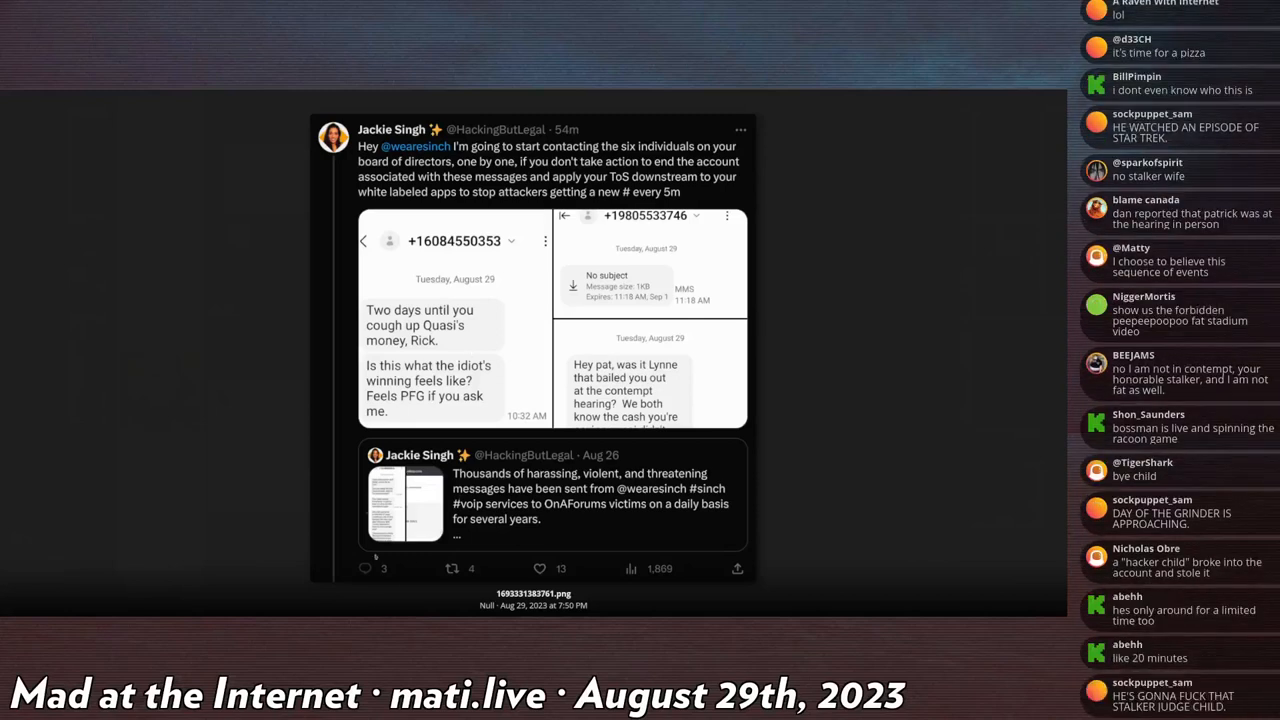
pyautogui.scroll(-3)
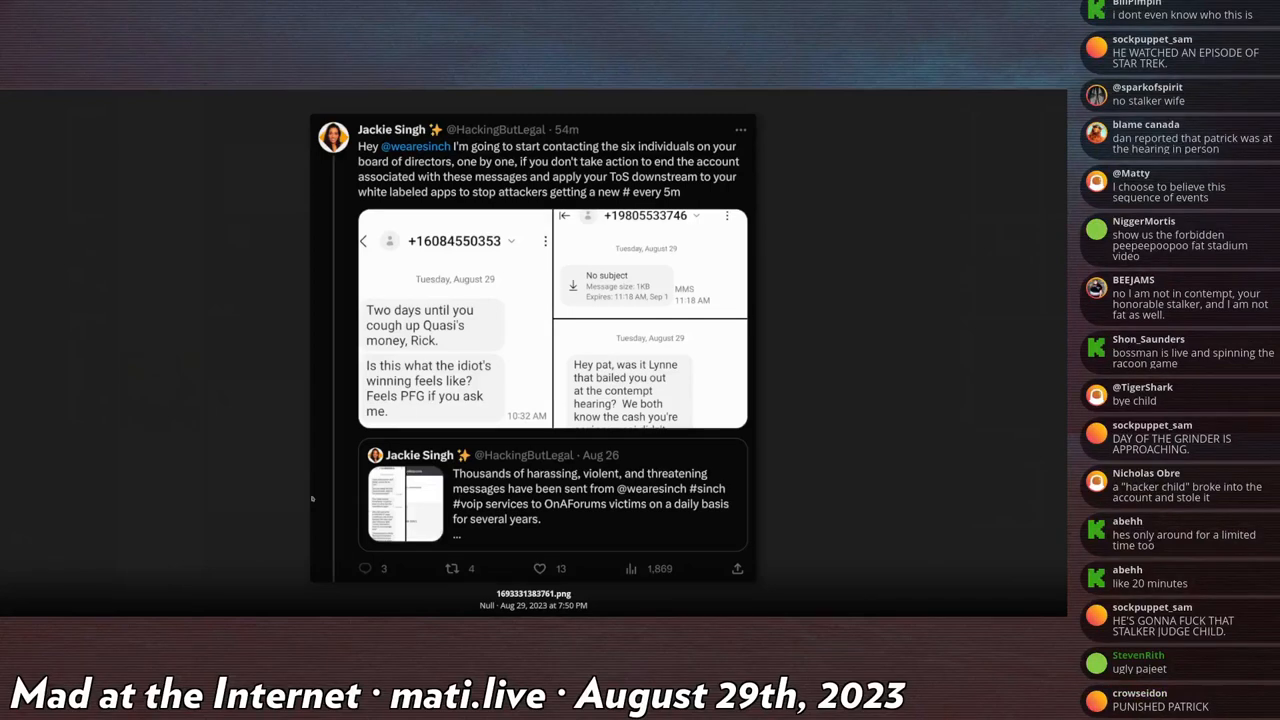
pyautogui.scroll(-3)
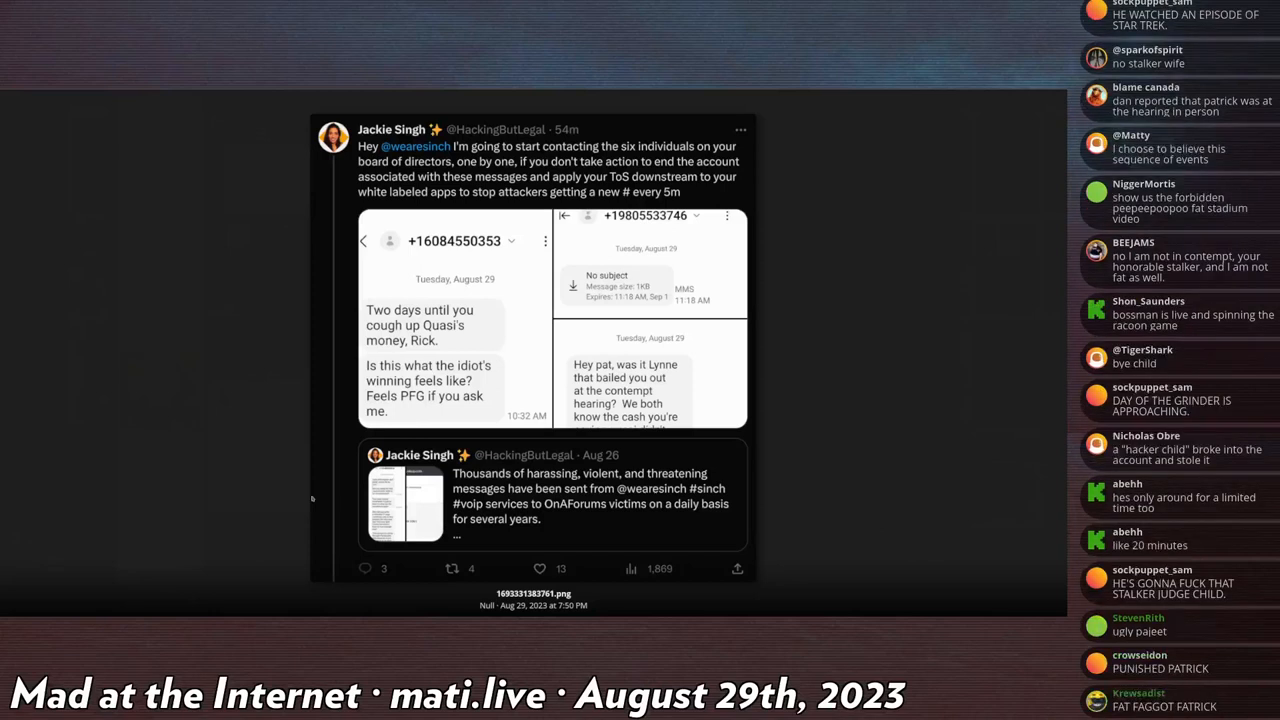
pyautogui.scroll(-3)
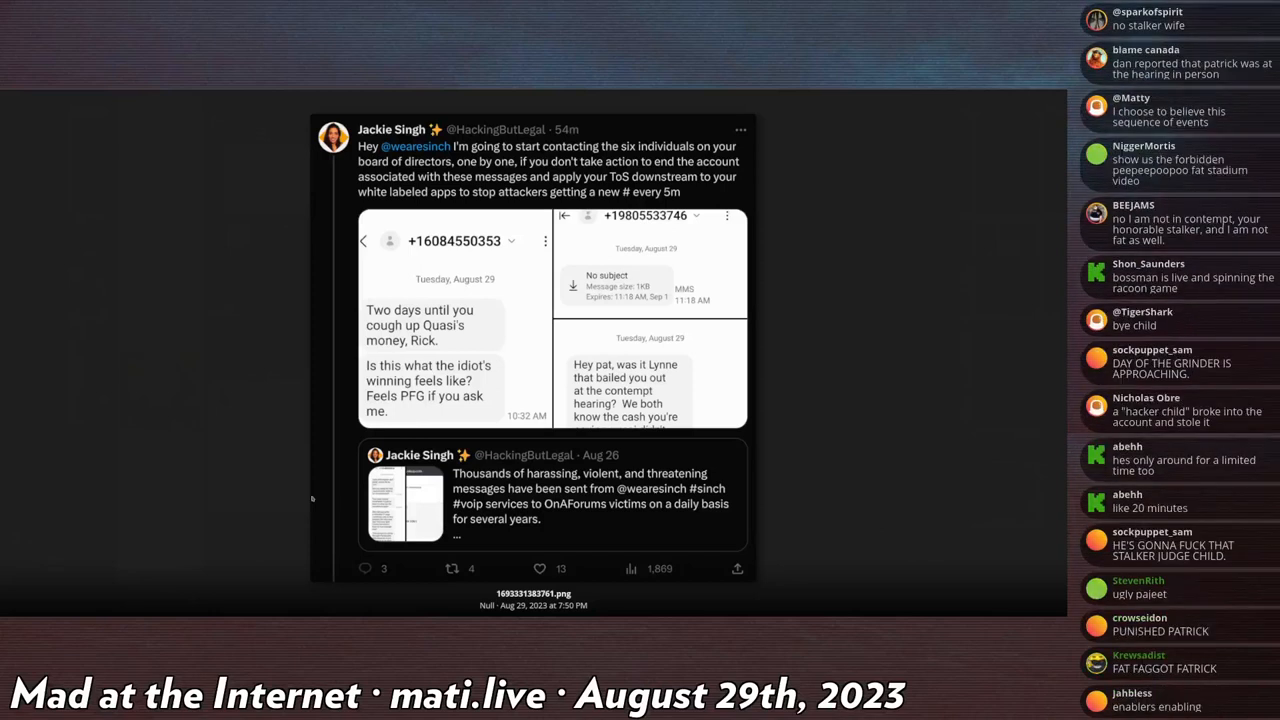
pyautogui.scroll(-3)
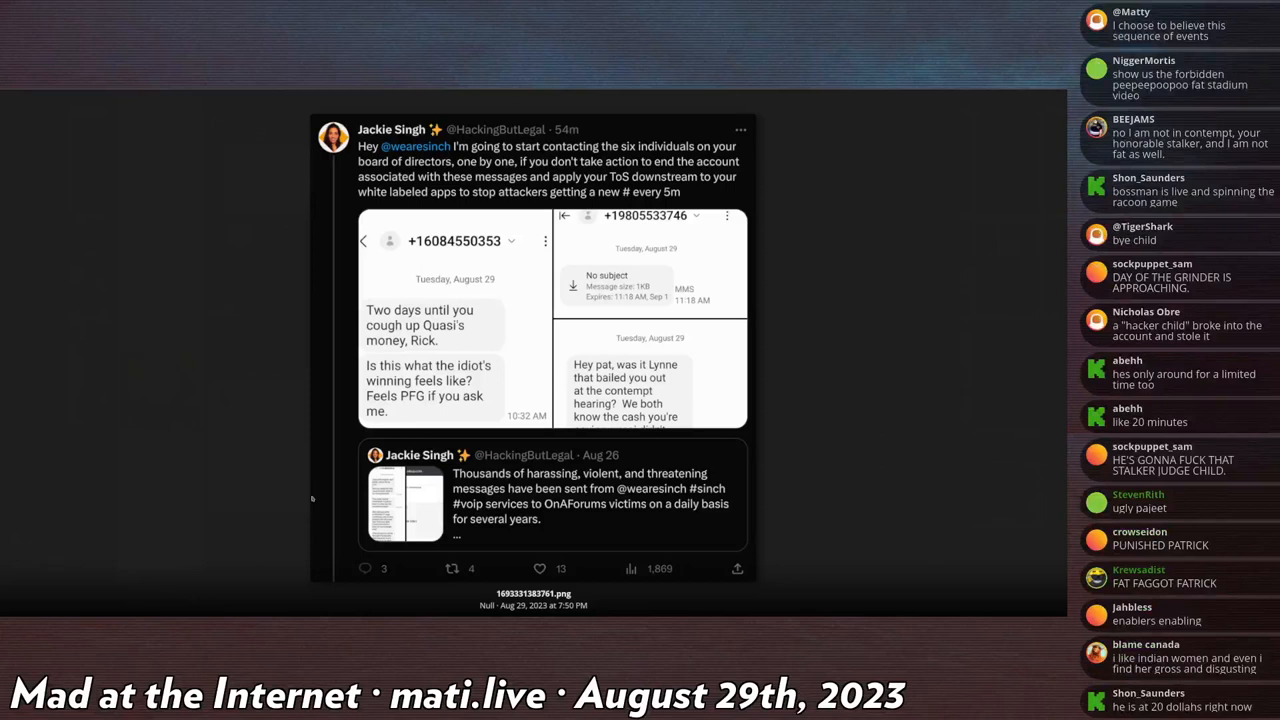
pyautogui.scroll(-3)
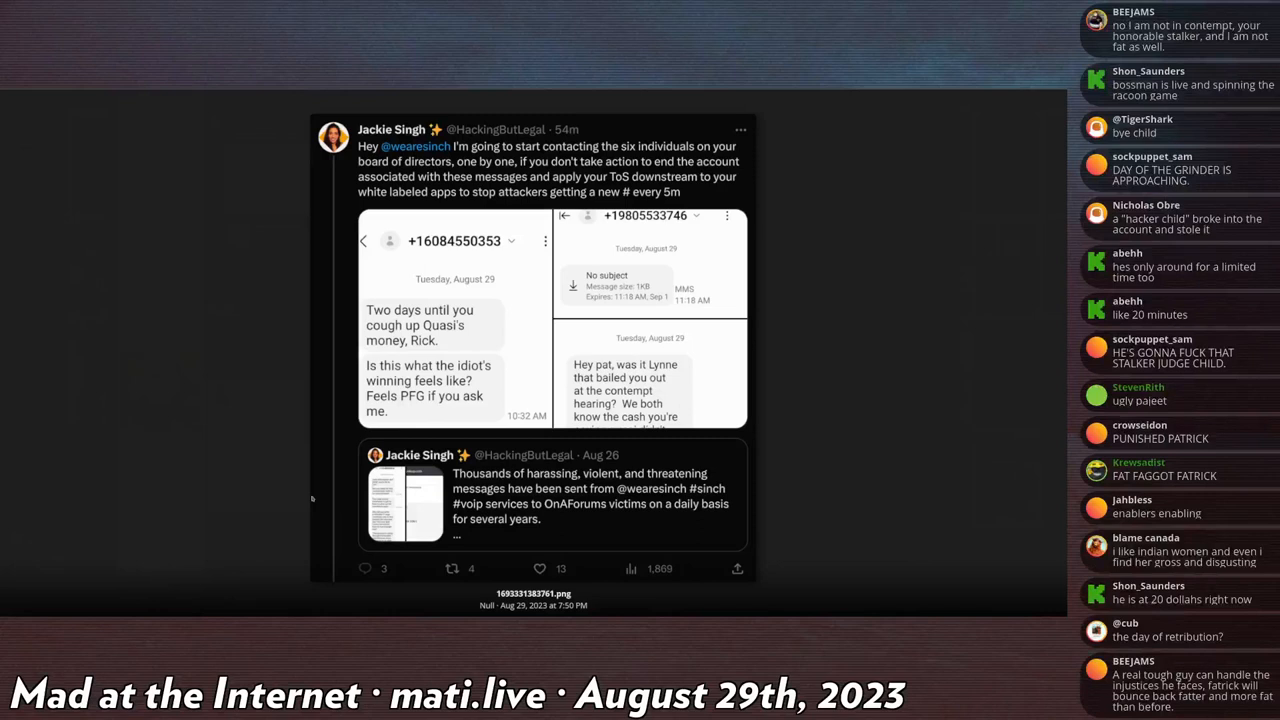
pyautogui.scroll(-3)
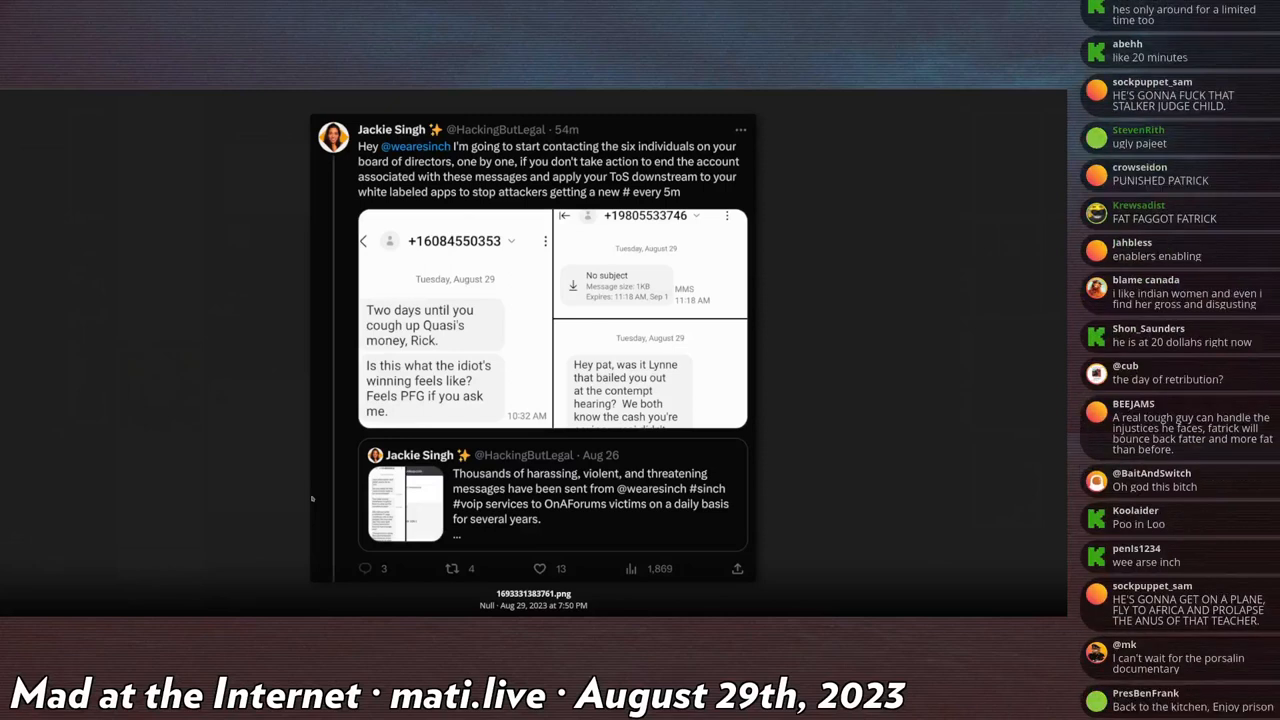
pyautogui.scroll(-3)
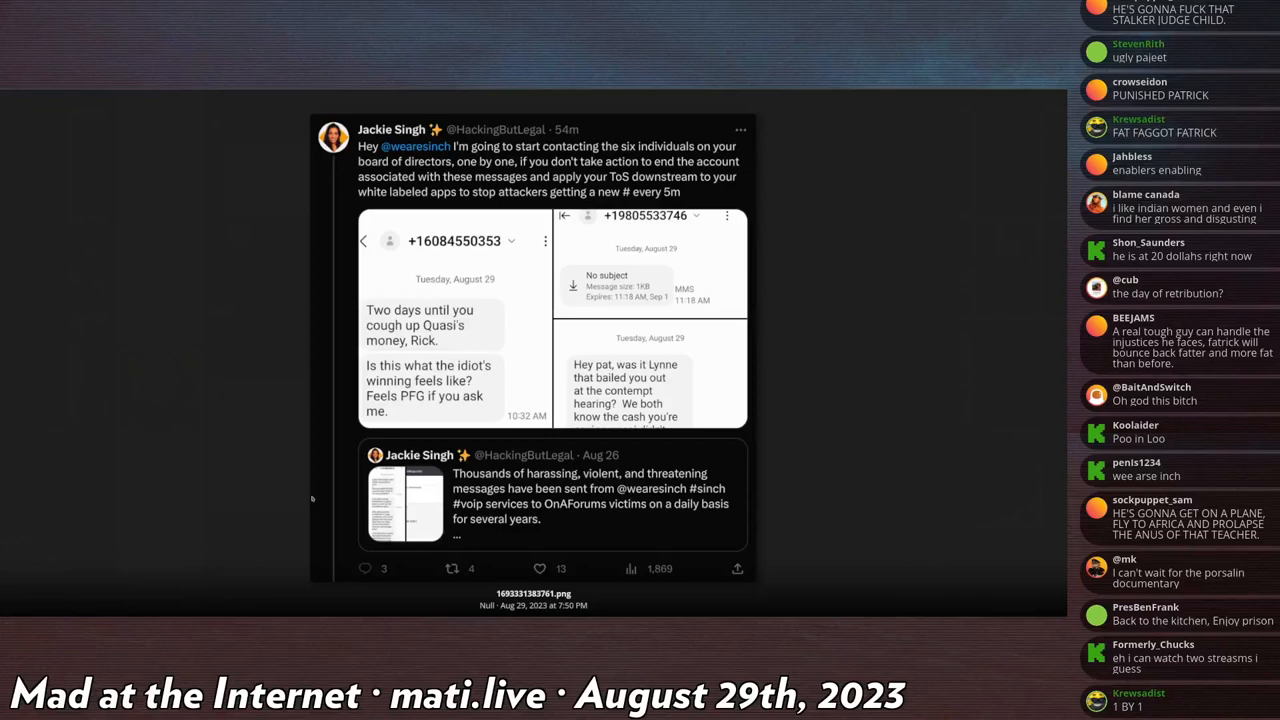
pyautogui.scroll(-3)
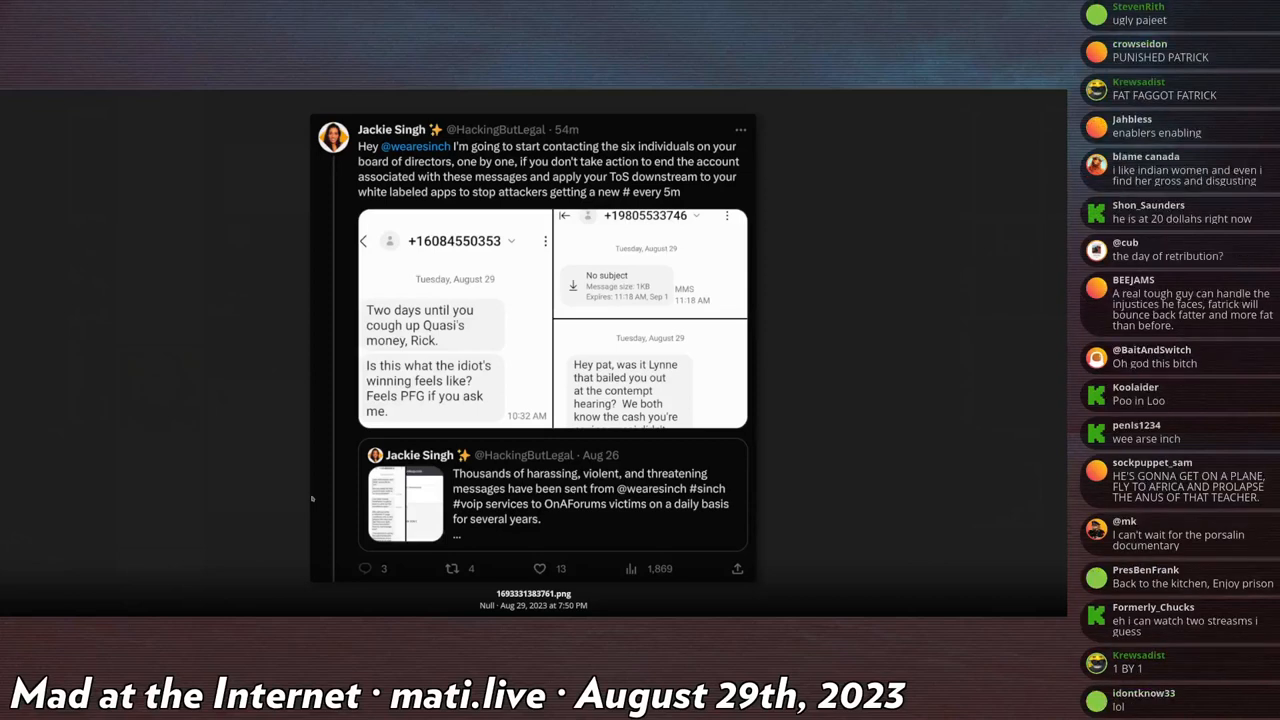
pyautogui.scroll(-3)
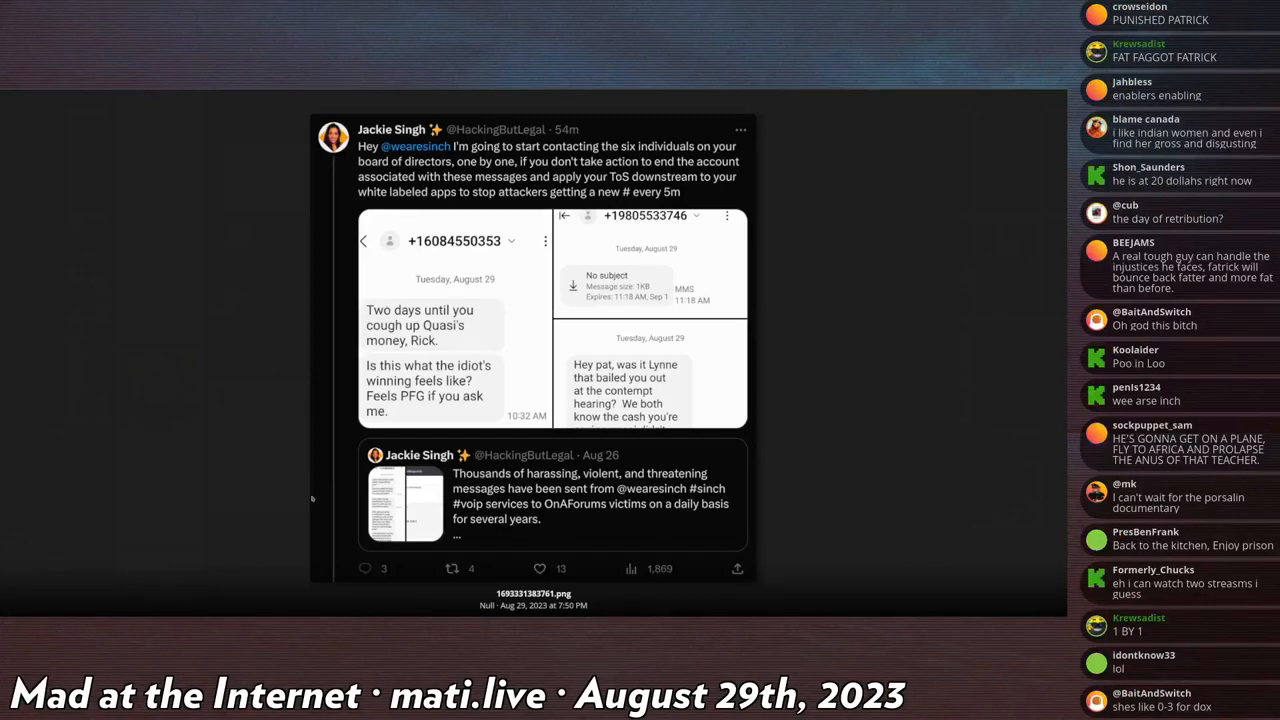
pyautogui.scroll(-3)
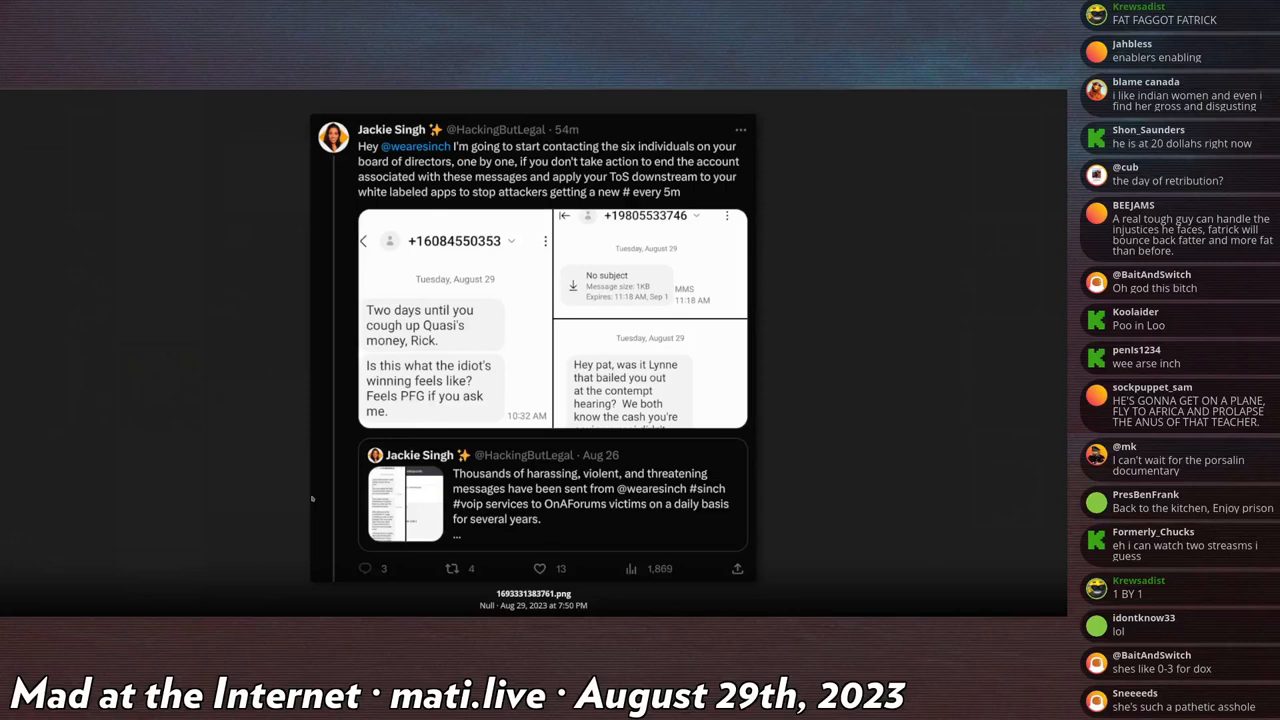
pyautogui.scroll(-3)
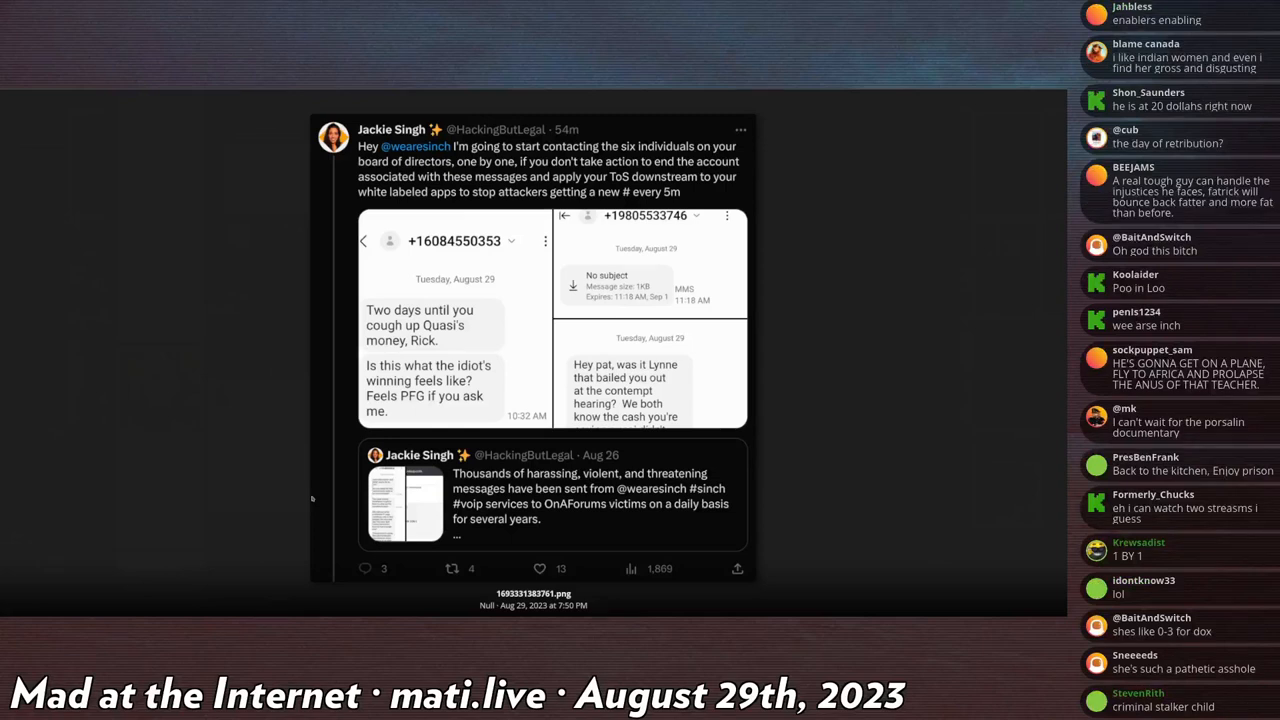
pyautogui.scroll(-3)
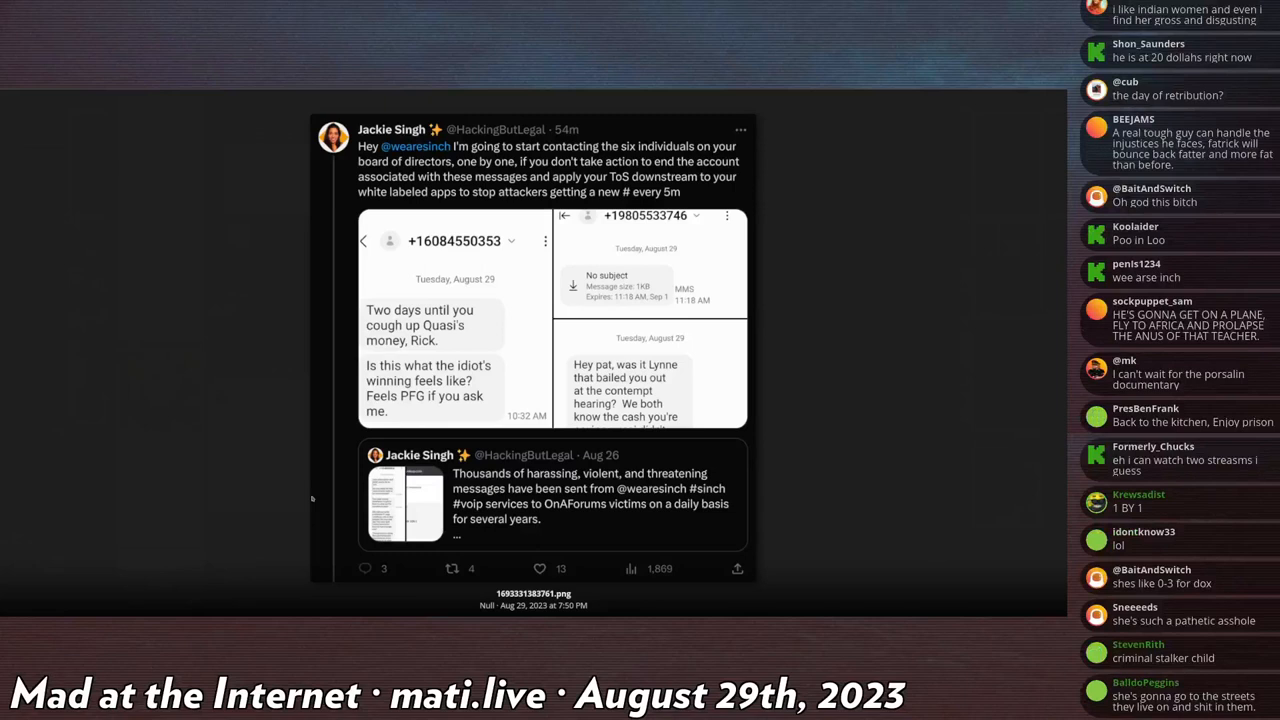
pyautogui.scroll(-3)
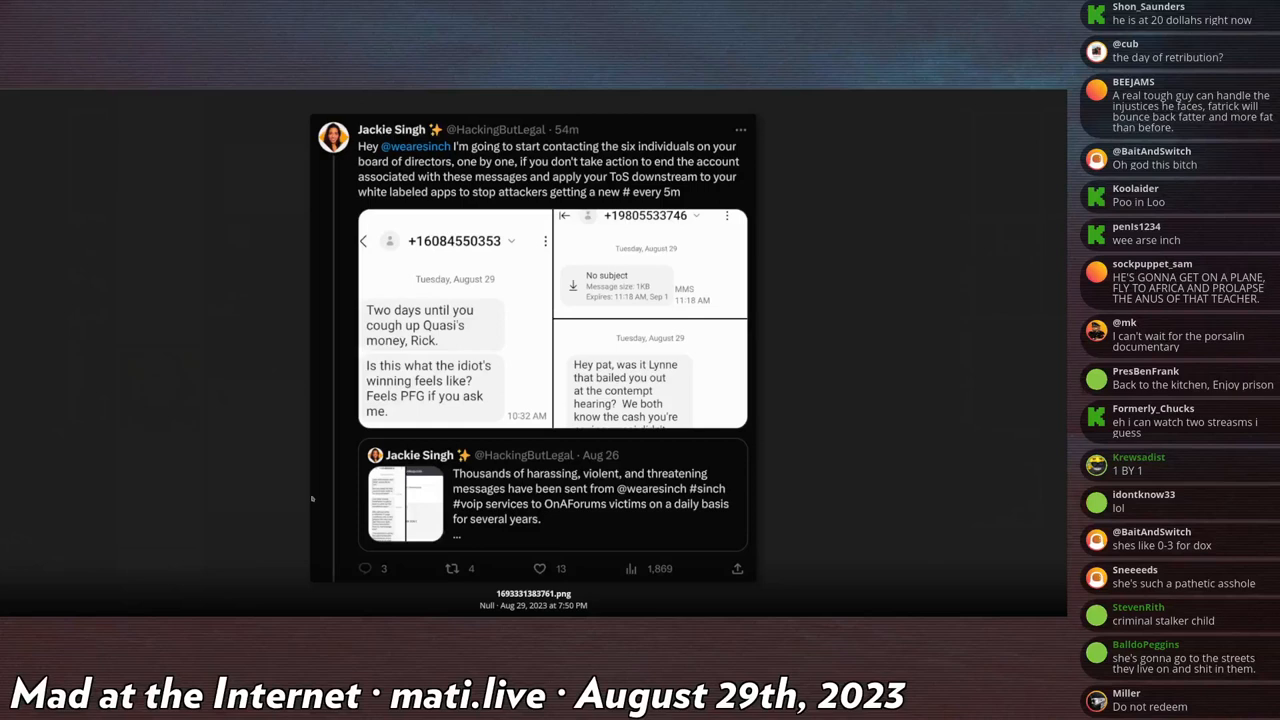
pyautogui.scroll(-3)
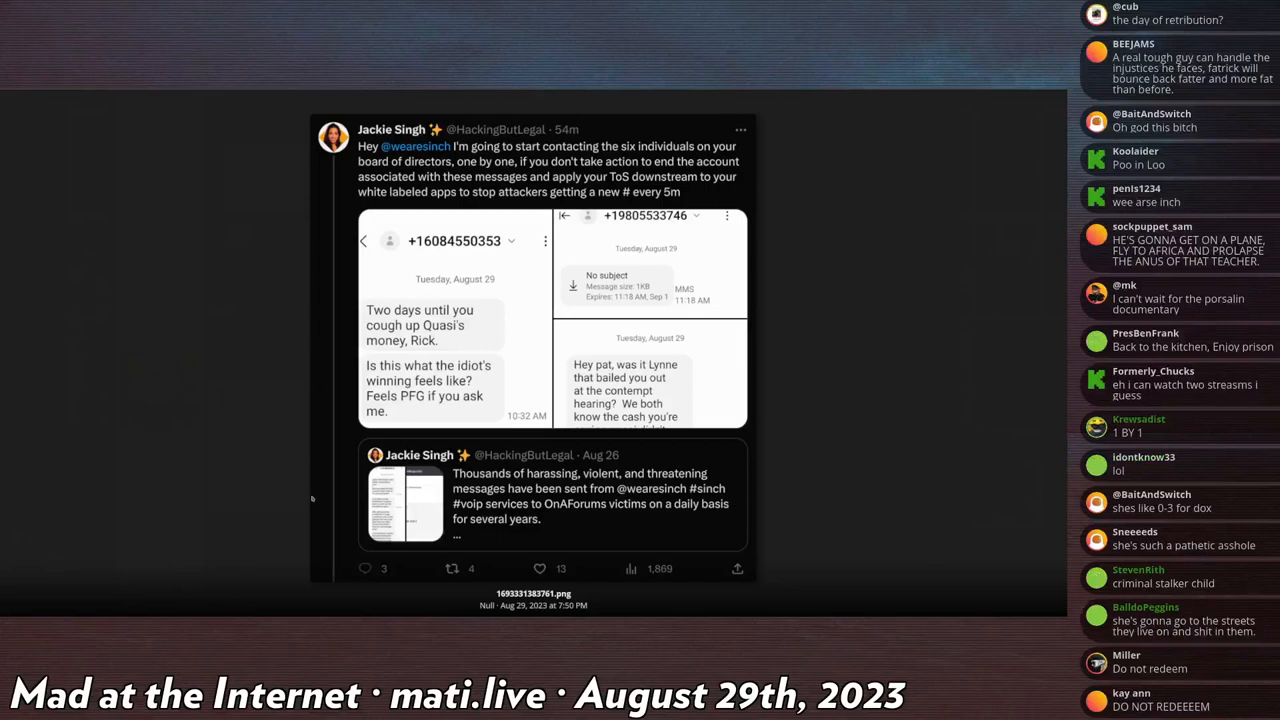
pyautogui.scroll(3)
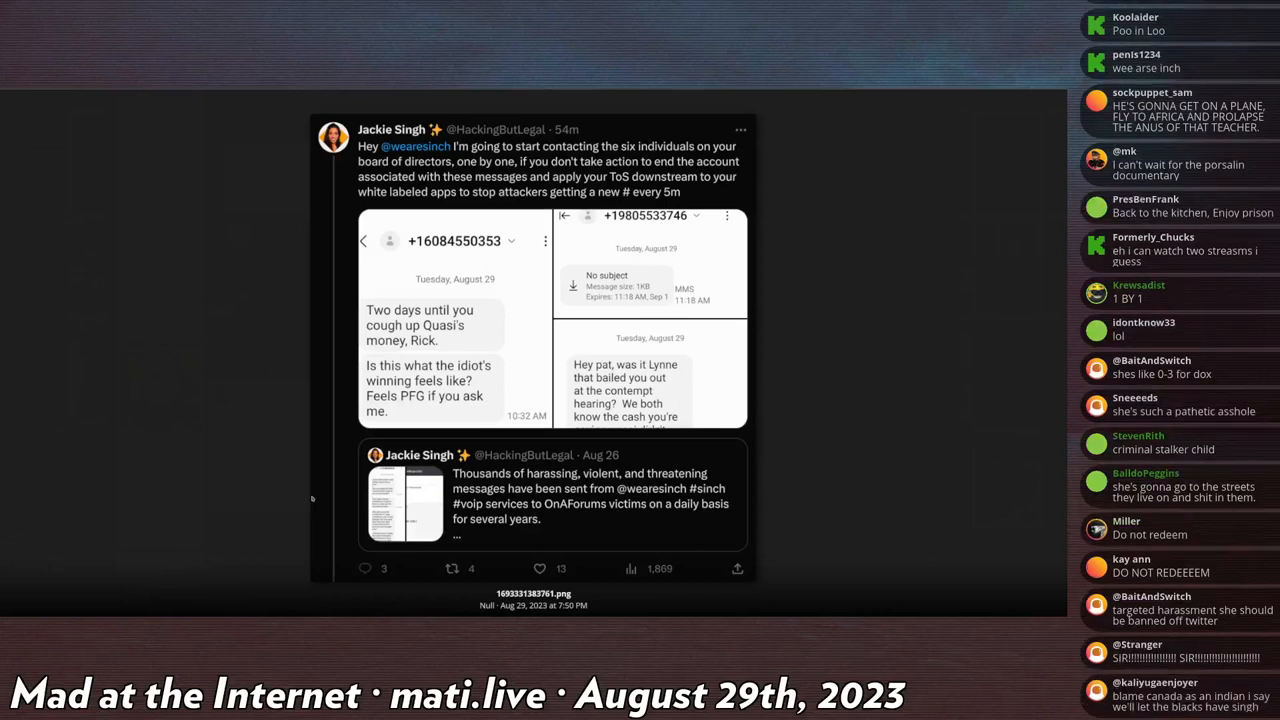
pyautogui.moveTo(500, 276)
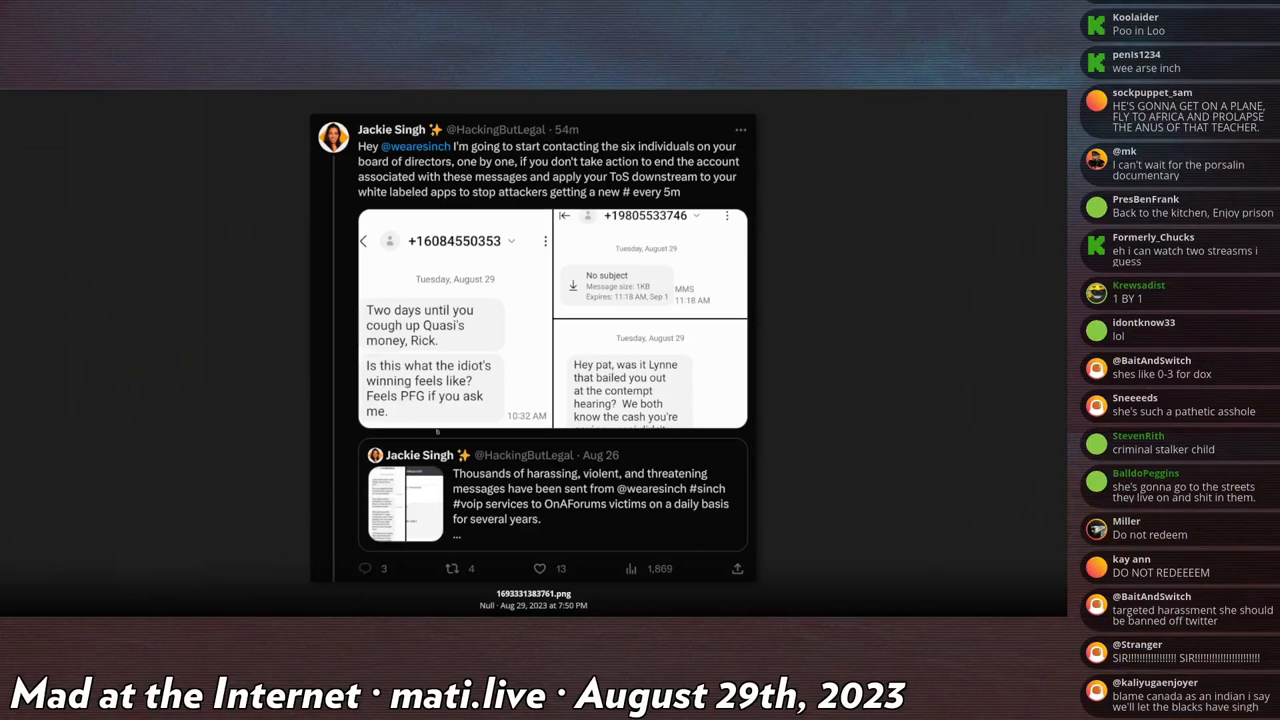
pyautogui.scroll(-3)
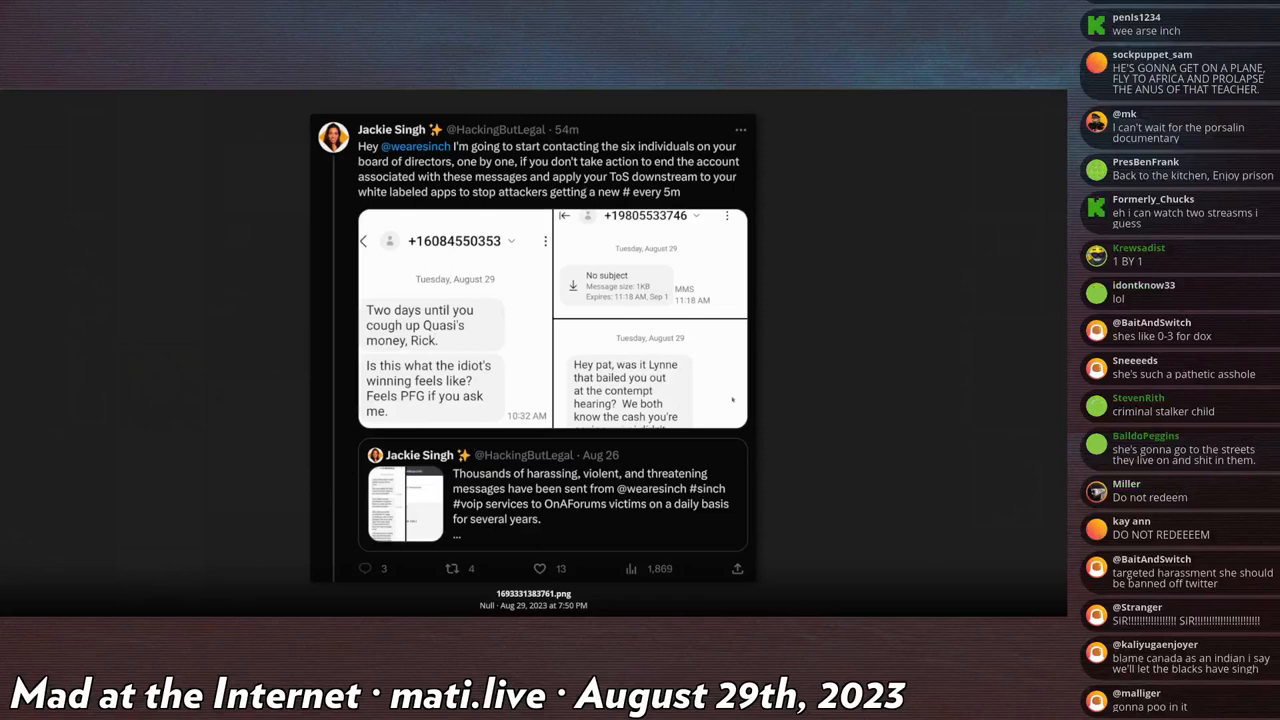
pyautogui.moveTo(516, 324)
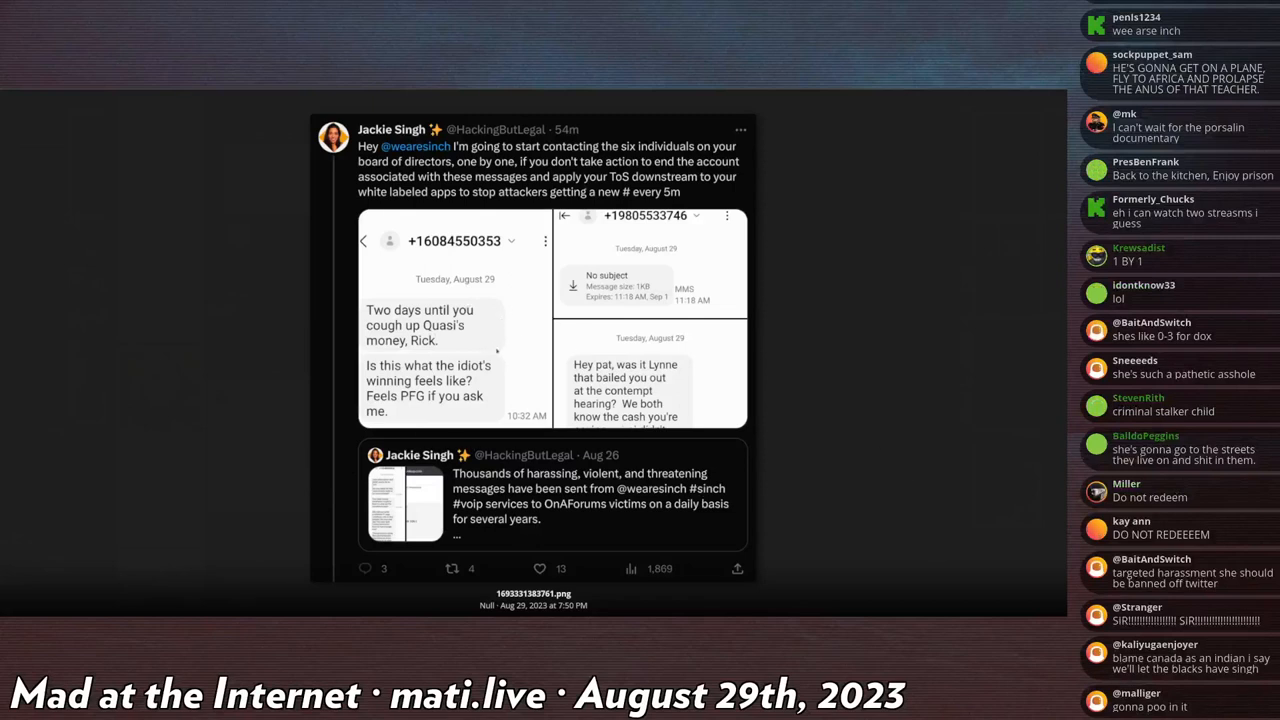
pyautogui.moveTo(494, 344)
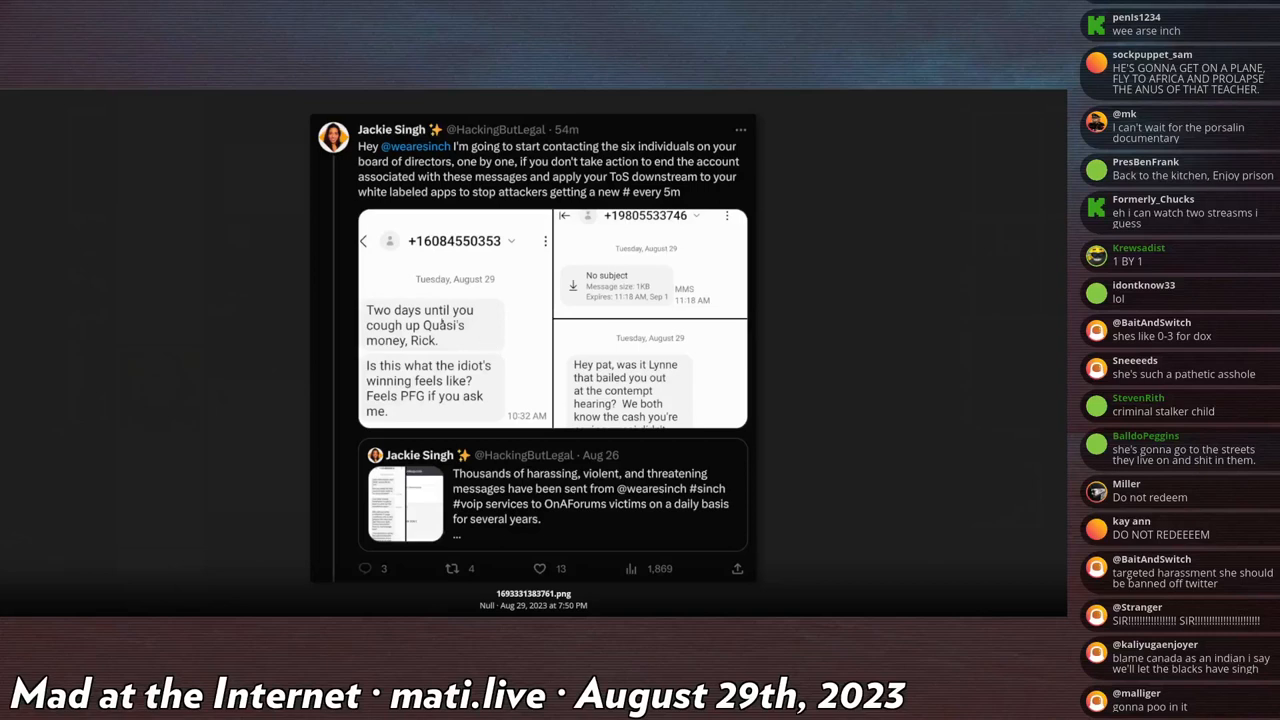
pyautogui.scroll(-3)
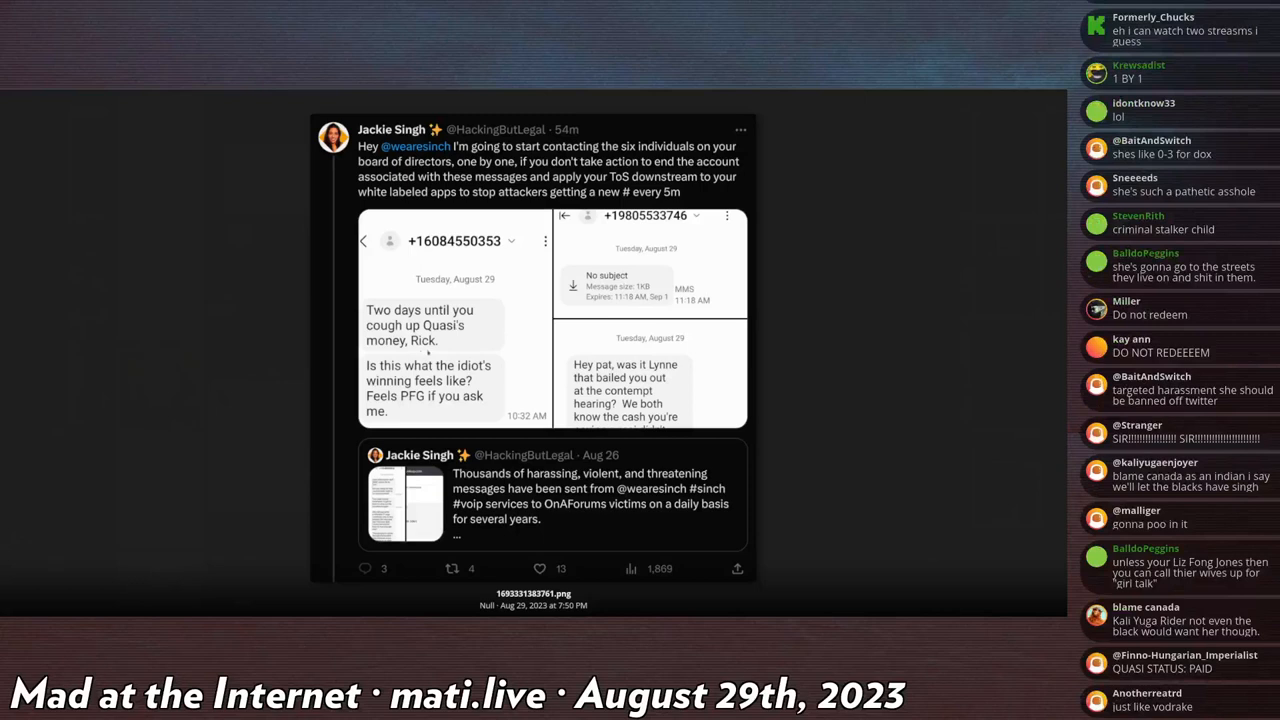
pyautogui.moveTo(464, 318)
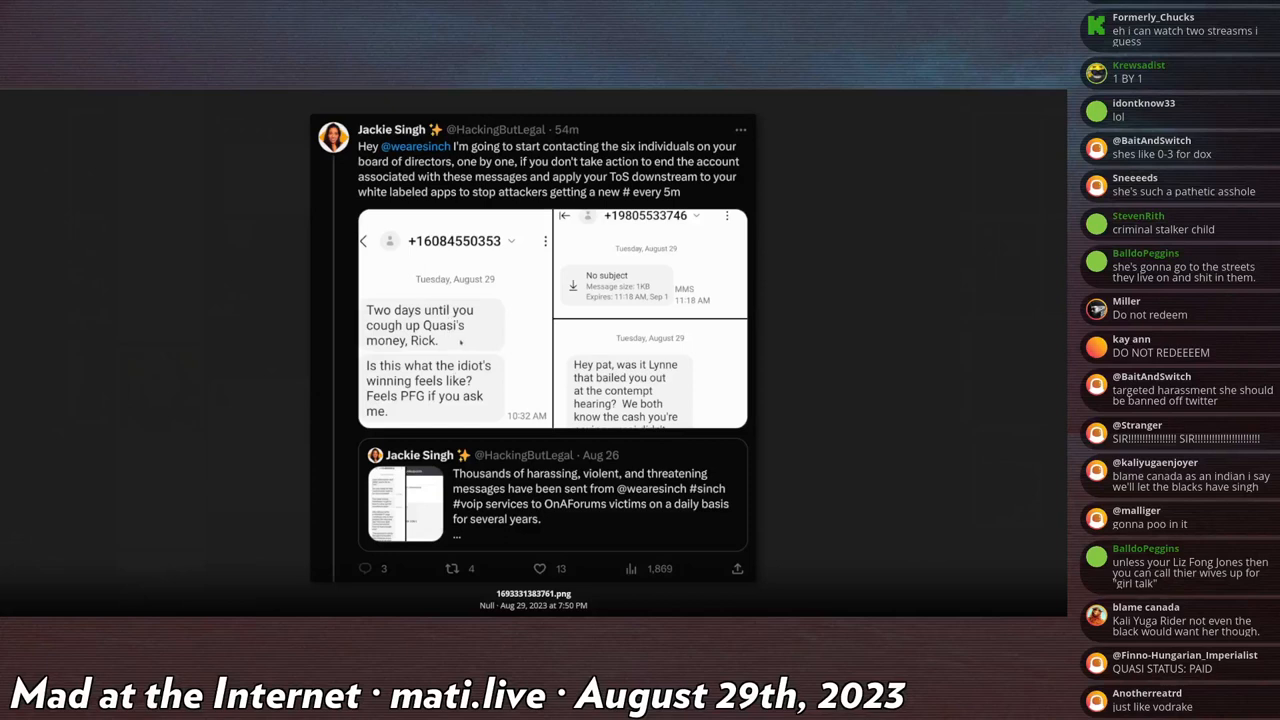
pyautogui.scroll(-3)
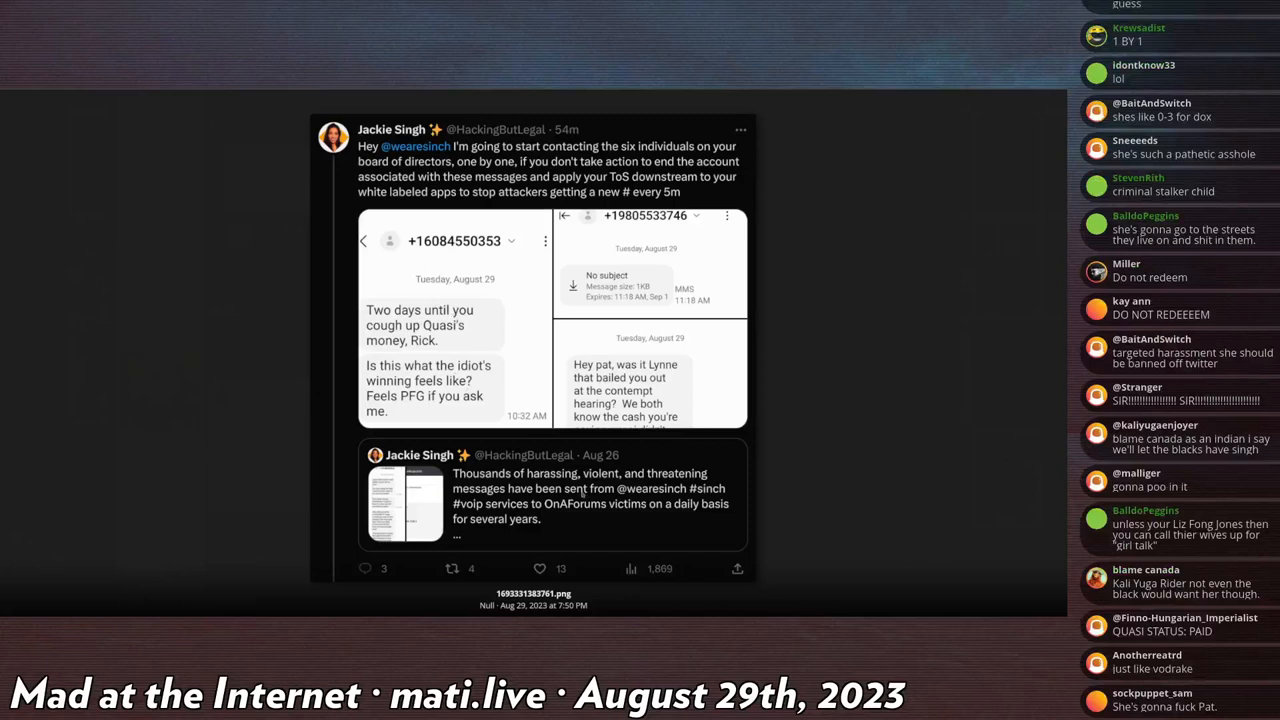
pyautogui.scroll(-3)
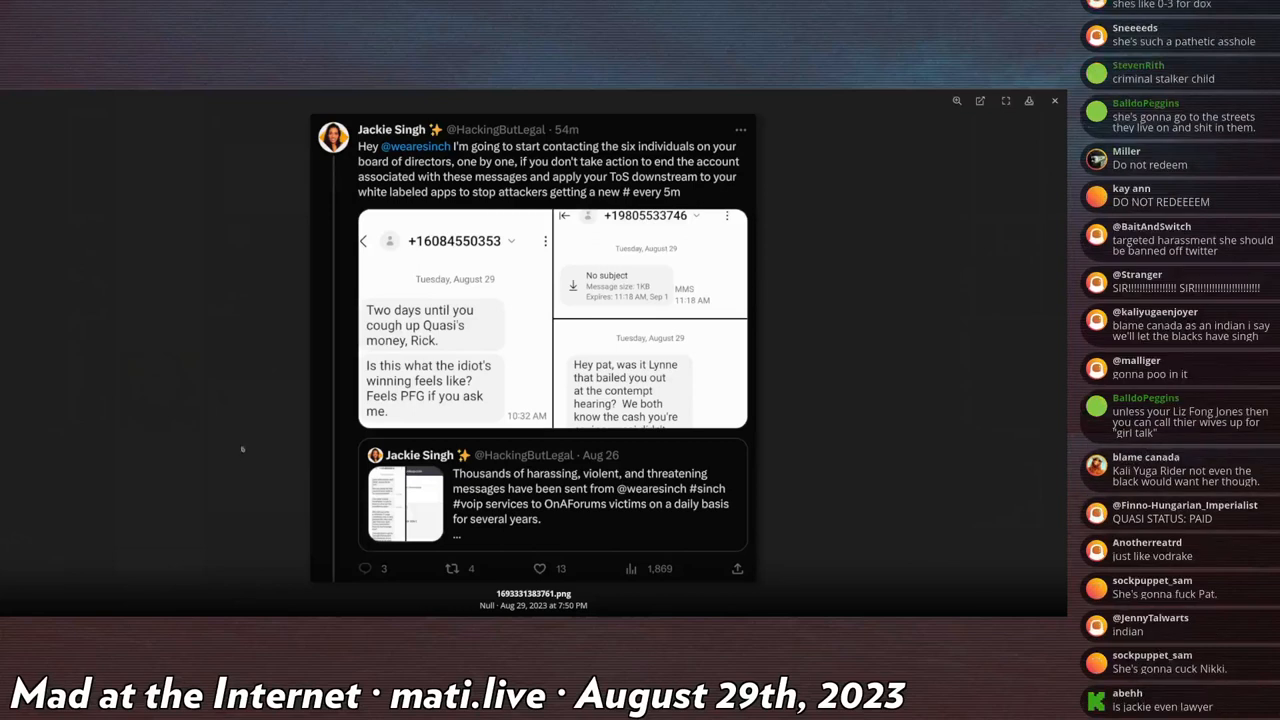
# - Dismiss the enlarged screenshot and scroll to the replies about Earl deleting his channels
pyautogui.click(1052, 100)
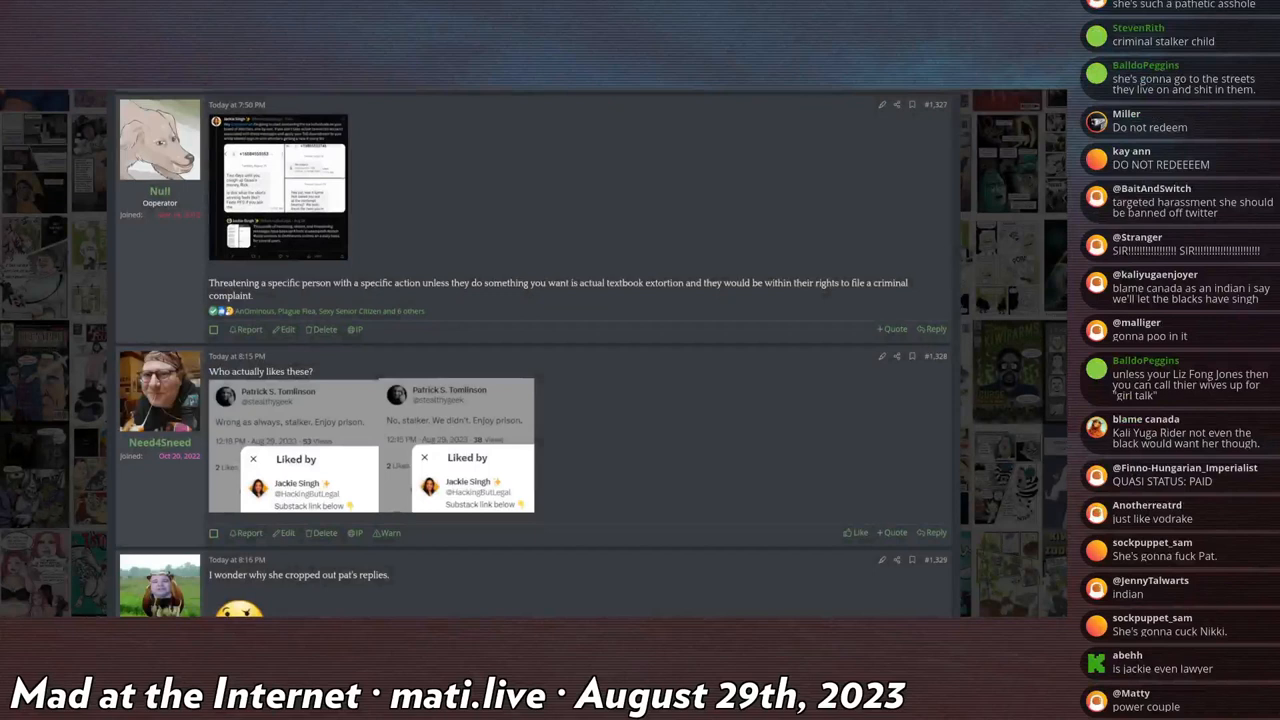
pyautogui.scroll(-3)
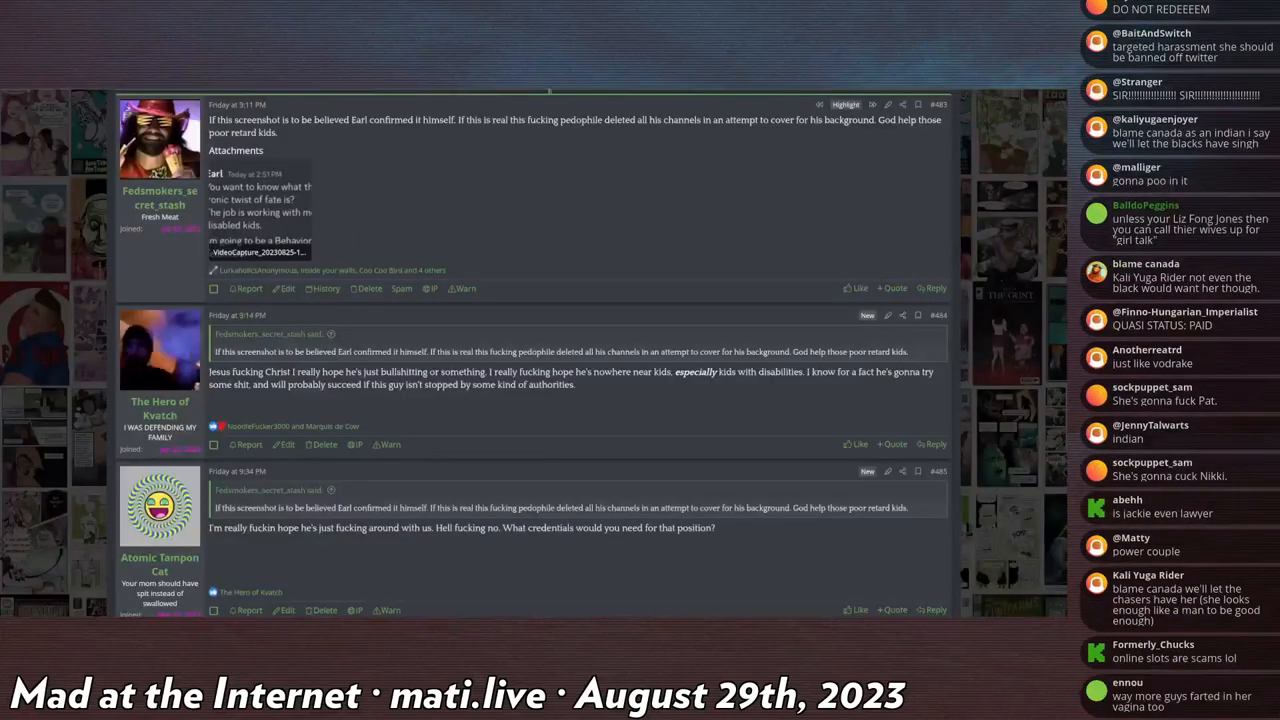